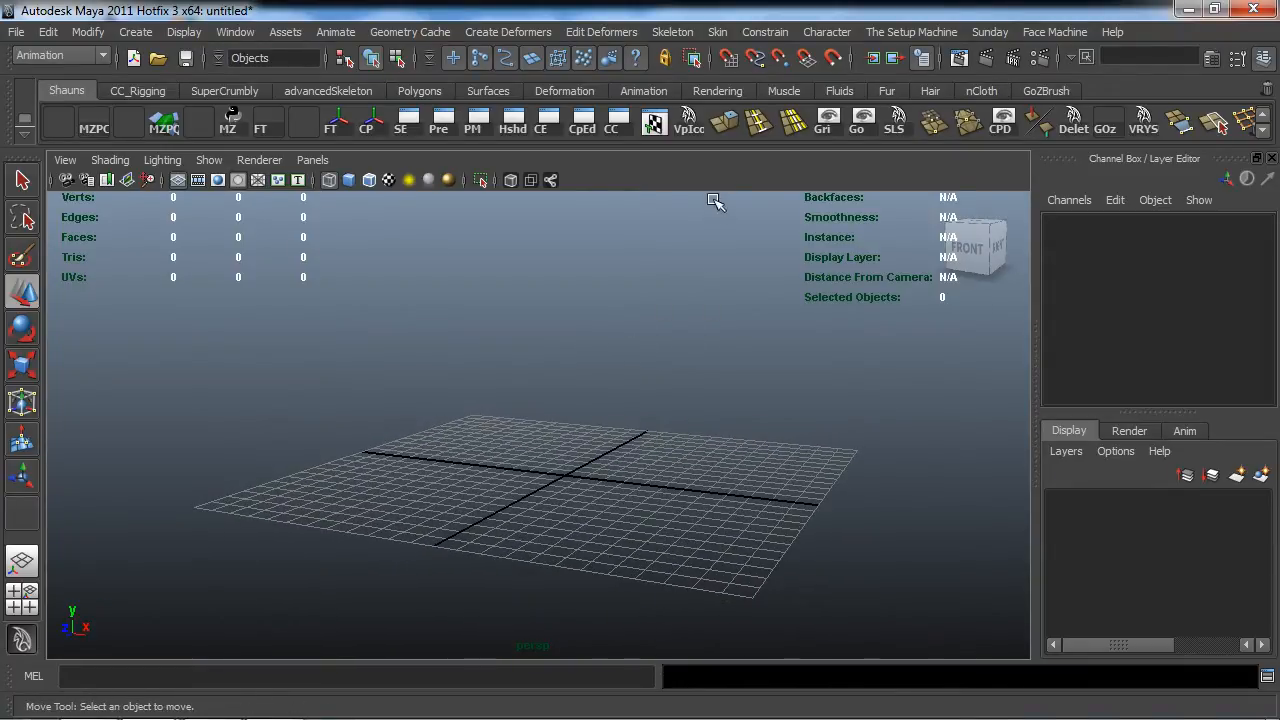
{"action": "mouse_move", "coordinate": [600, 32]}
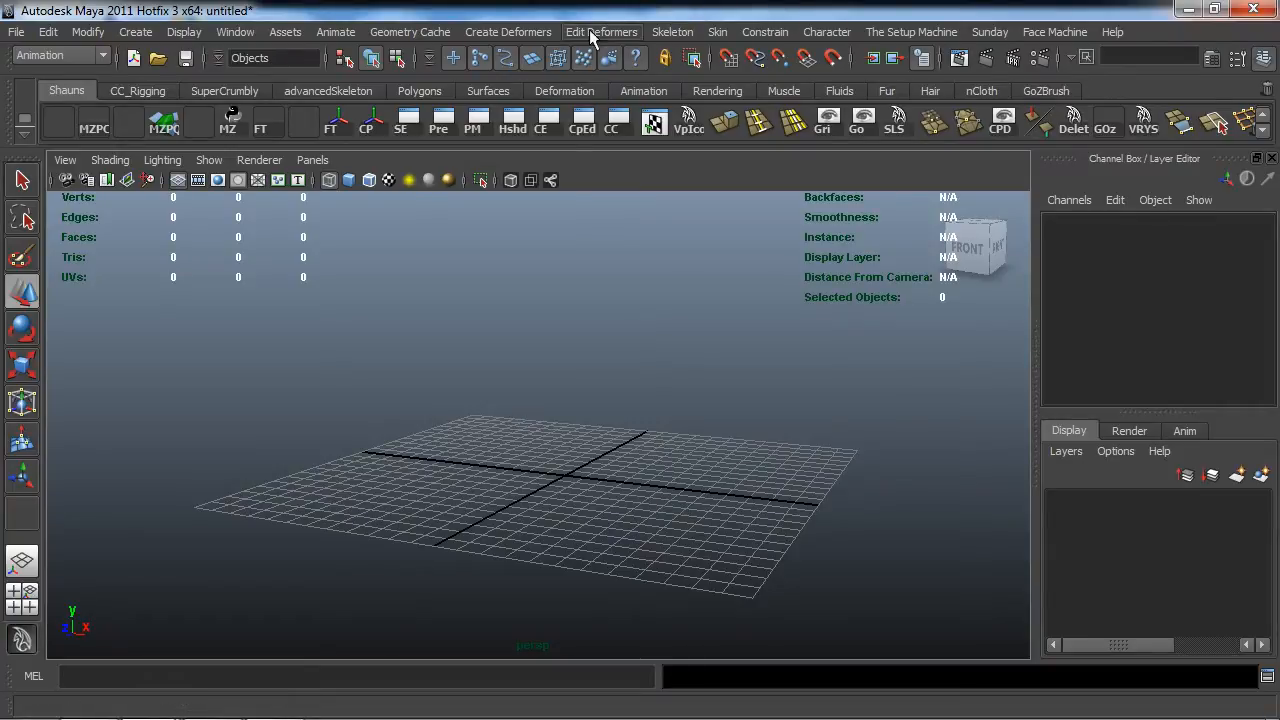
{"action": "mouse_move", "coordinate": [510, 16]}
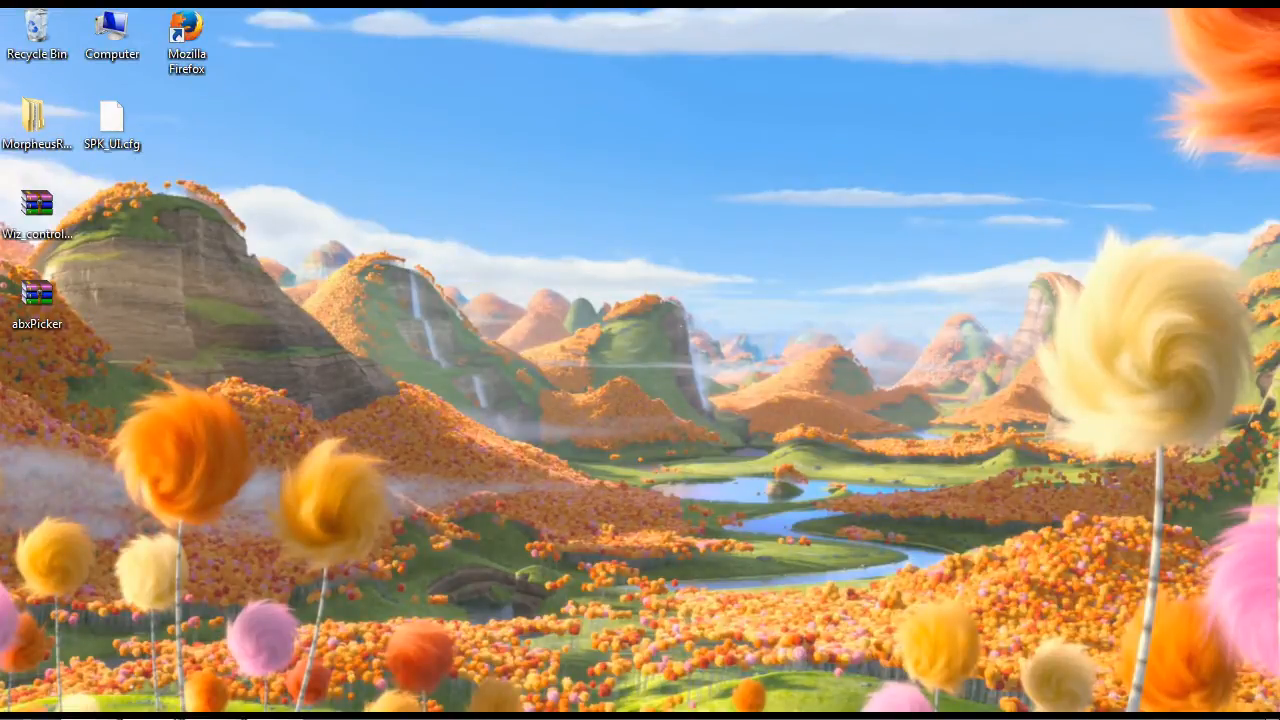
{"action": "mouse_move", "coordinate": [864, 312]}
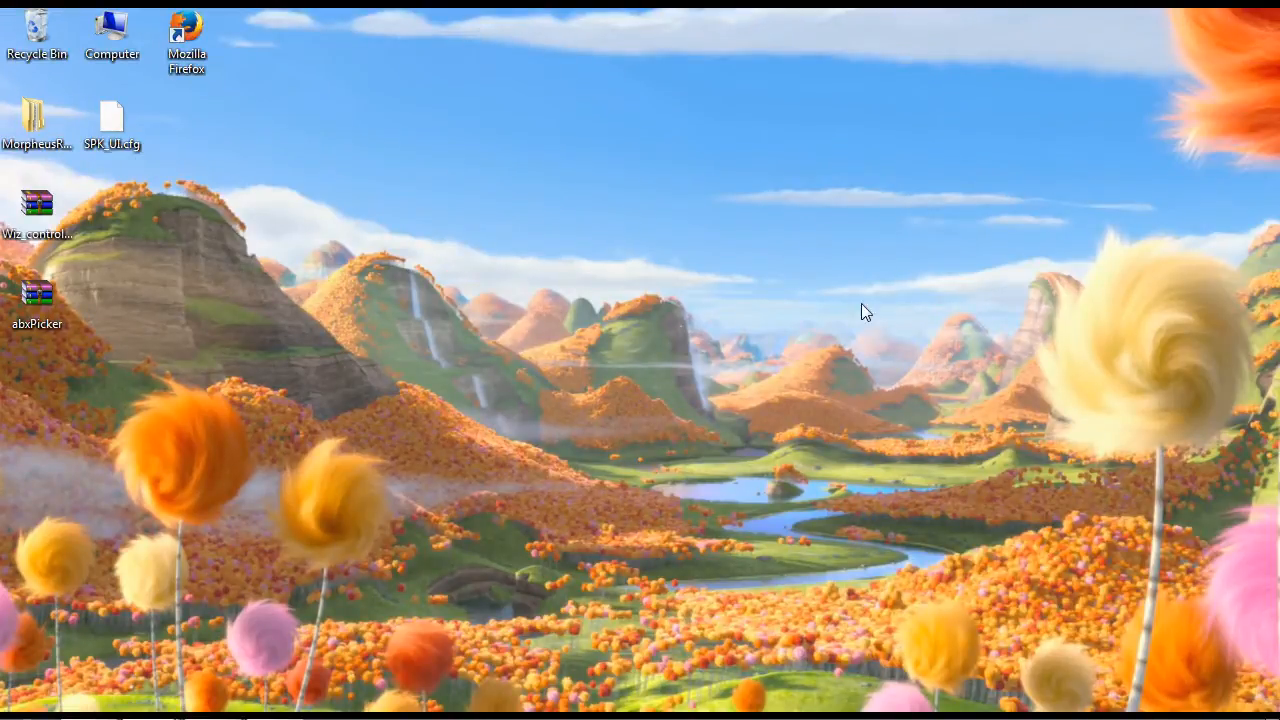
{"action": "mouse_move", "coordinate": [592, 280]}
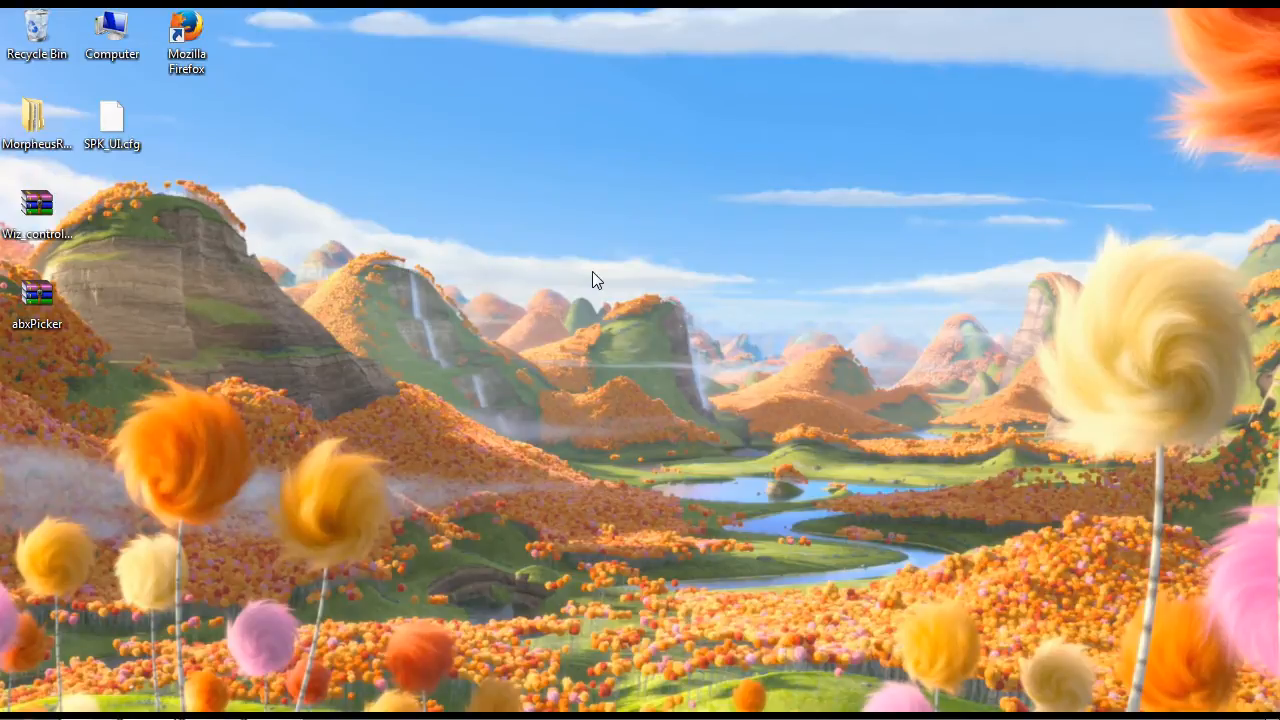
{"action": "mouse_move", "coordinate": [416, 290]}
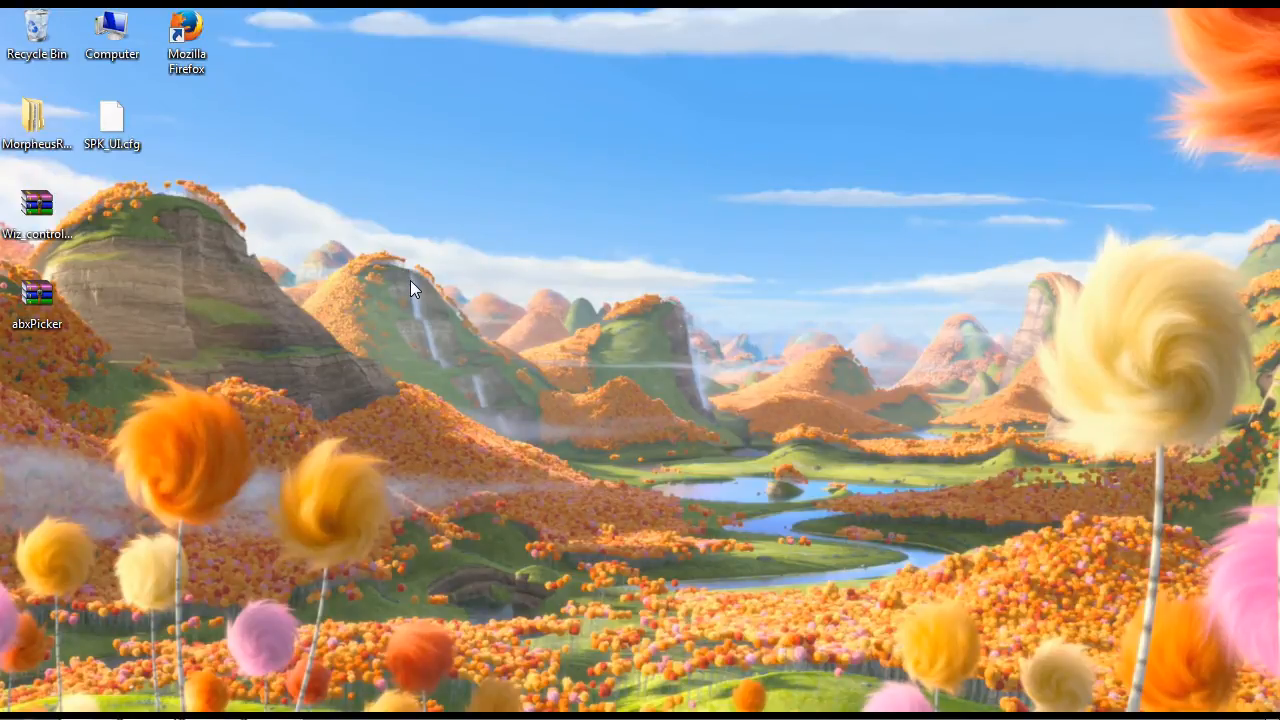
{"action": "mouse_move", "coordinate": [332, 304]}
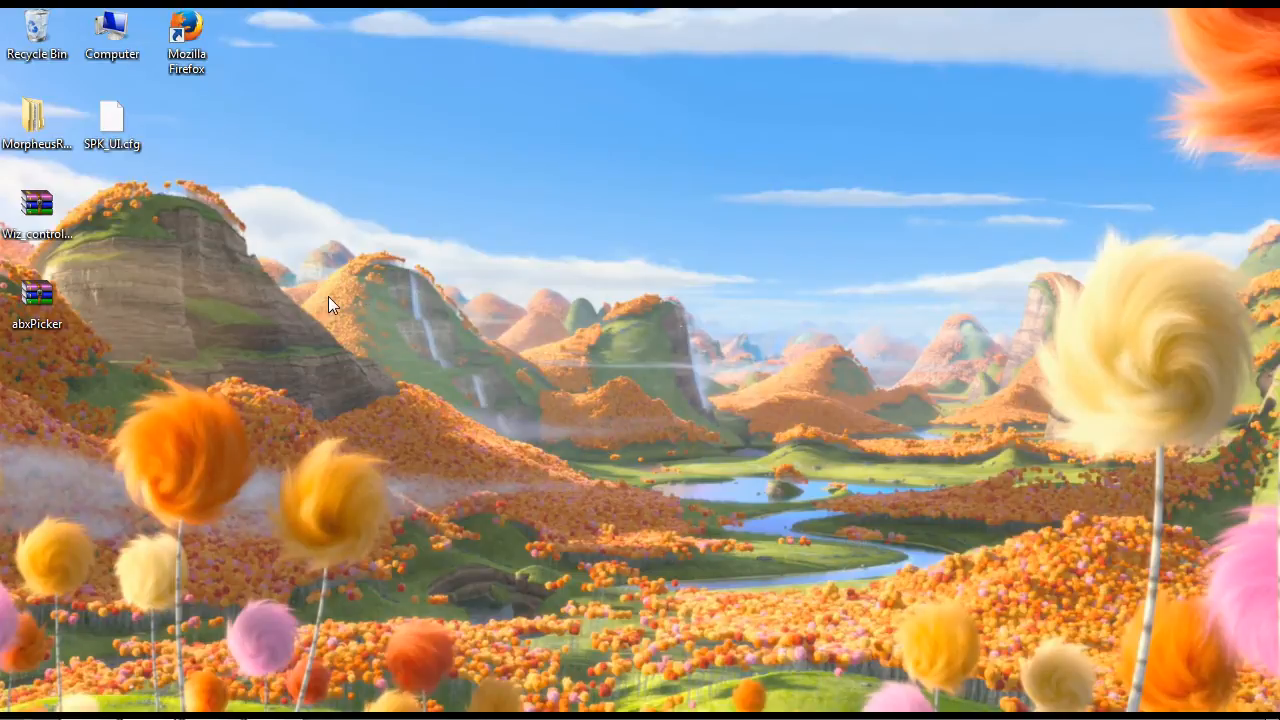
{"action": "mouse_move", "coordinate": [376, 304]}
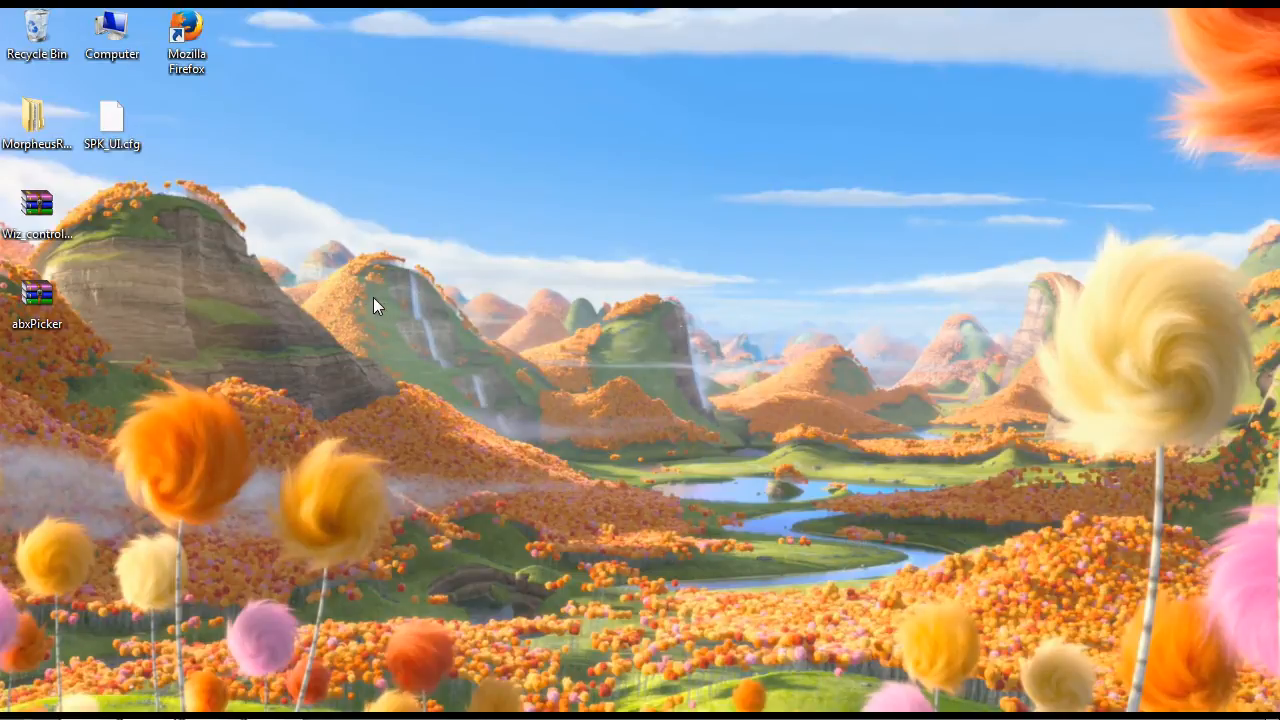
{"action": "mouse_move", "coordinate": [176, 236]}
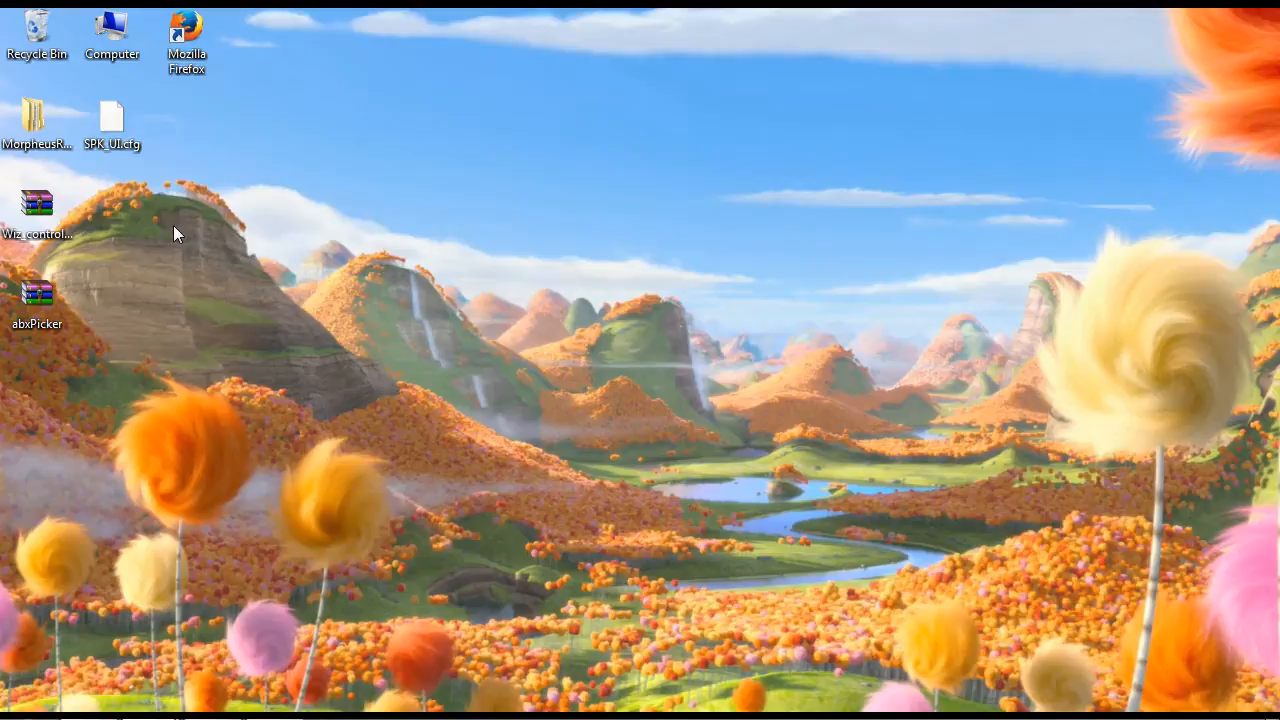
{"action": "mouse_move", "coordinate": [44, 168]}
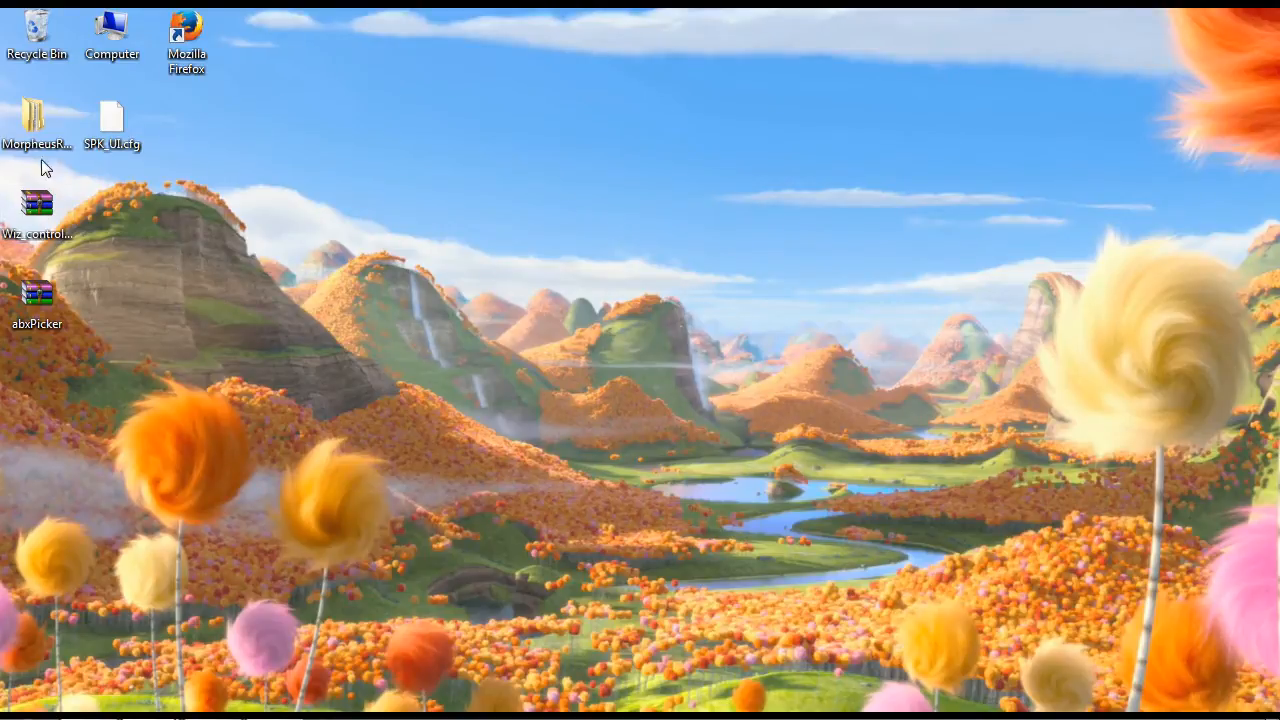
{"action": "mouse_move", "coordinate": [62, 262]}
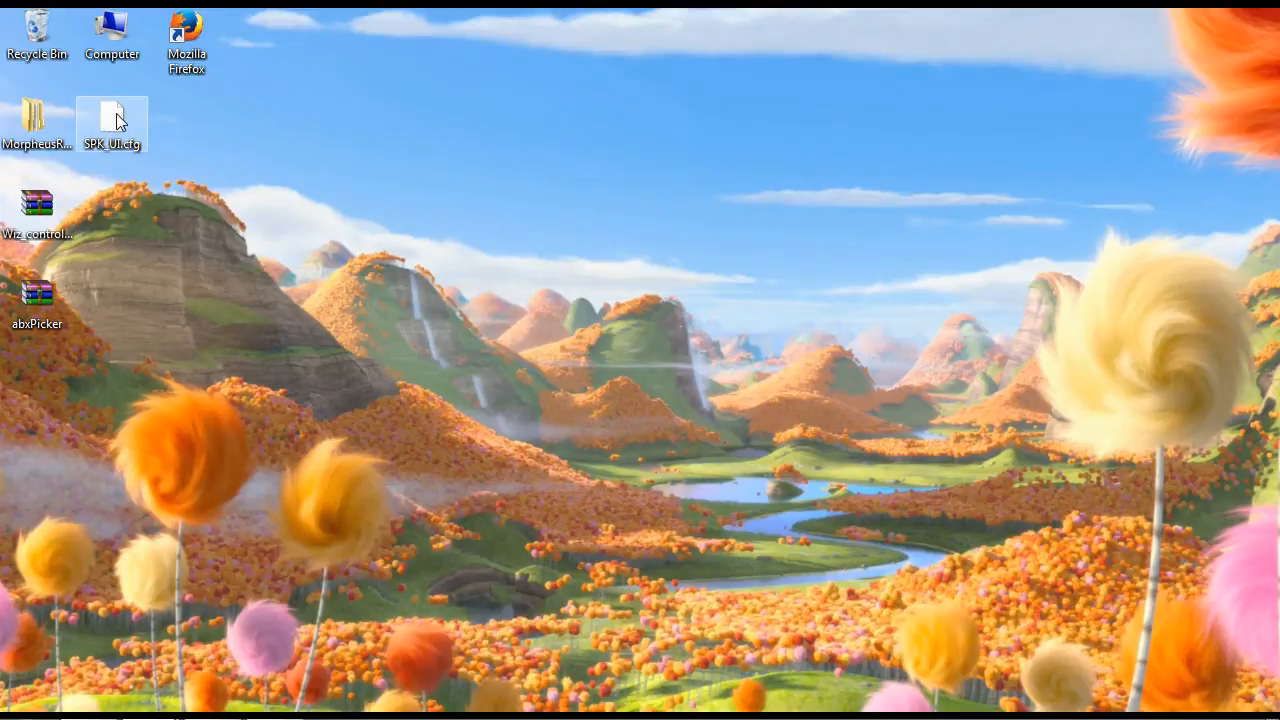
{"action": "mouse_move", "coordinate": [164, 162]}
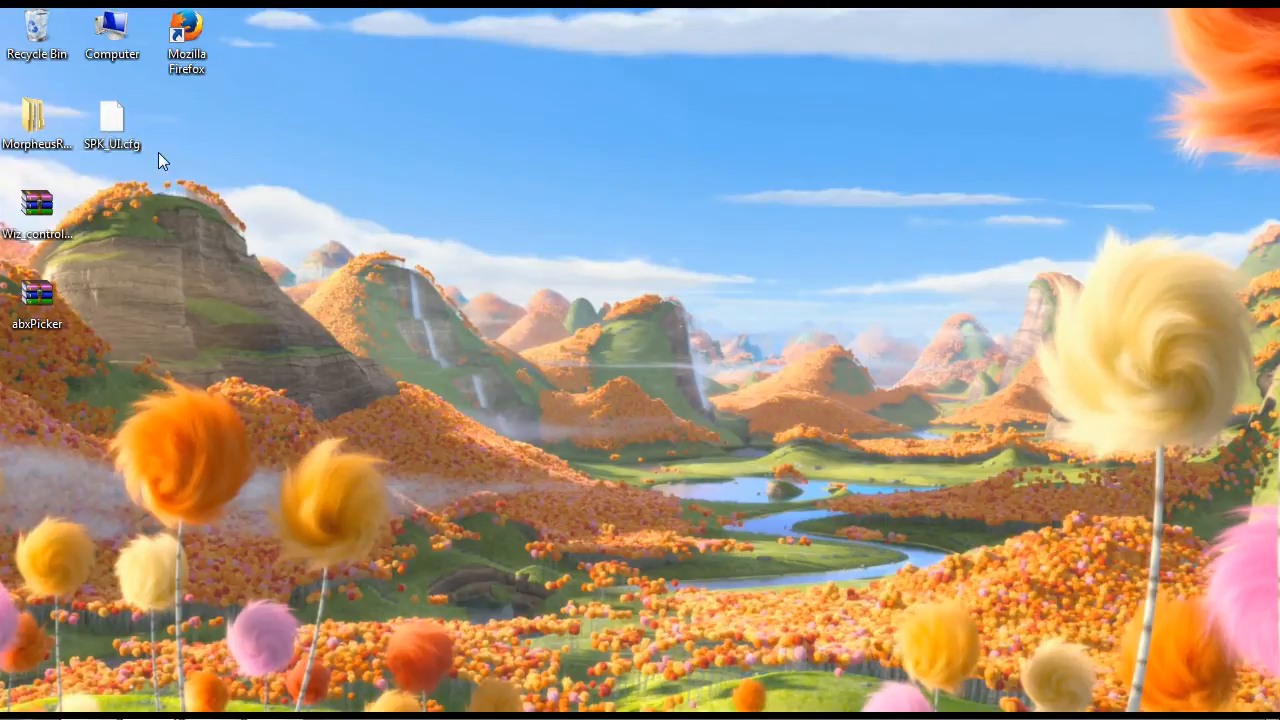
{"action": "mouse_move", "coordinate": [180, 244]}
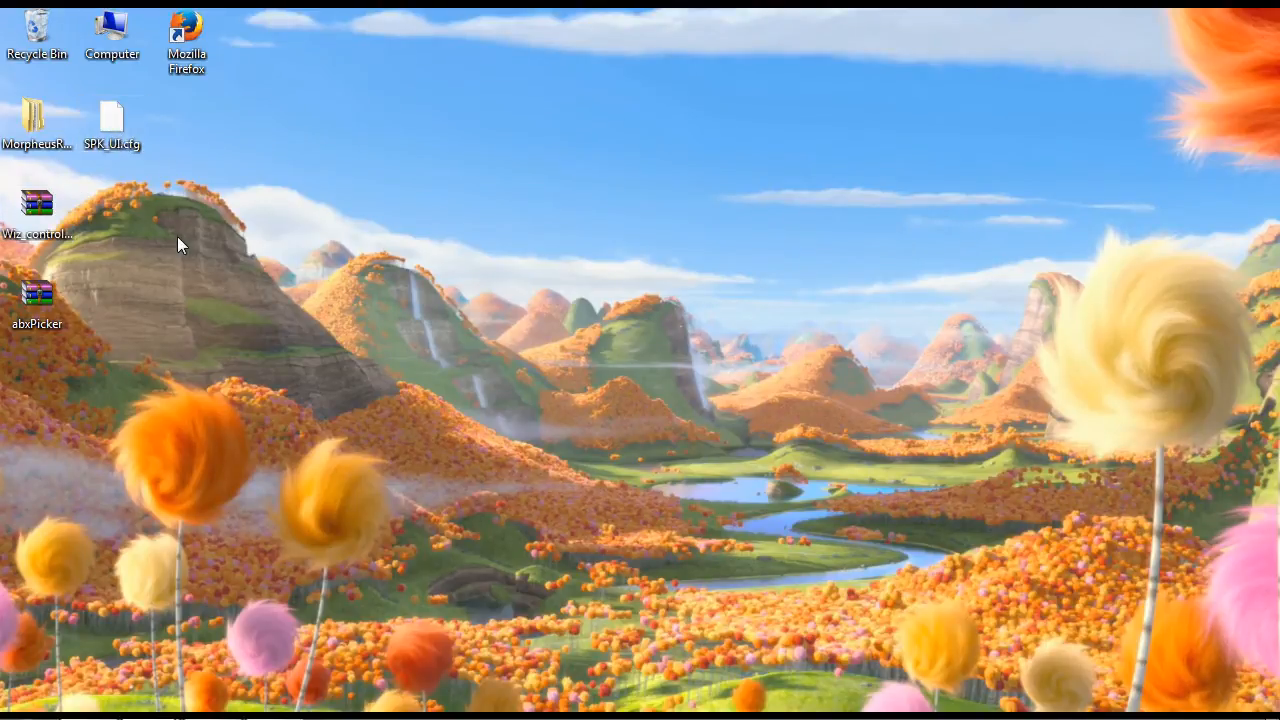
{"action": "mouse_move", "coordinate": [124, 164]}
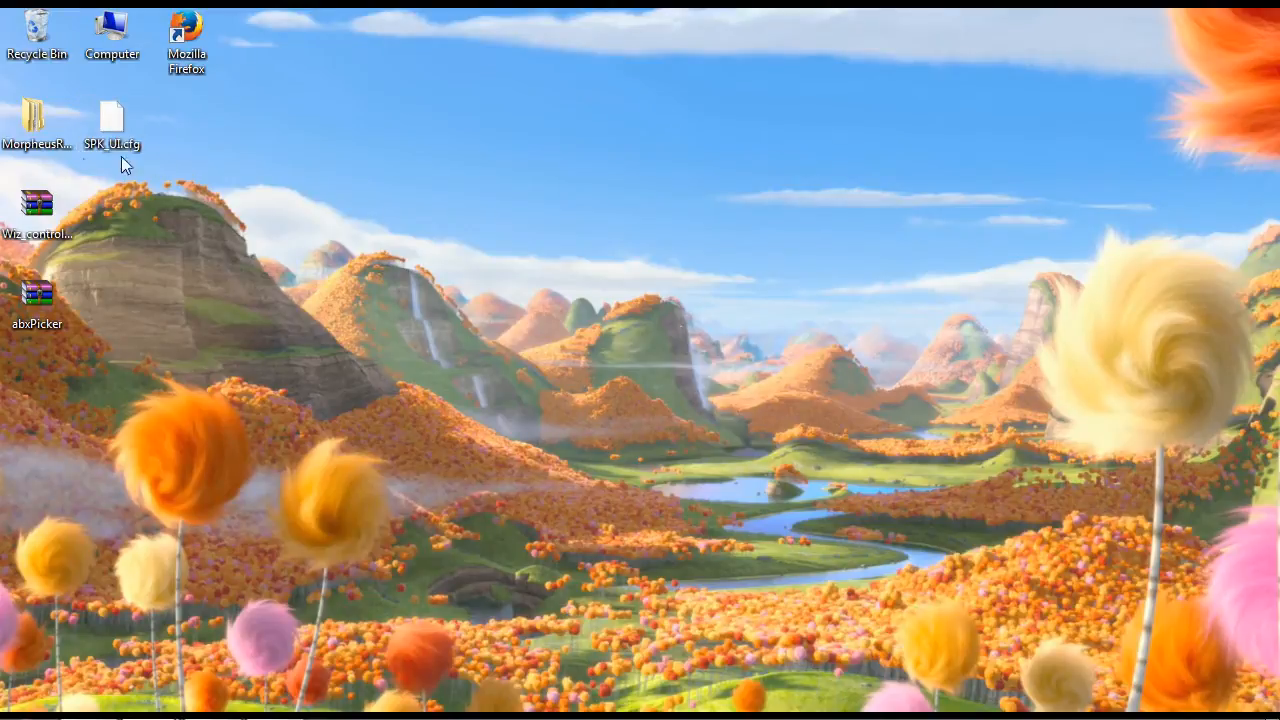
{"action": "mouse_move", "coordinate": [196, 256]}
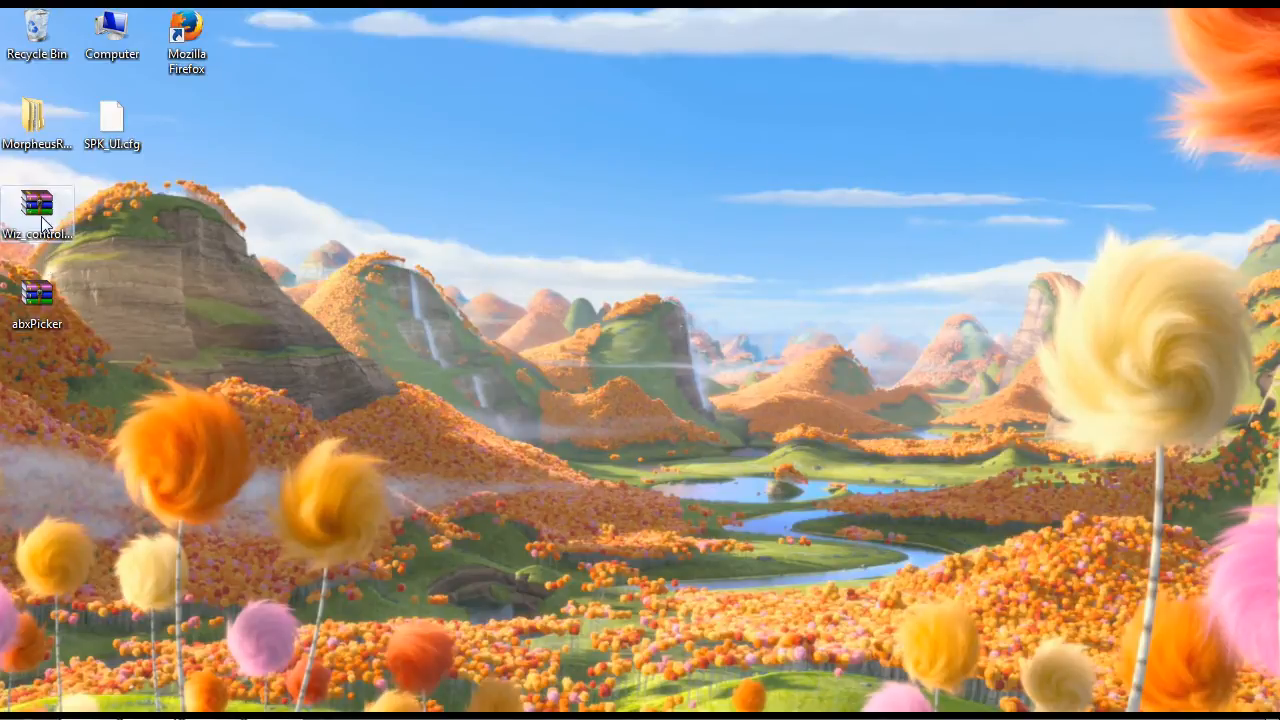
{"action": "mouse_move", "coordinate": [42, 278]}
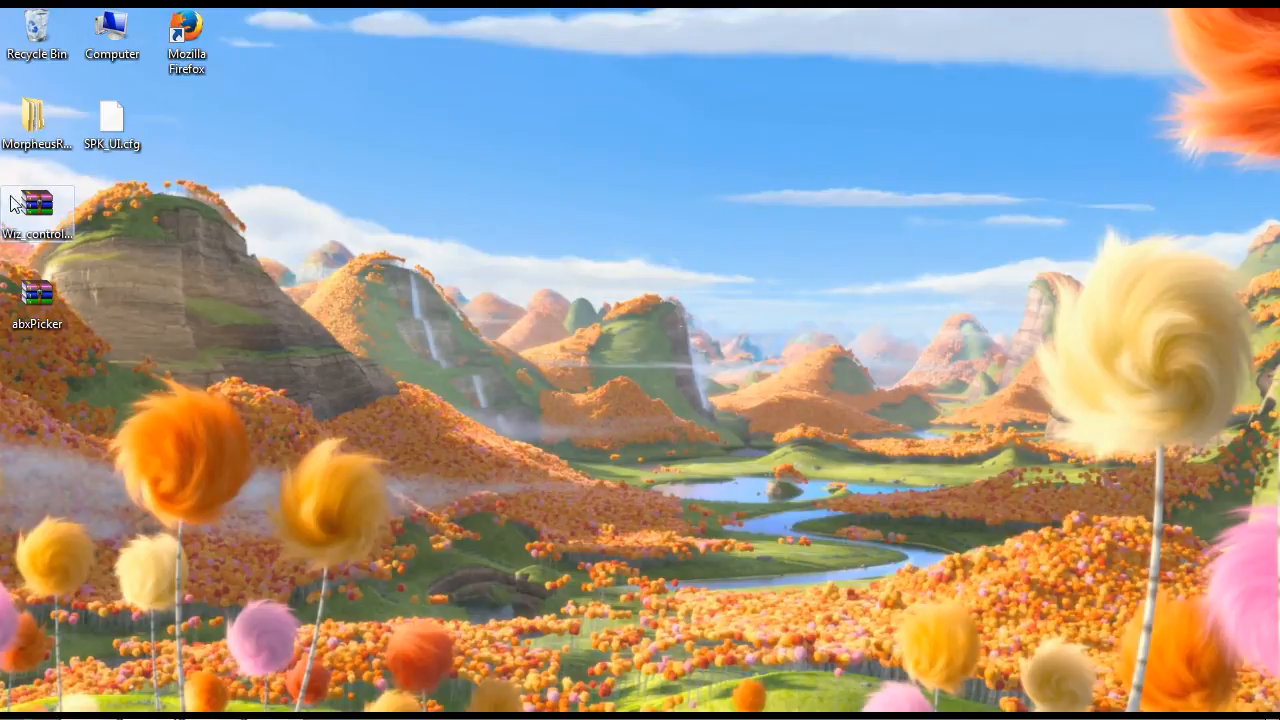
{"action": "mouse_move", "coordinate": [156, 238]}
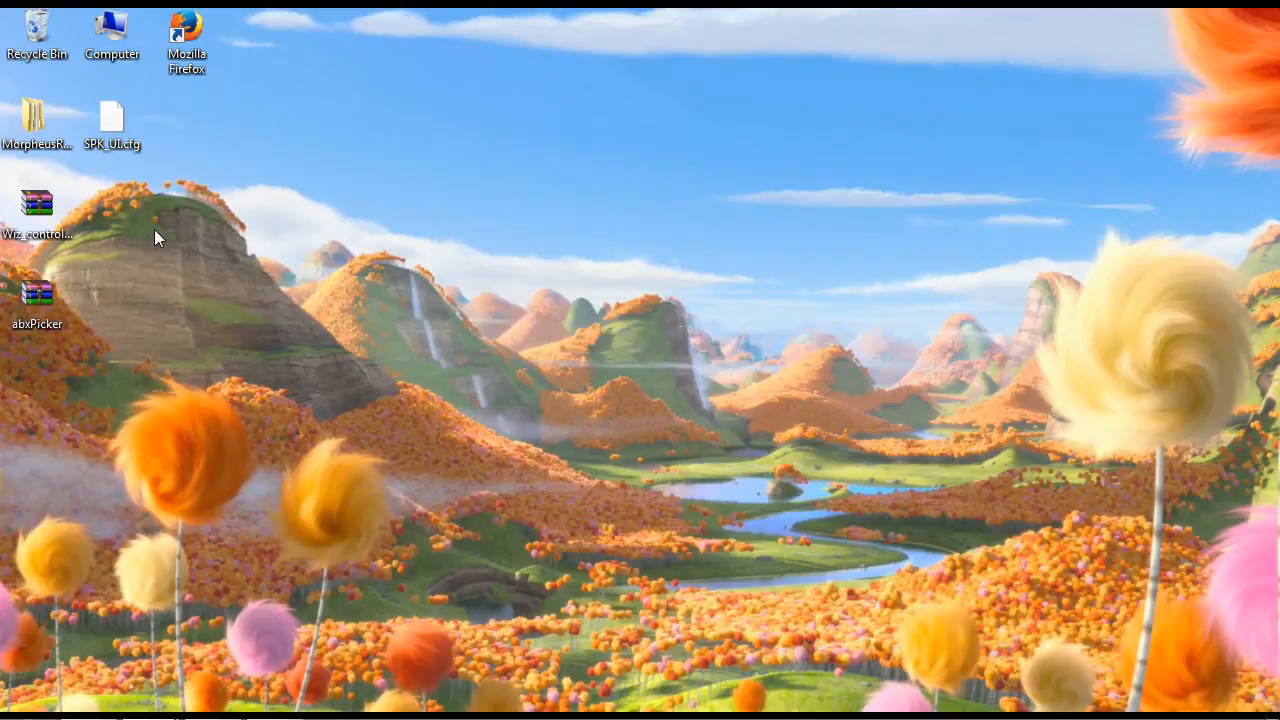
{"action": "mouse_move", "coordinate": [148, 232]}
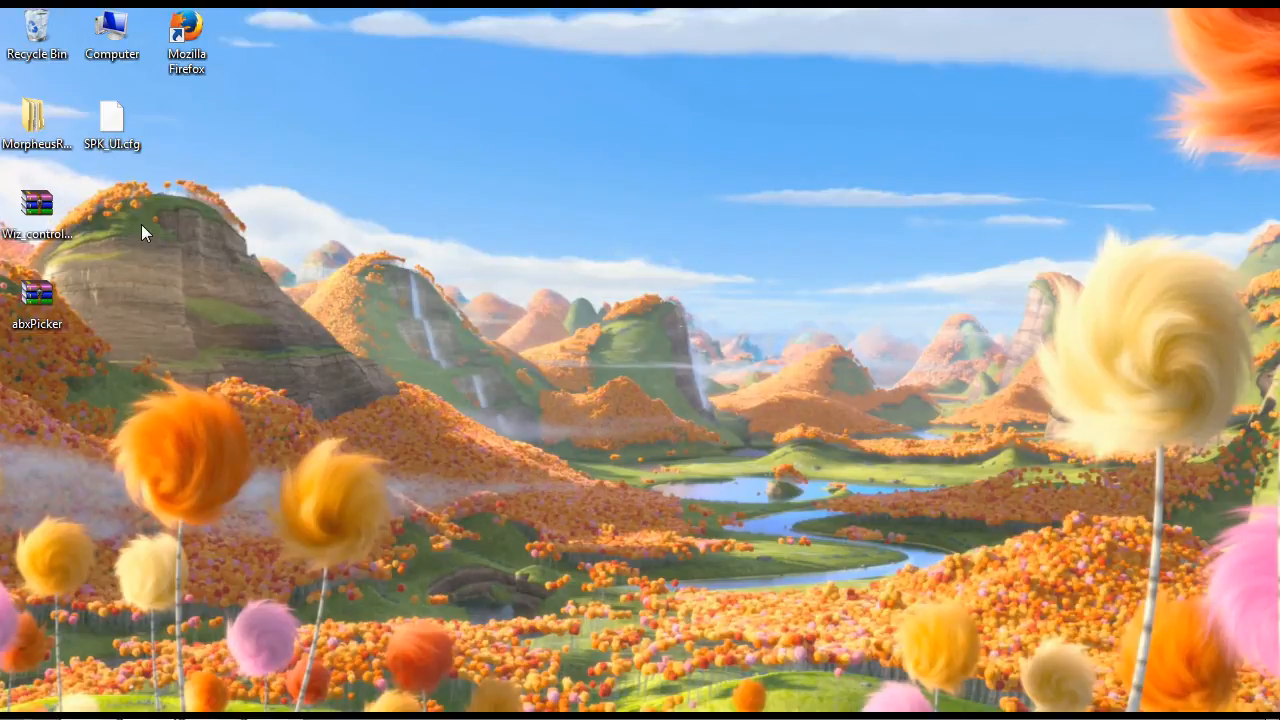
- Create a new desktop folder named scripts
{"action": "right_click", "coordinate": [144, 232]}
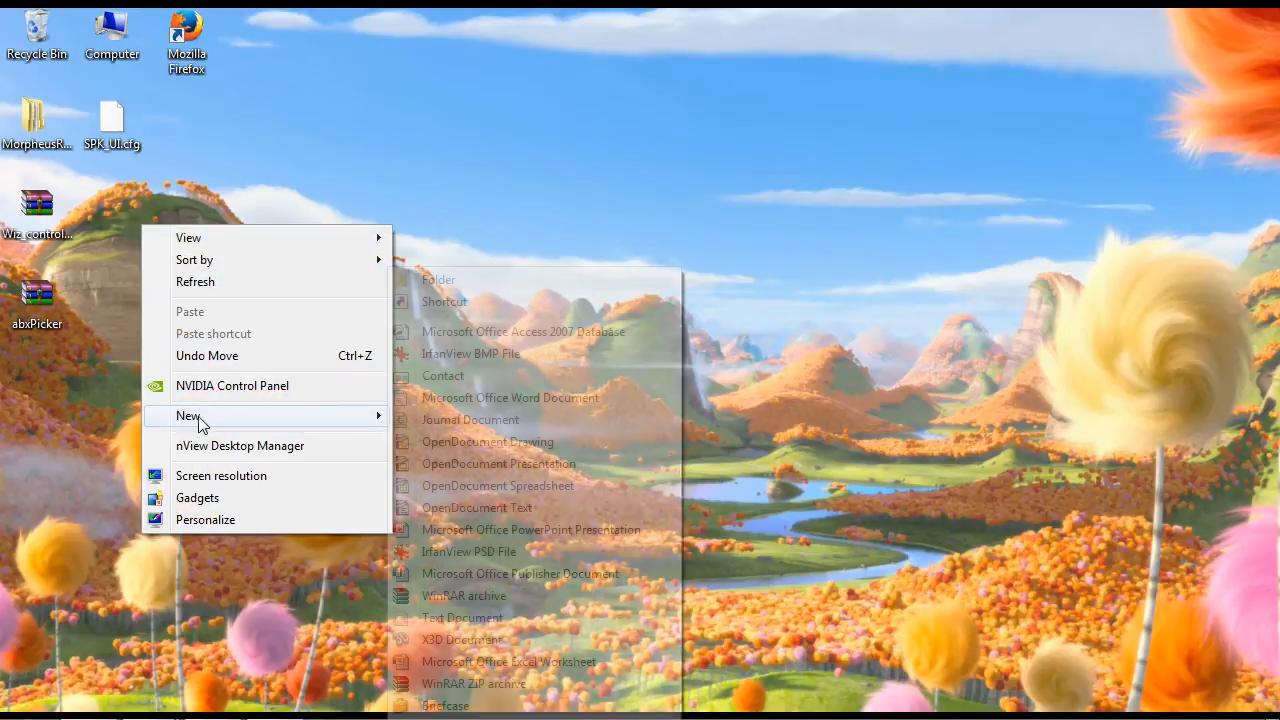
{"action": "left_click", "coordinate": [438, 280]}
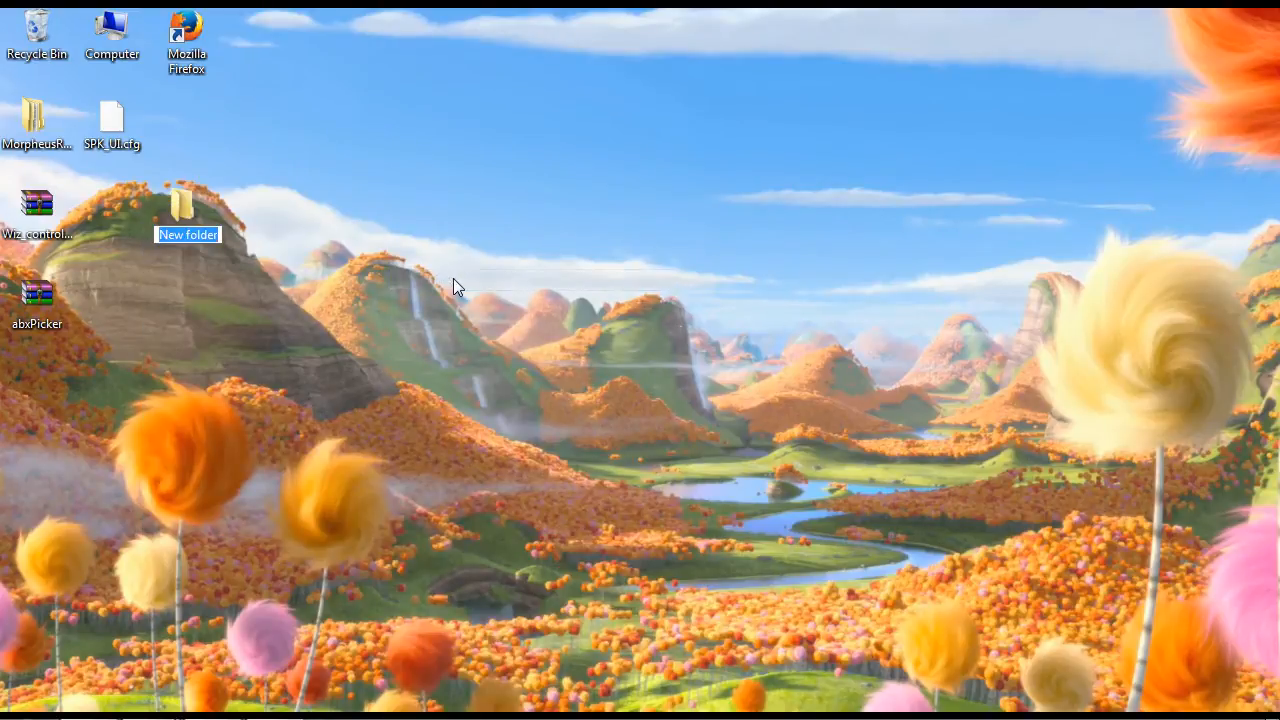
{"action": "type", "text": "scripts"}
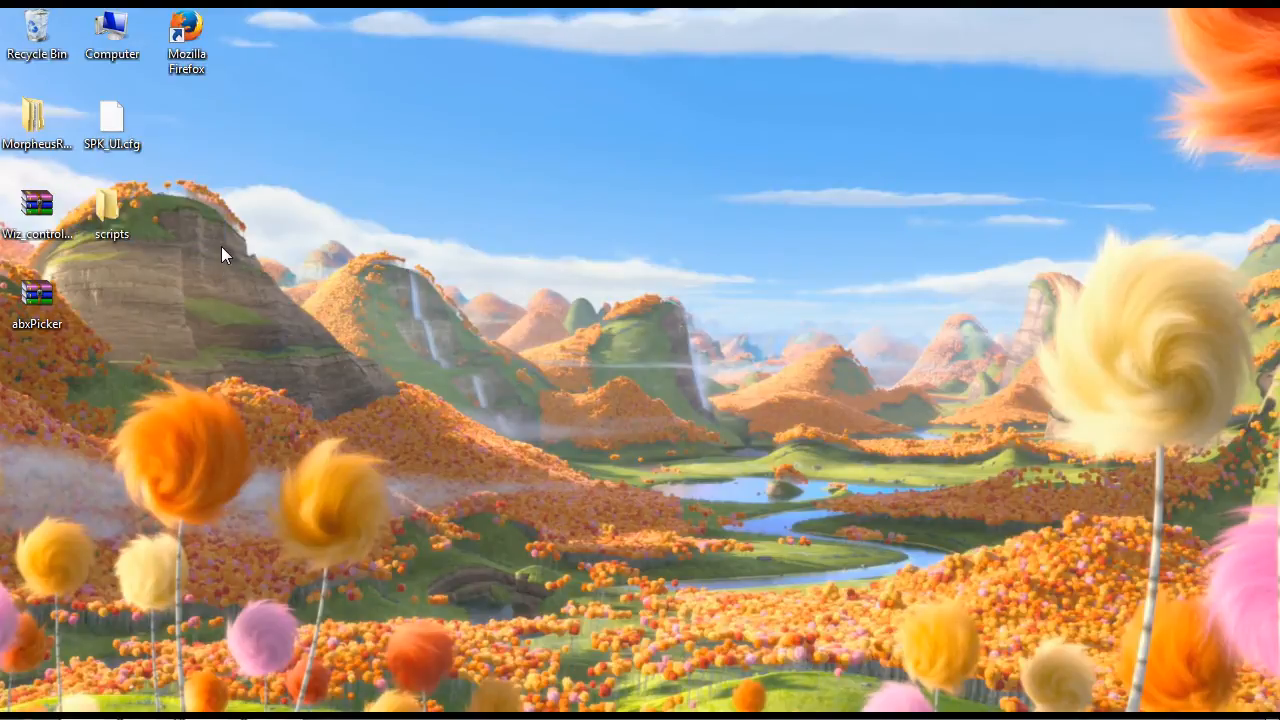
- Create a second desktop folder, icons, and place it beside scripts
{"action": "right_click", "coordinate": [224, 256]}
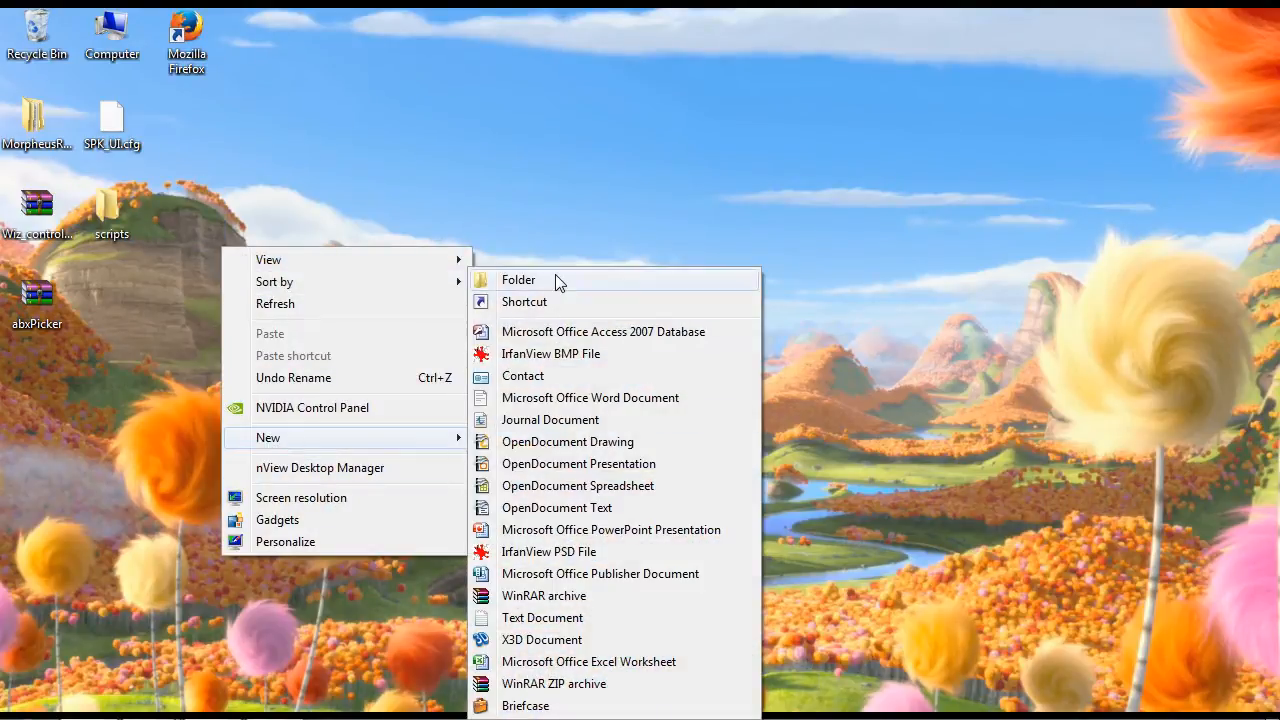
{"action": "left_click", "coordinate": [518, 280]}
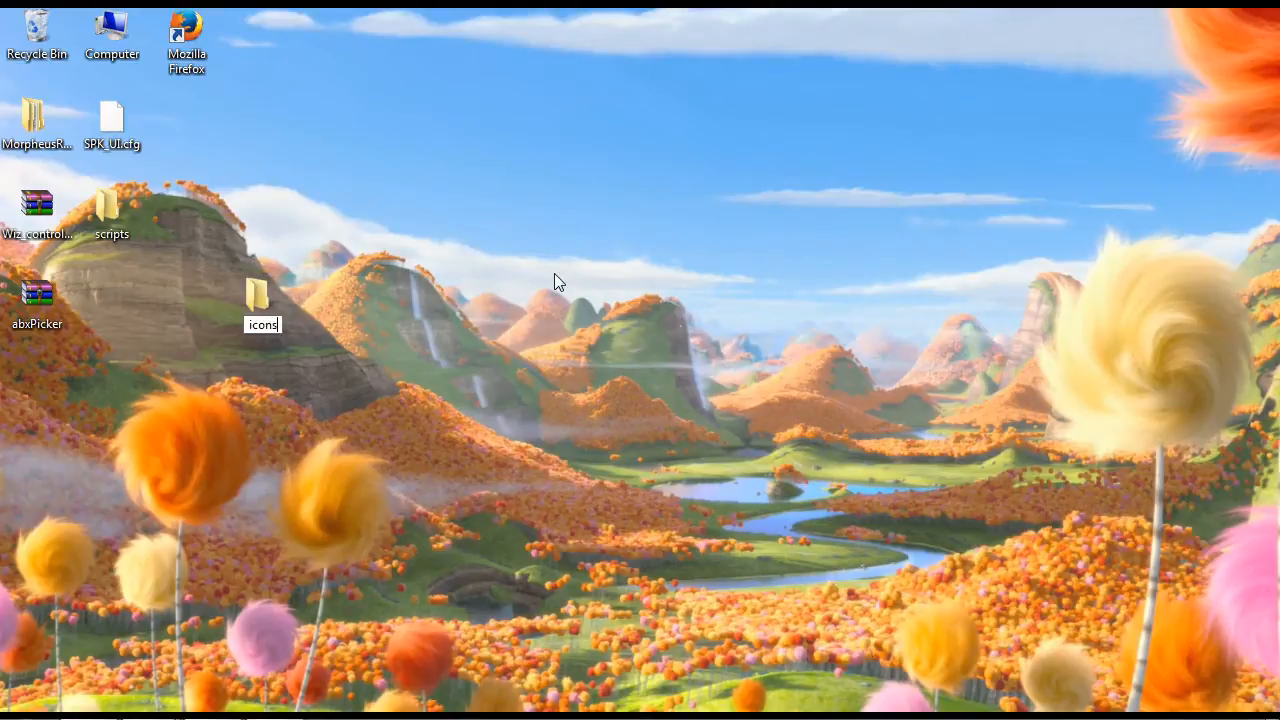
{"action": "left_click_drag", "start_coordinate": [262, 304], "coordinate": [188, 216]}
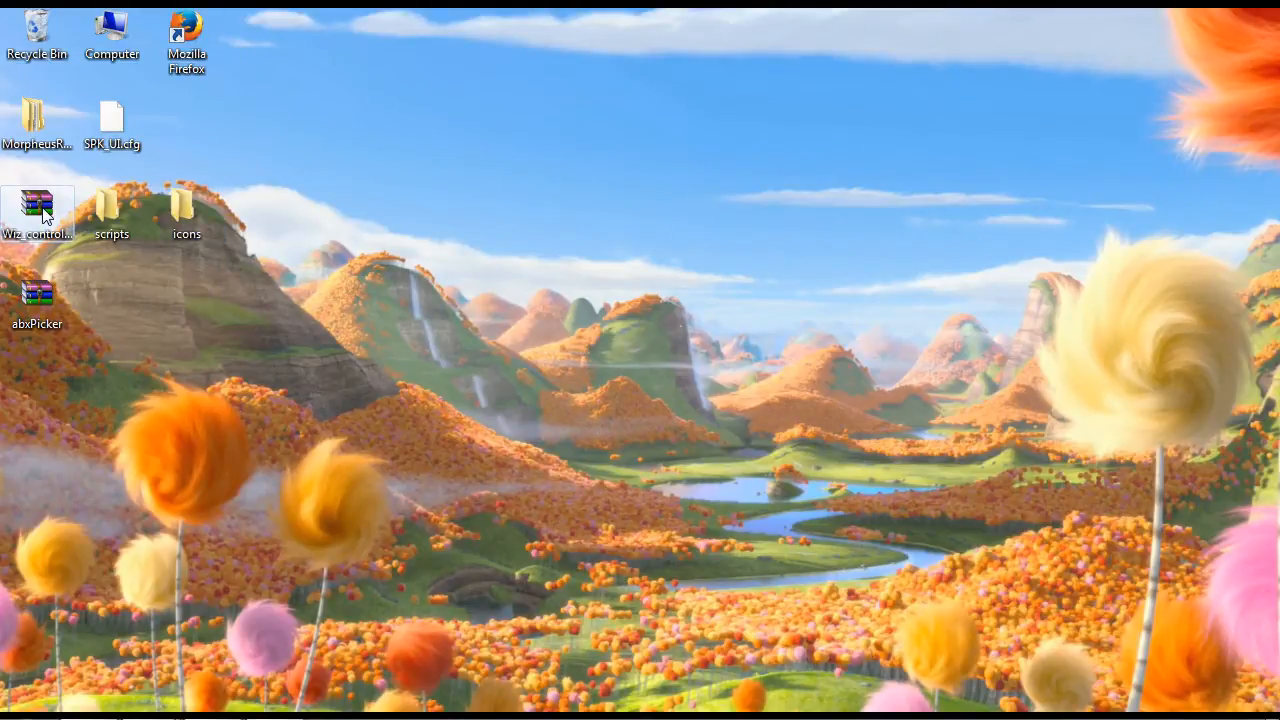
{"action": "mouse_move", "coordinate": [36, 204]}
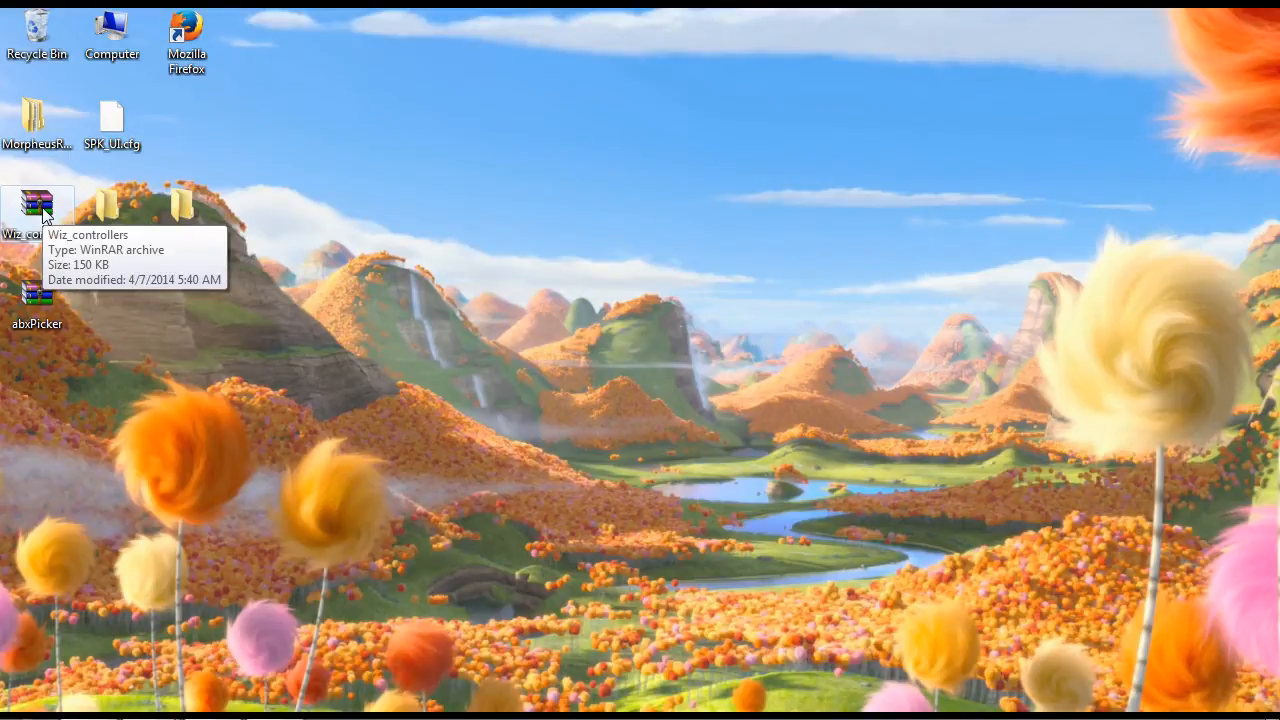
- Open Wiz_controllers.rar in WinRAR and dismiss the license reminder
{"action": "double_click", "coordinate": [38, 204]}
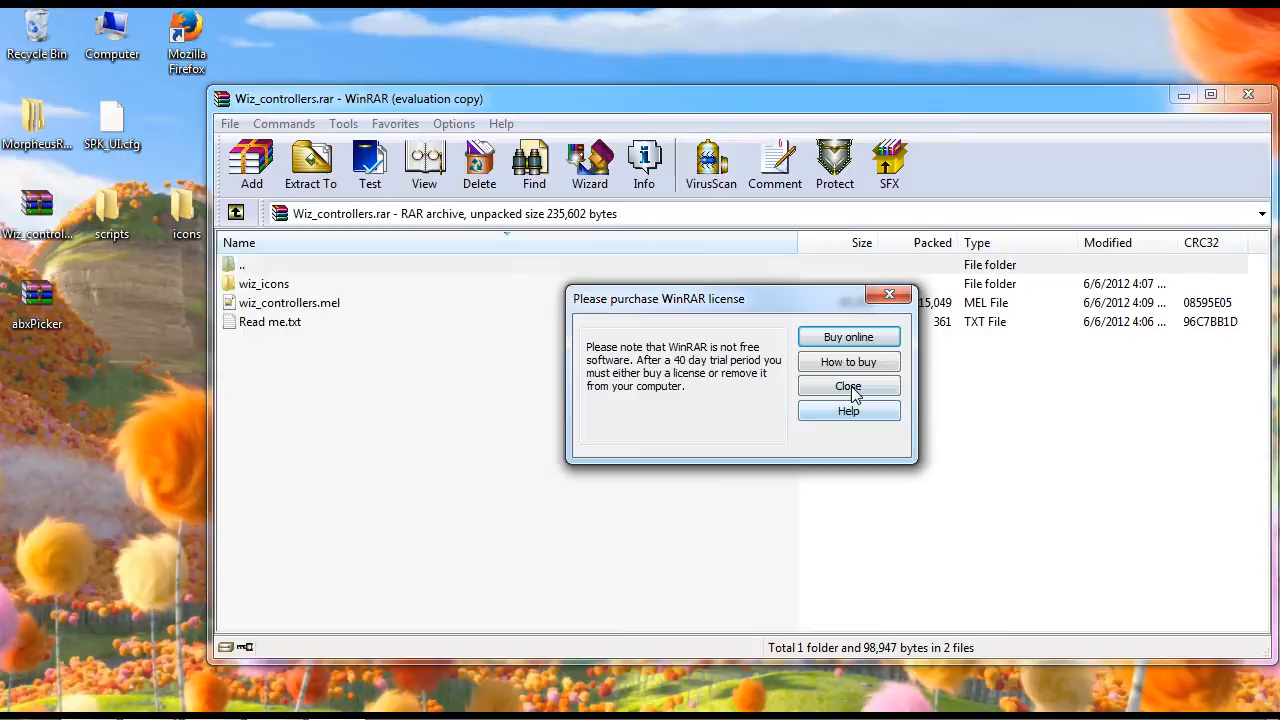
{"action": "left_click", "coordinate": [848, 386]}
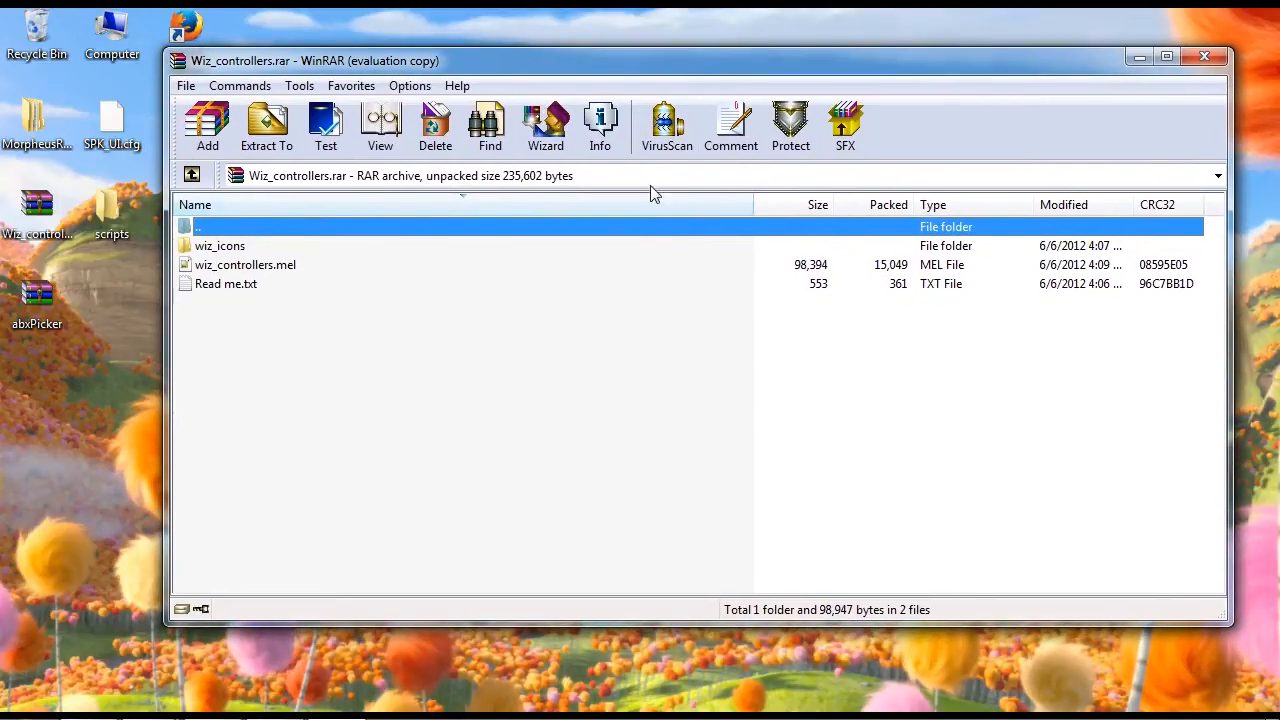
{"action": "mouse_move", "coordinate": [636, 242]}
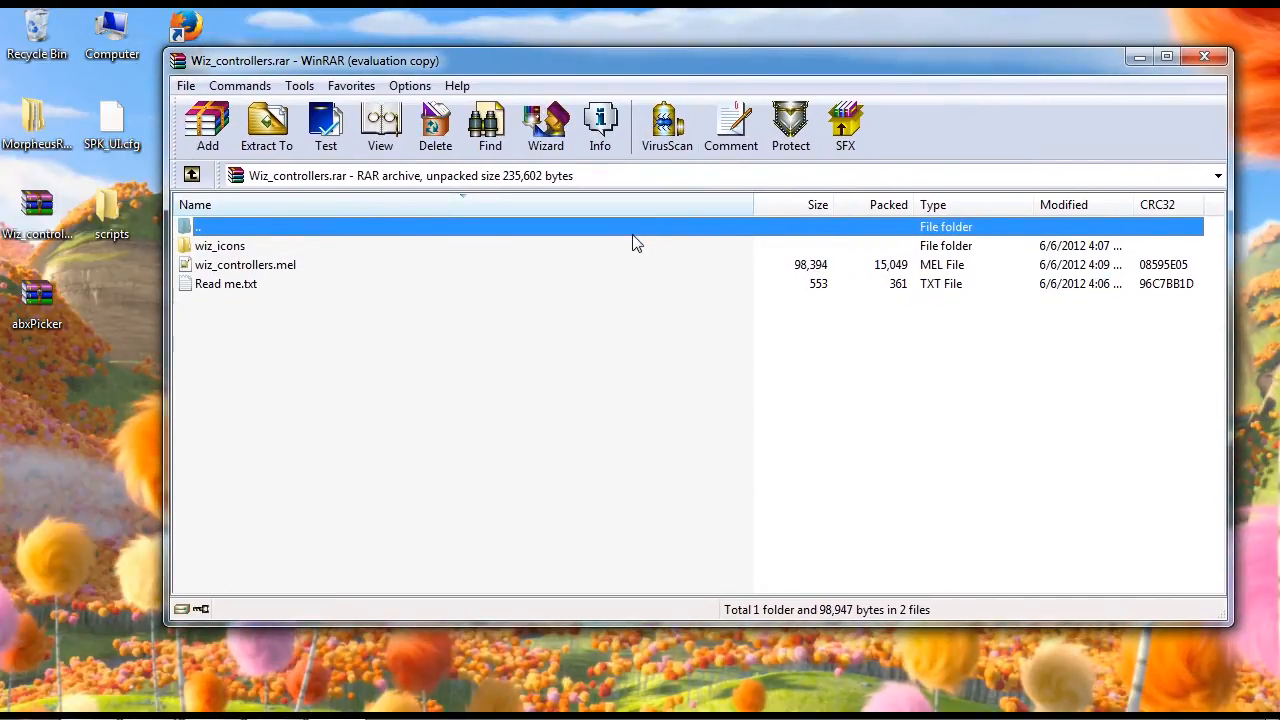
{"action": "mouse_move", "coordinate": [448, 292]}
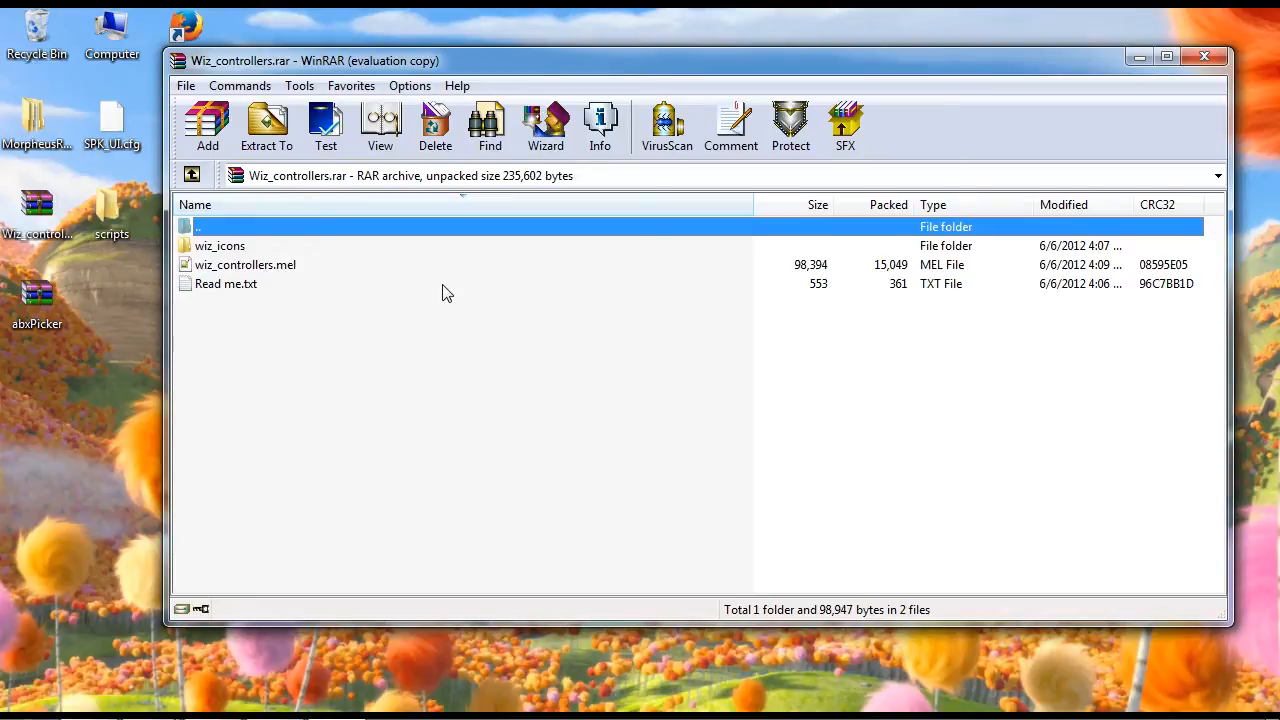
{"action": "mouse_move", "coordinate": [444, 316]}
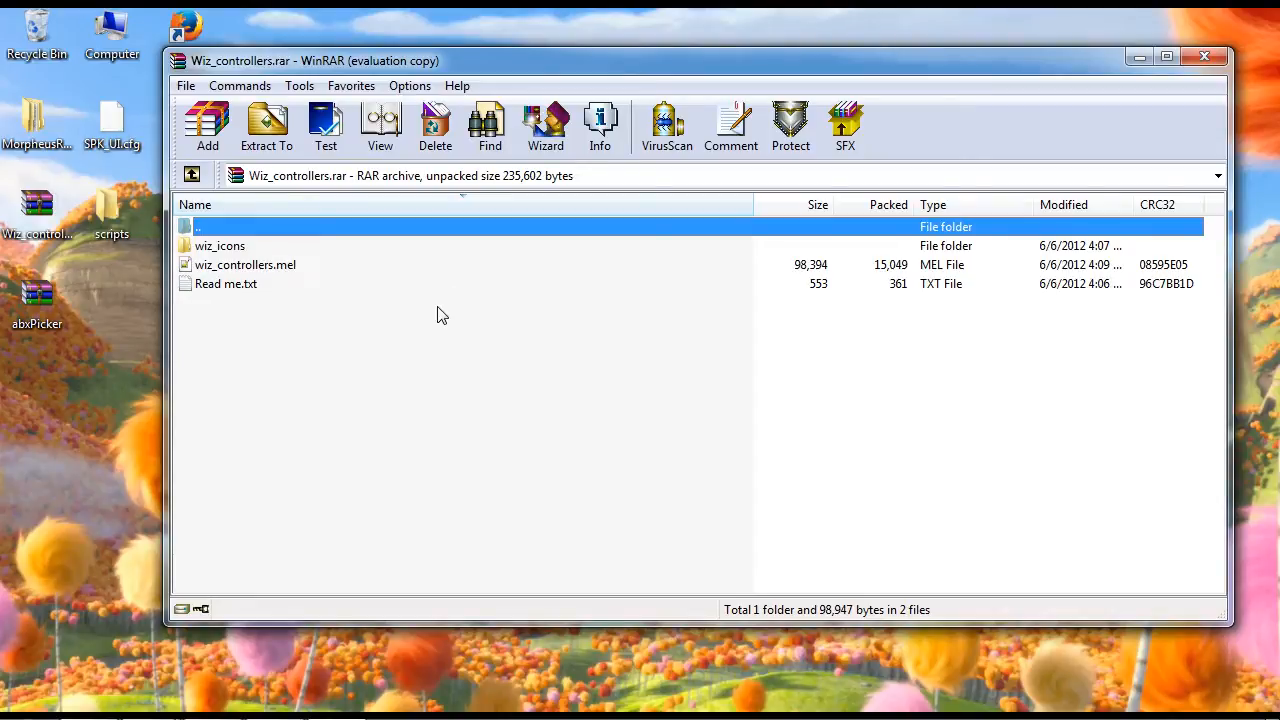
{"action": "mouse_move", "coordinate": [436, 332]}
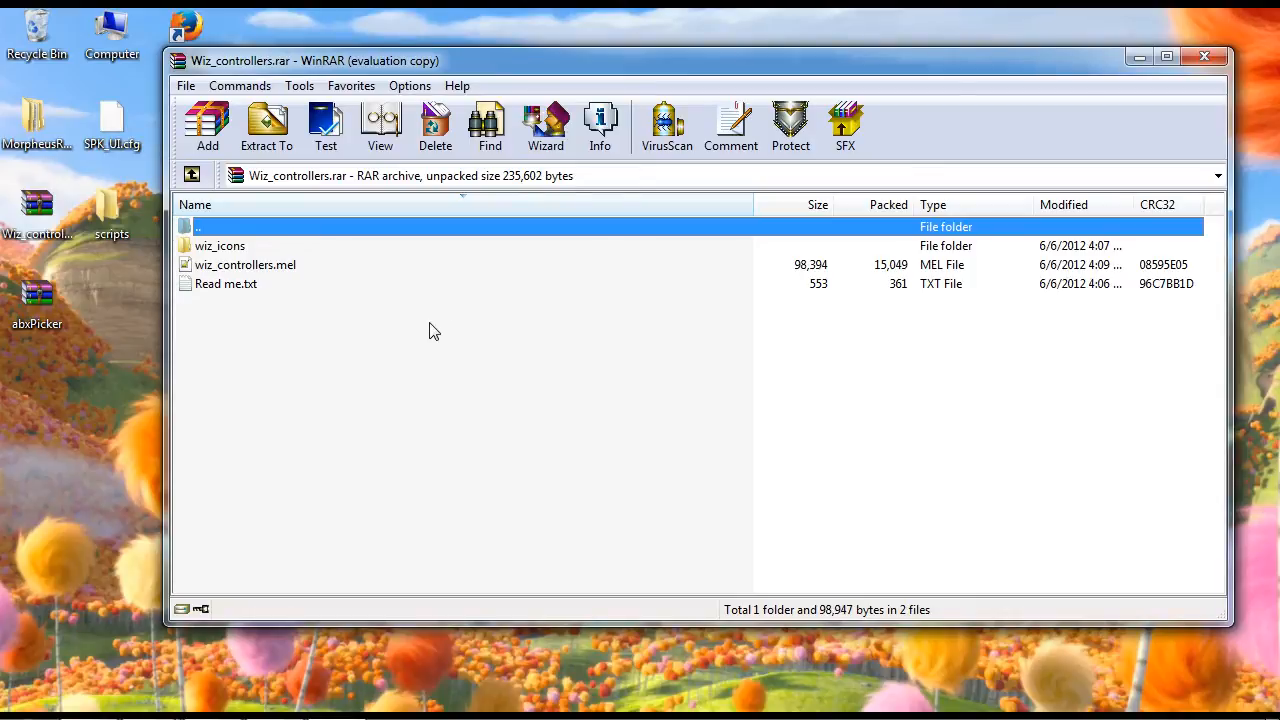
{"action": "mouse_move", "coordinate": [306, 338]}
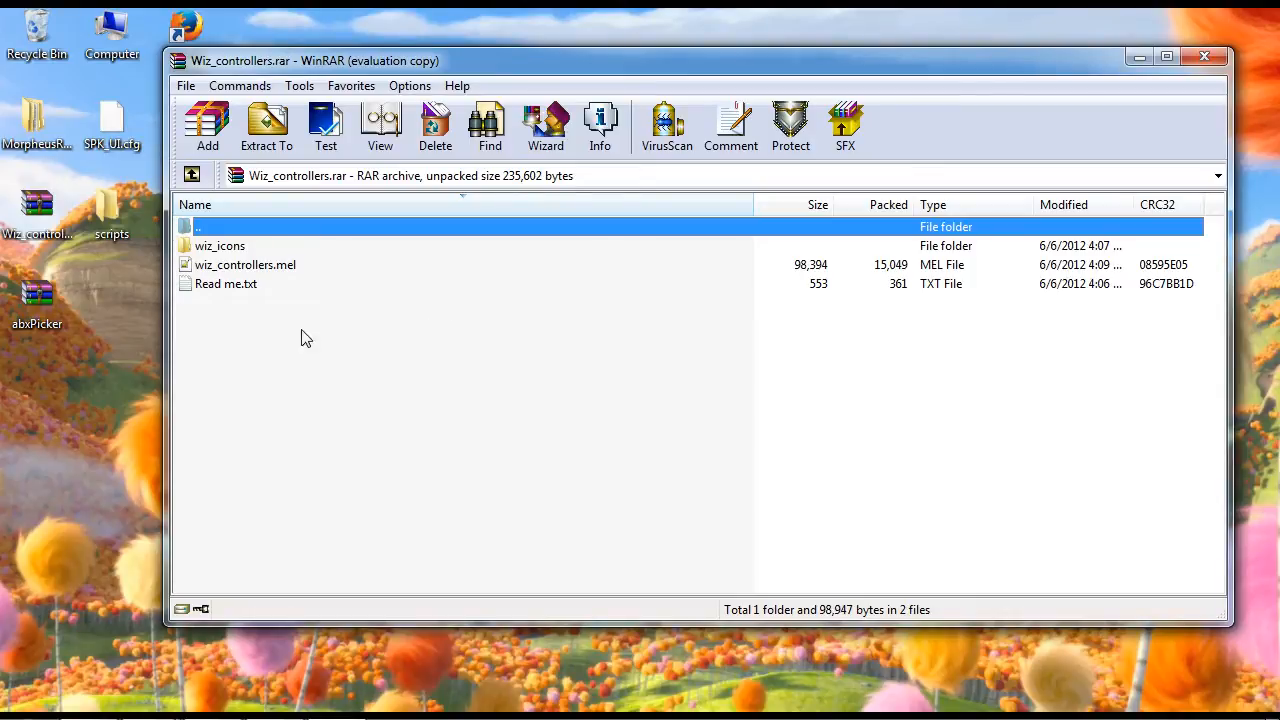
- Open Read me.txt from the archive in Notepad++ and read the instructions
{"action": "double_click", "coordinate": [224, 284]}
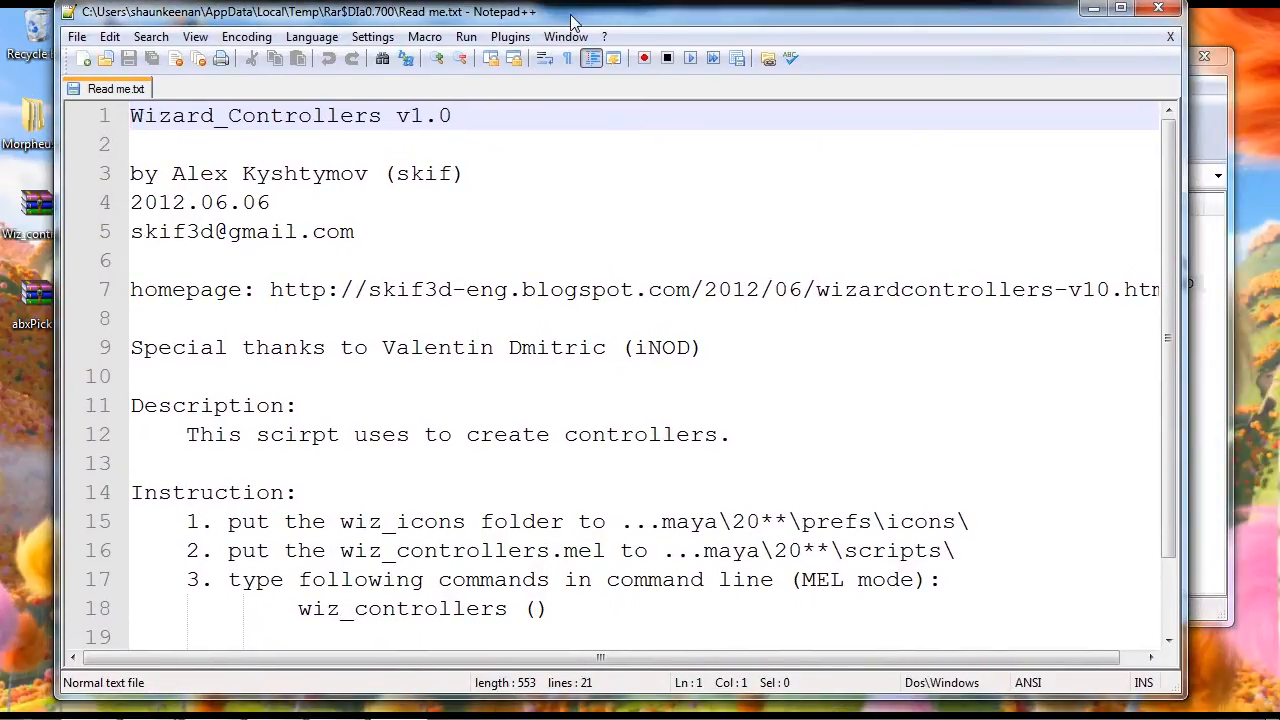
{"action": "scroll", "scroll_direction": "down", "scroll_amount": 3}
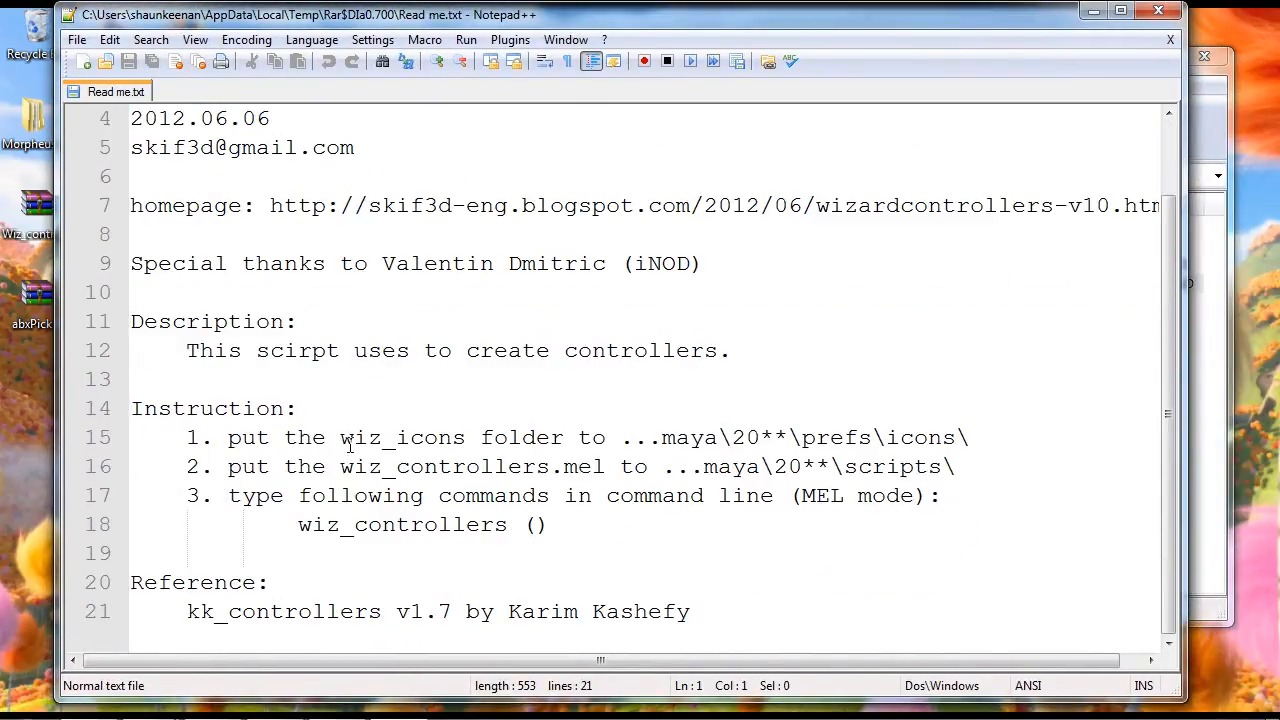
{"action": "mouse_move", "coordinate": [516, 448]}
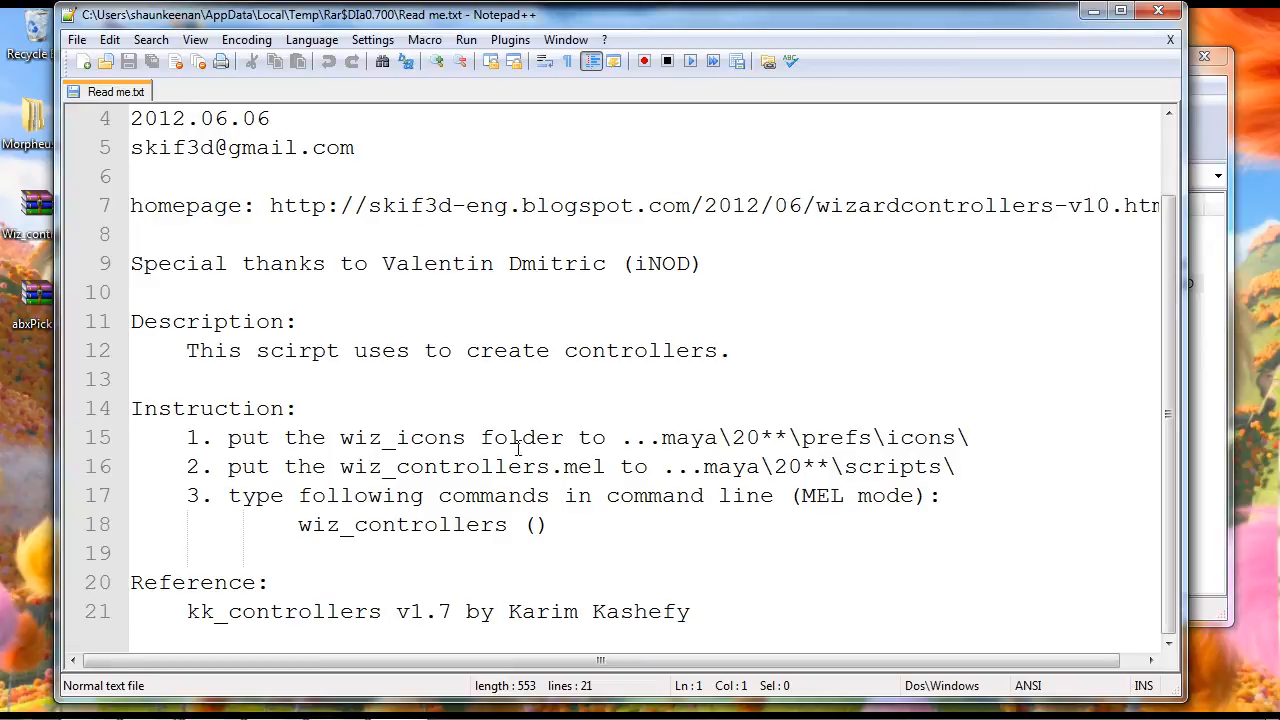
{"action": "mouse_move", "coordinate": [648, 442]}
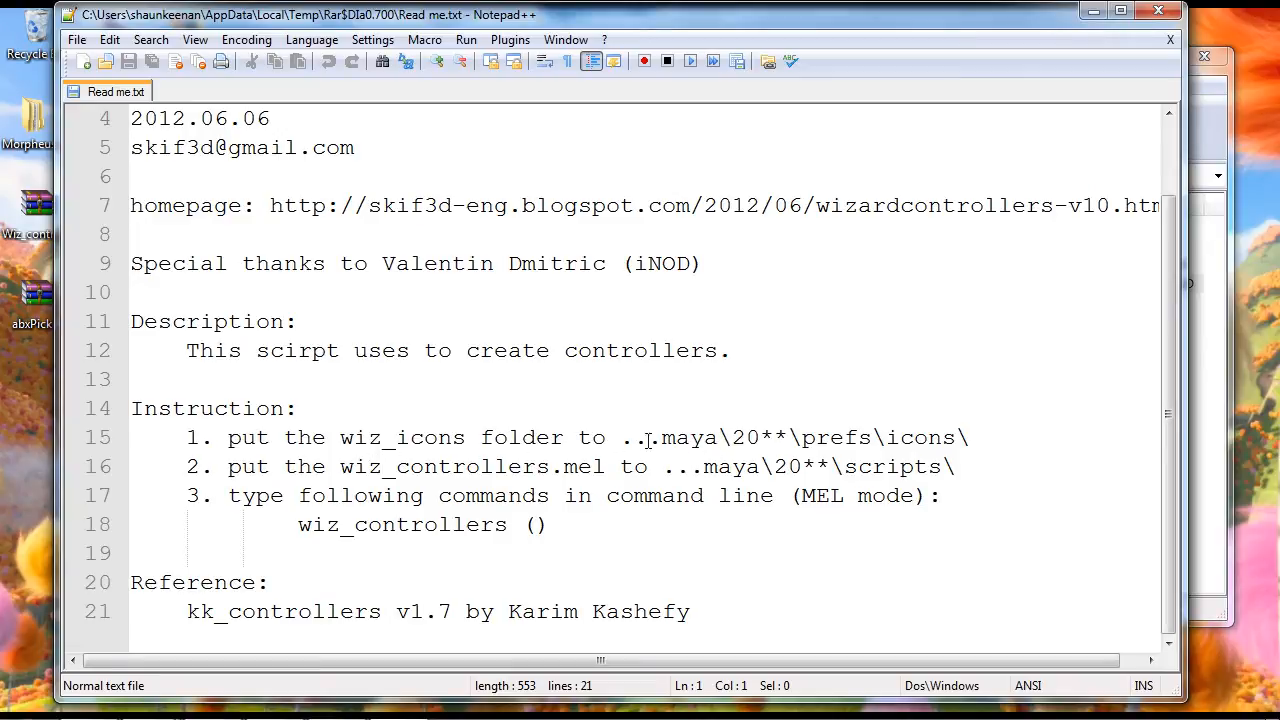
{"action": "mouse_move", "coordinate": [876, 438]}
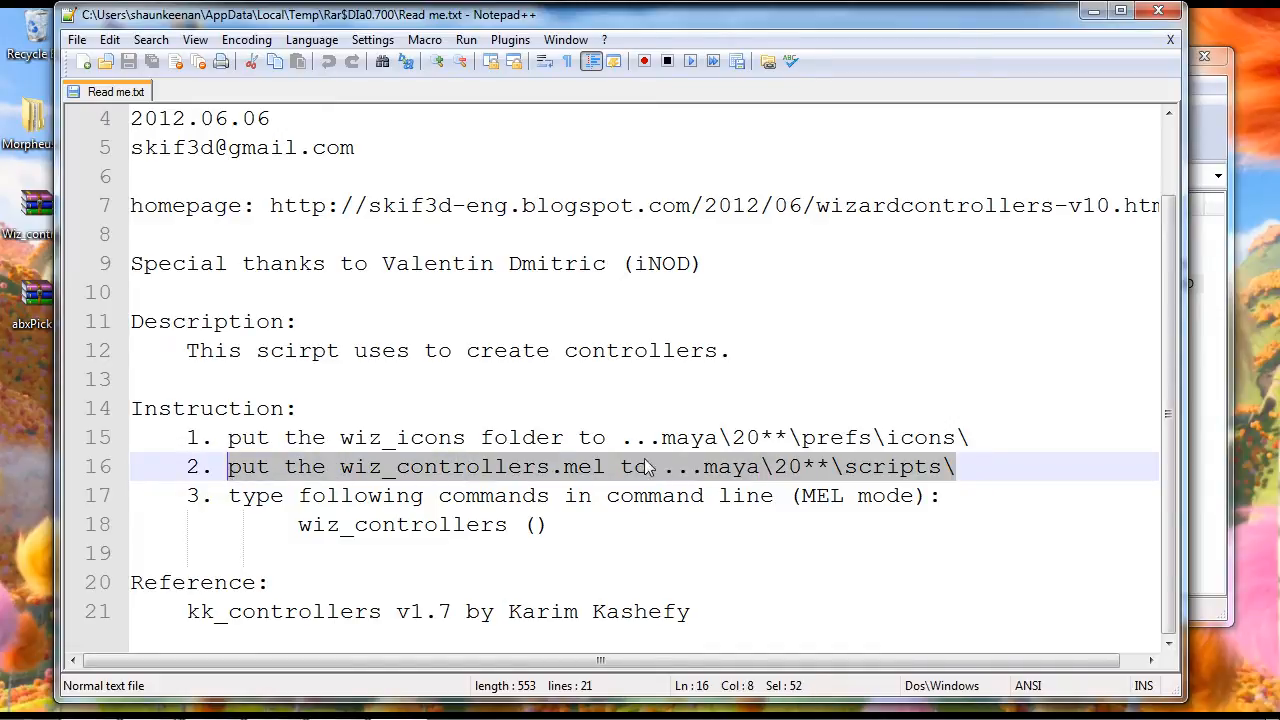
{"action": "mouse_move", "coordinate": [680, 480]}
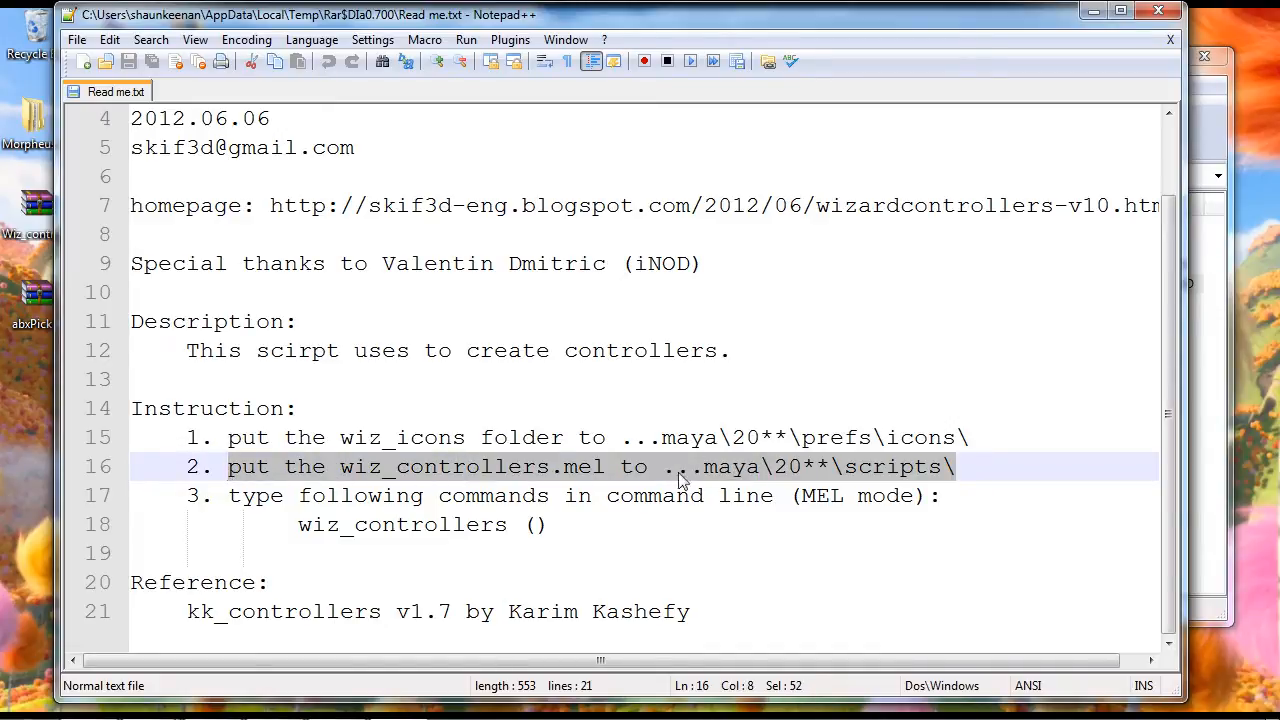
{"action": "mouse_move", "coordinate": [696, 476]}
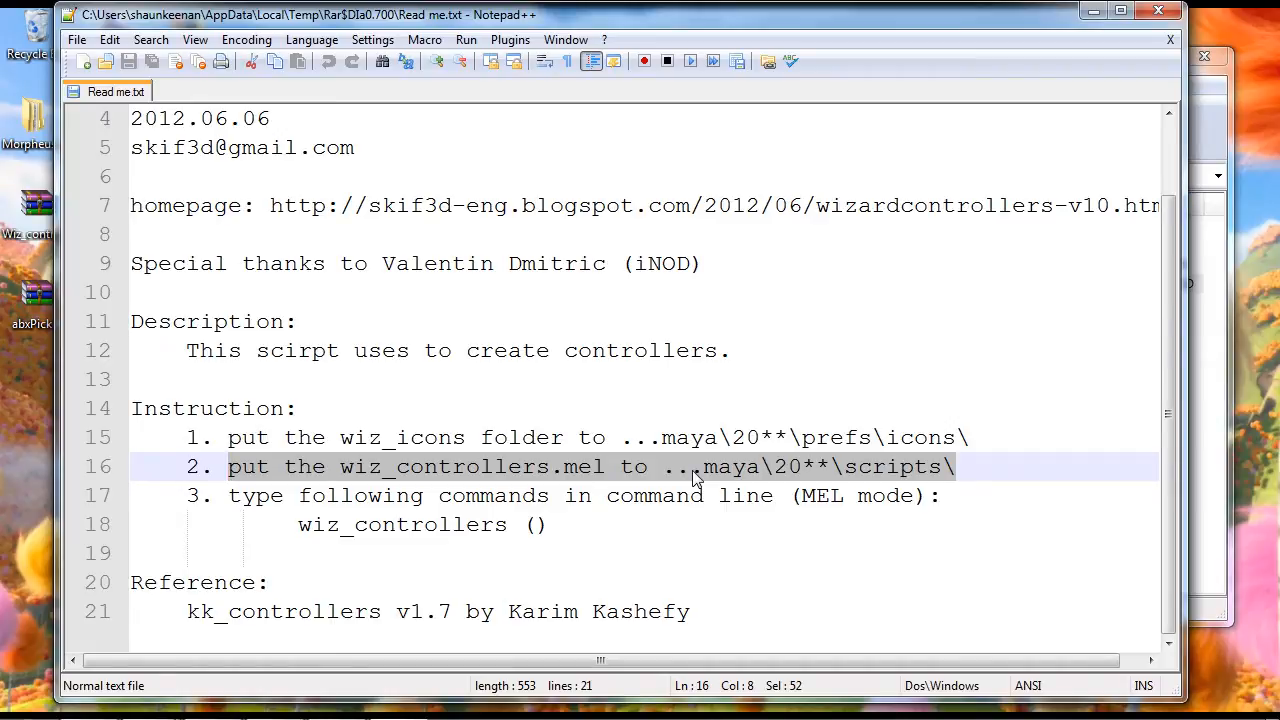
{"action": "mouse_move", "coordinate": [816, 478]}
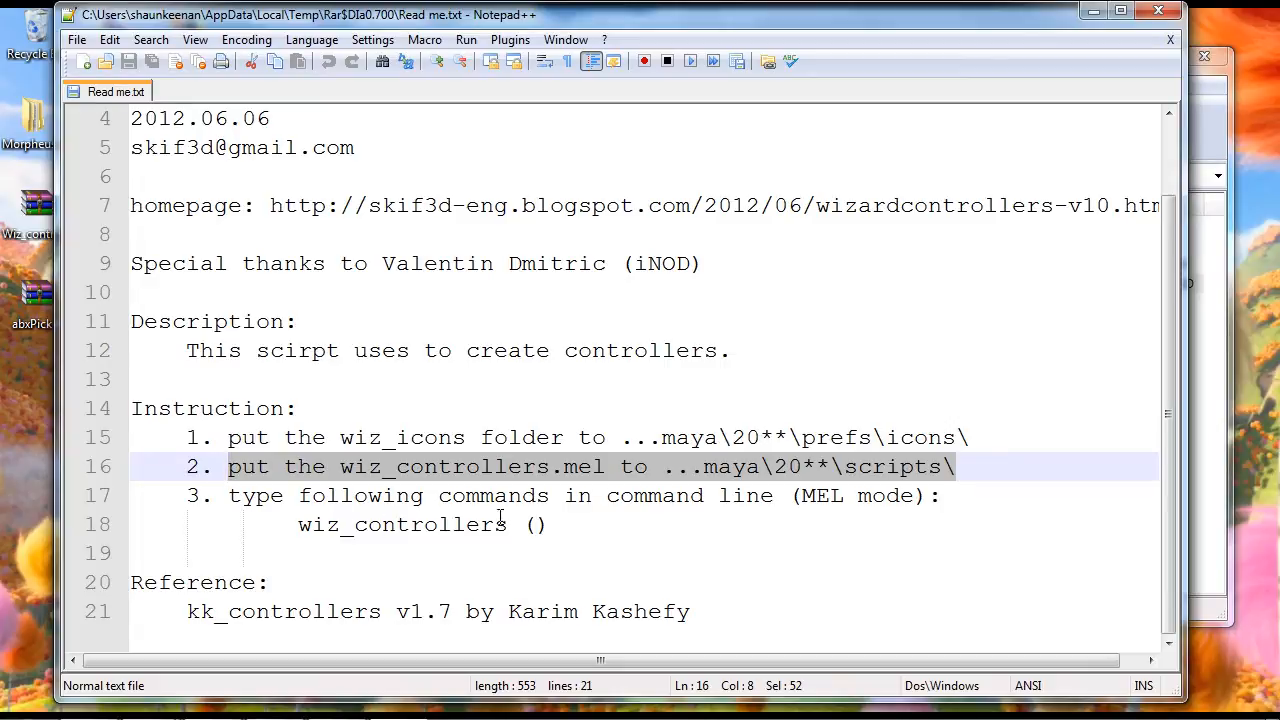
{"action": "mouse_move", "coordinate": [410, 524]}
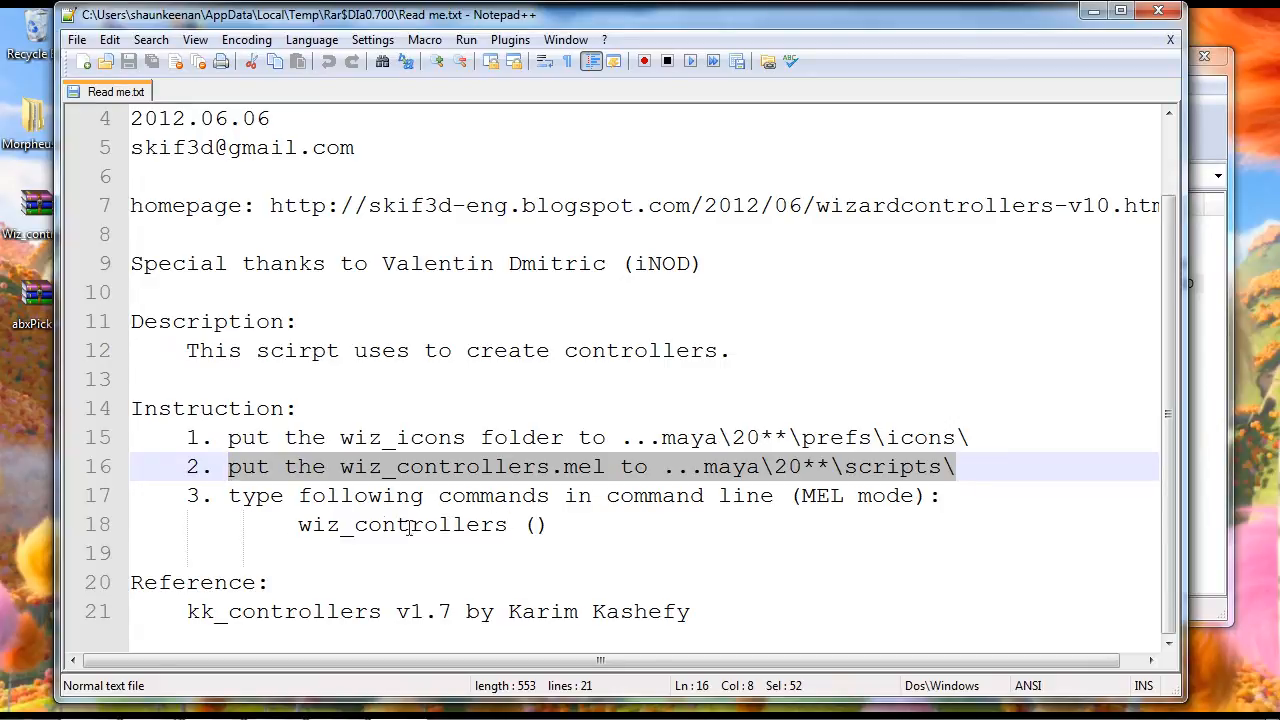
{"action": "mouse_move", "coordinate": [820, 466]}
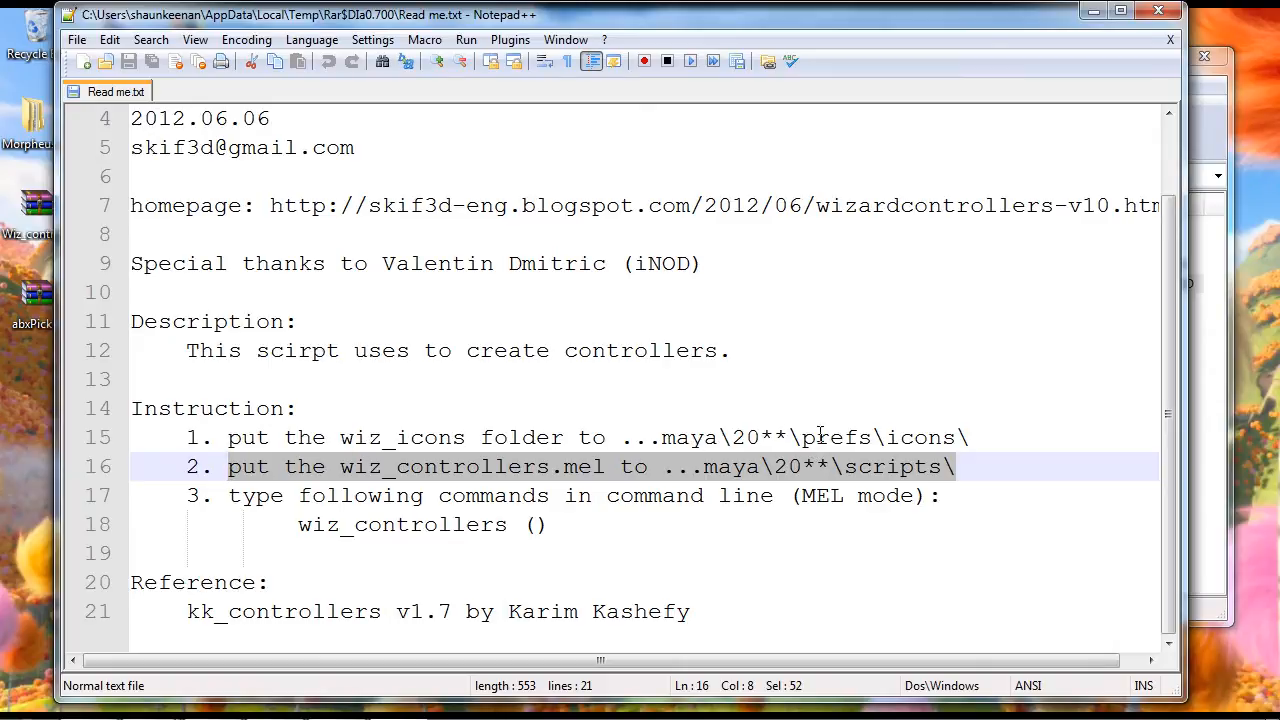
{"action": "mouse_move", "coordinate": [940, 436]}
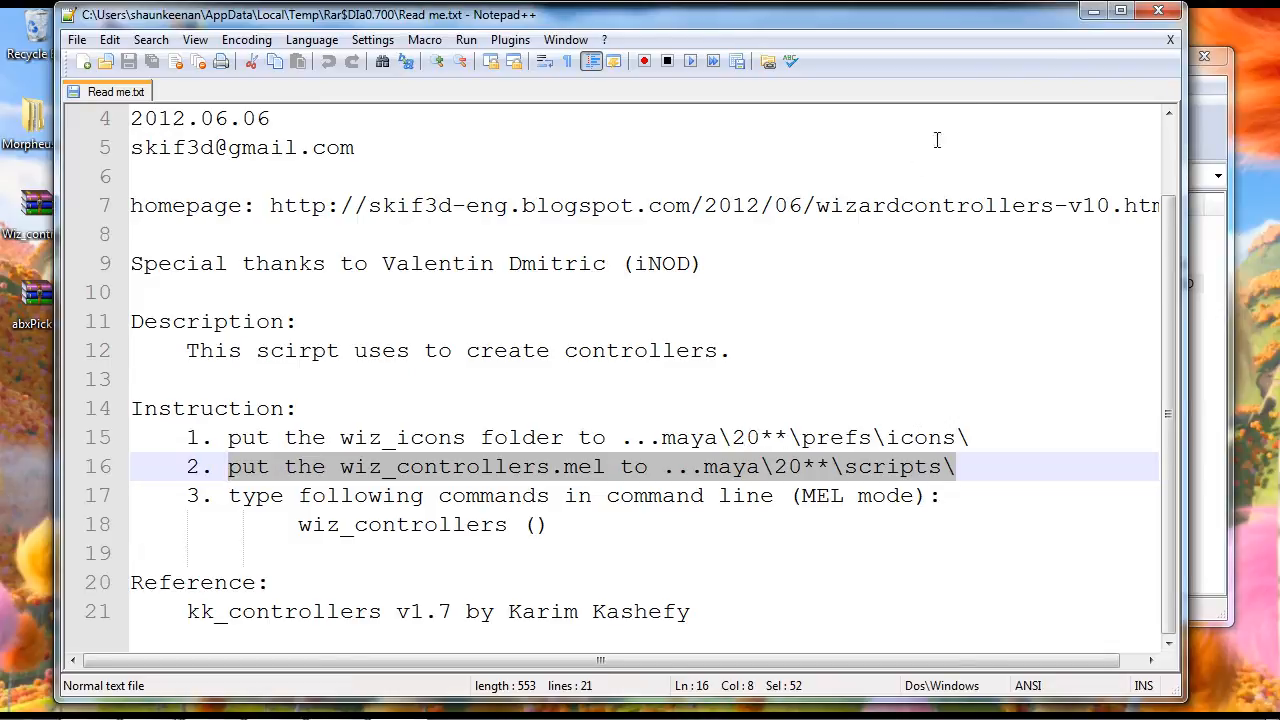
- Close the Read me document and Notepad++
{"action": "left_click", "coordinate": [1158, 14]}
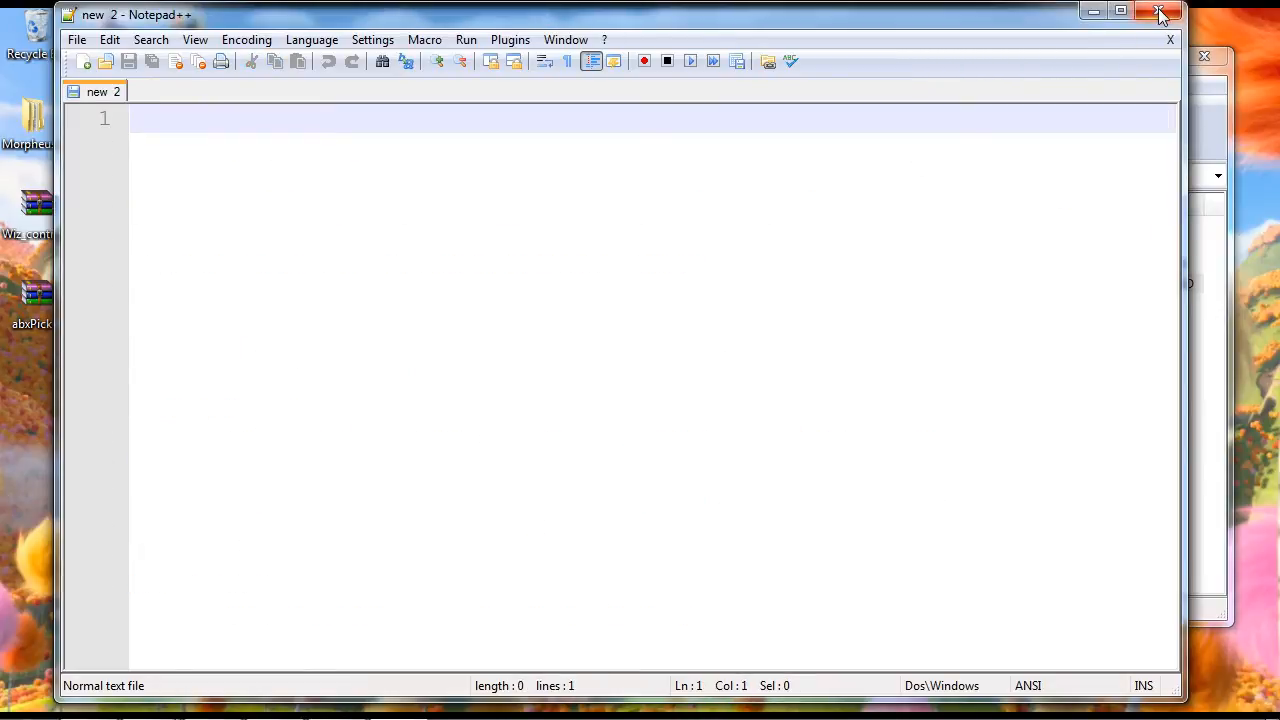
{"action": "left_click", "coordinate": [1160, 12]}
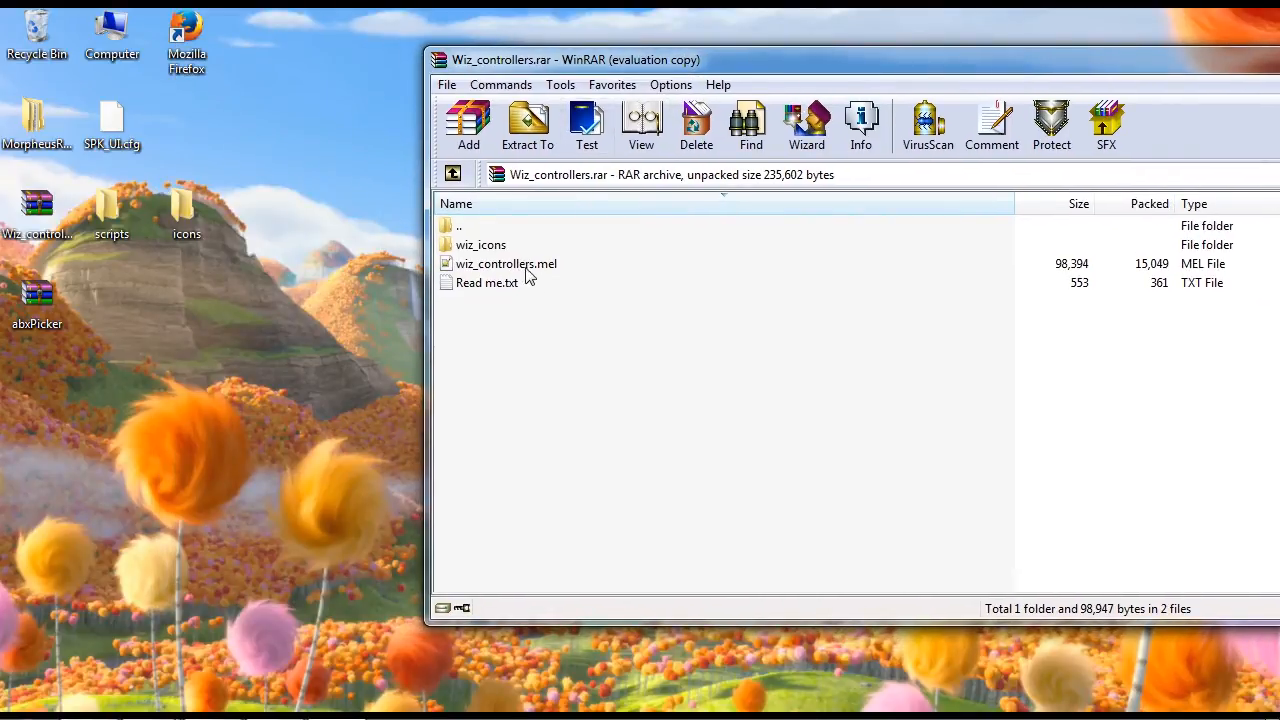
- Select wiz_controllers.mel and wiz_icons for extraction, then close the archive
{"action": "left_click", "coordinate": [504, 264]}
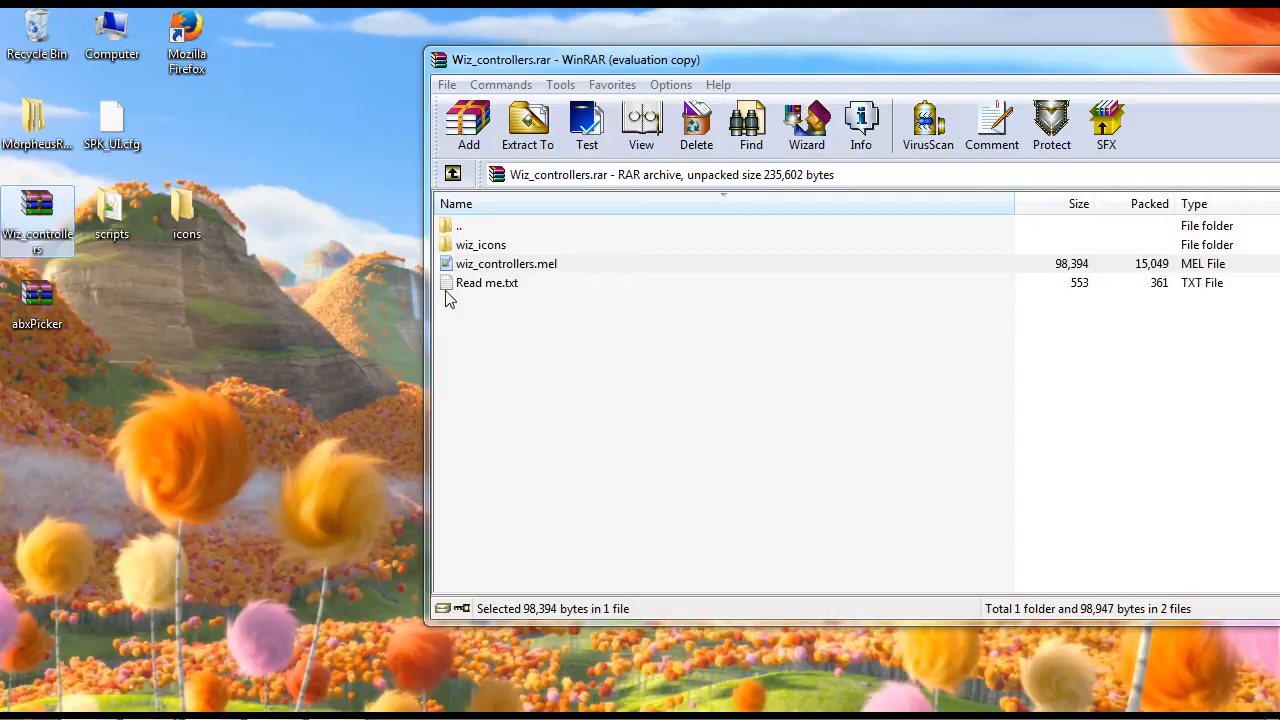
{"action": "left_click", "coordinate": [480, 244]}
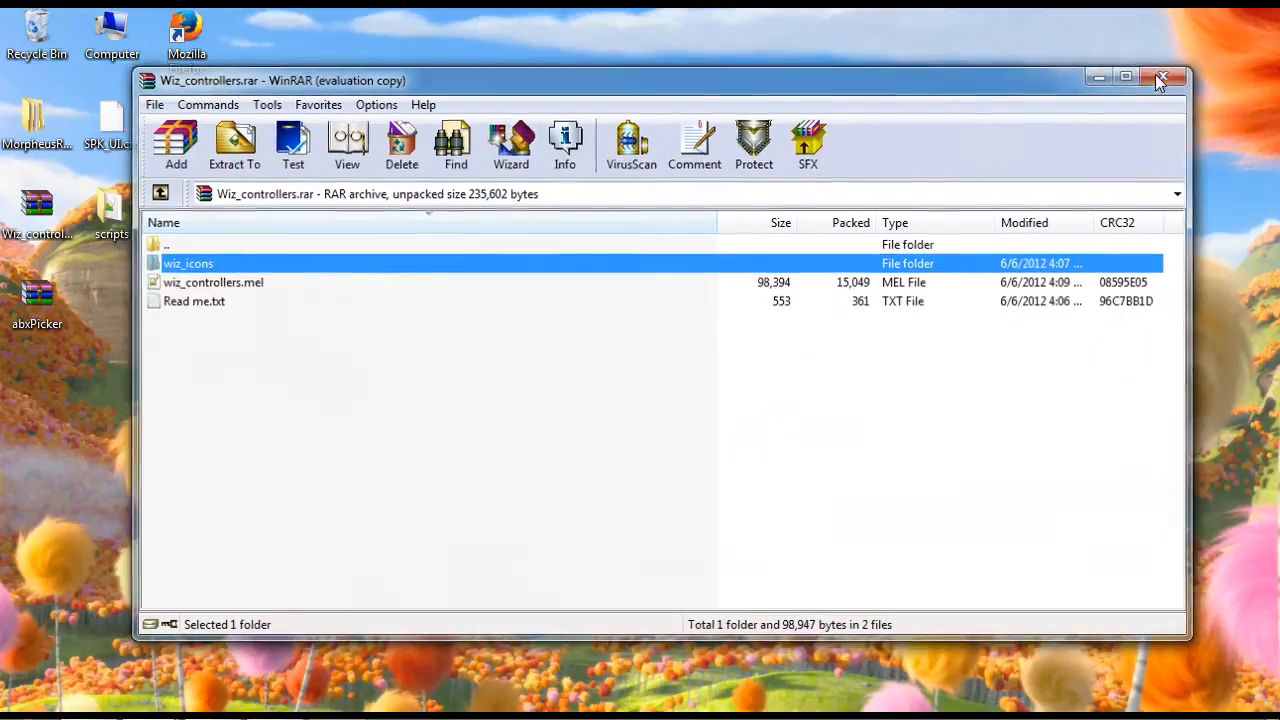
{"action": "left_click", "coordinate": [1160, 76]}
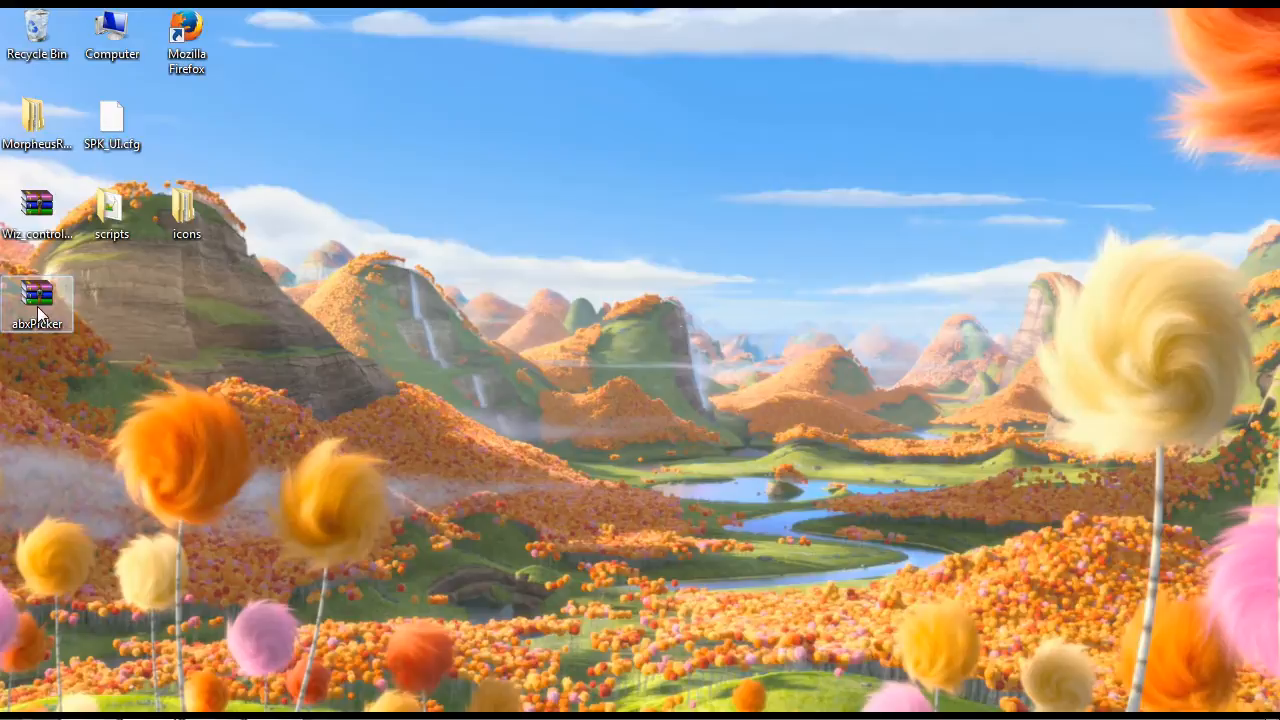
- Open abxPicker.zip, select abxPicker.mel and abxPicker.bmp, and close the archive
{"action": "double_click", "coordinate": [36, 304]}
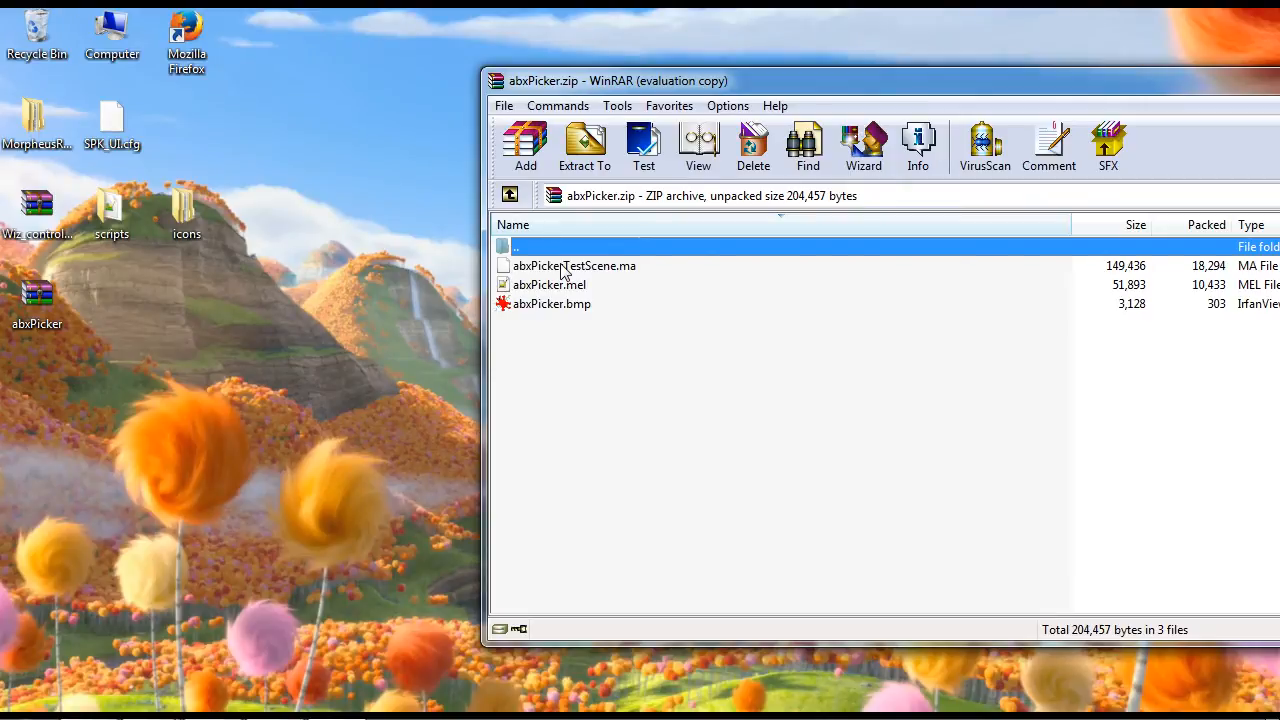
{"action": "mouse_move", "coordinate": [556, 296]}
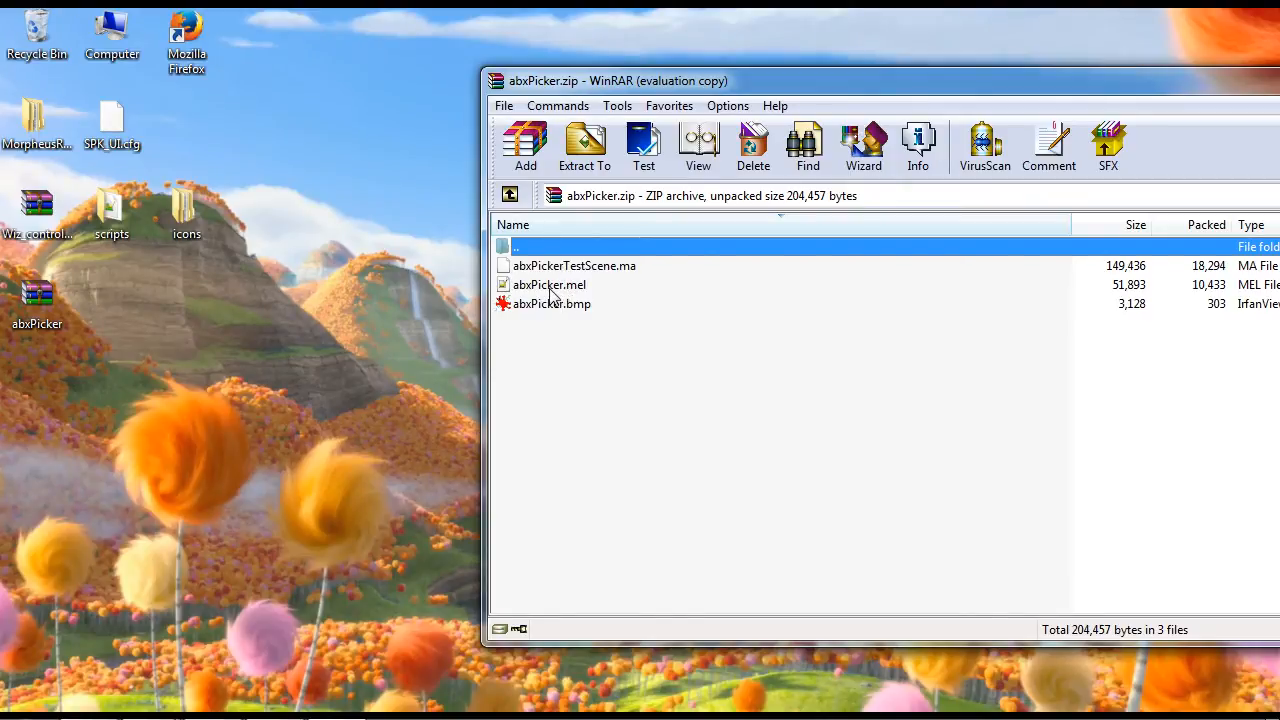
{"action": "left_click", "coordinate": [548, 284]}
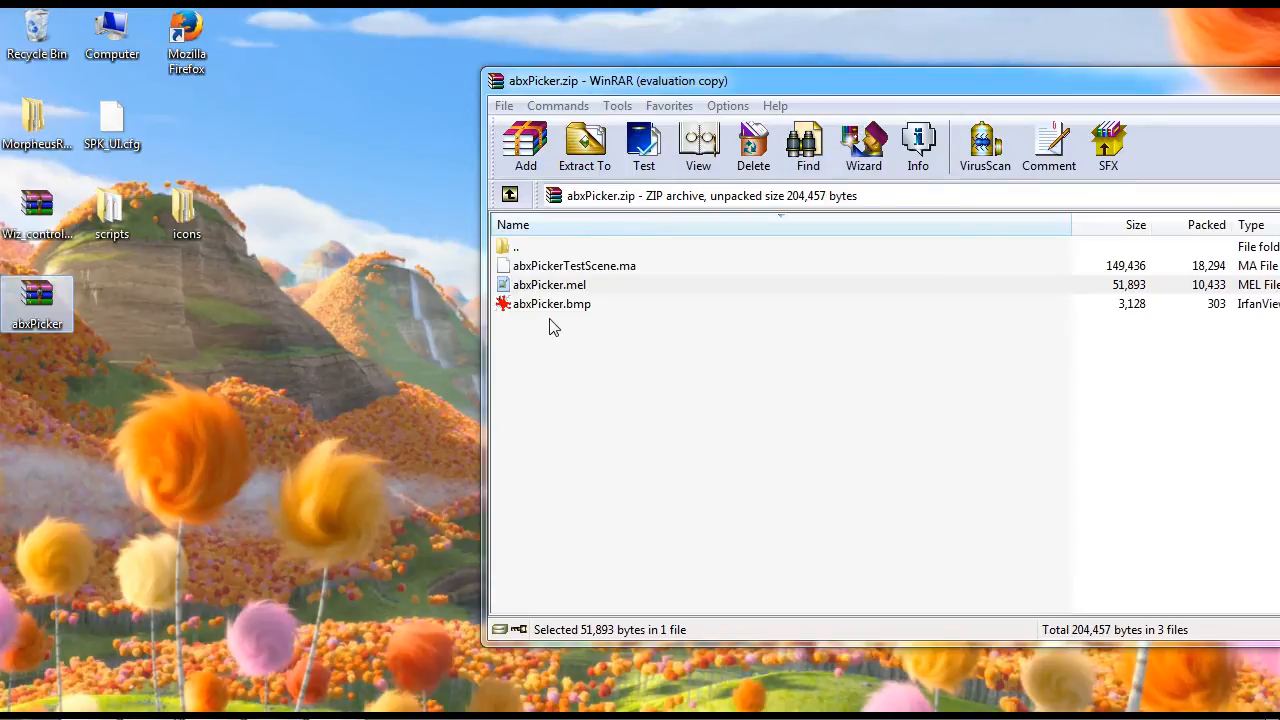
{"action": "left_click", "coordinate": [552, 304]}
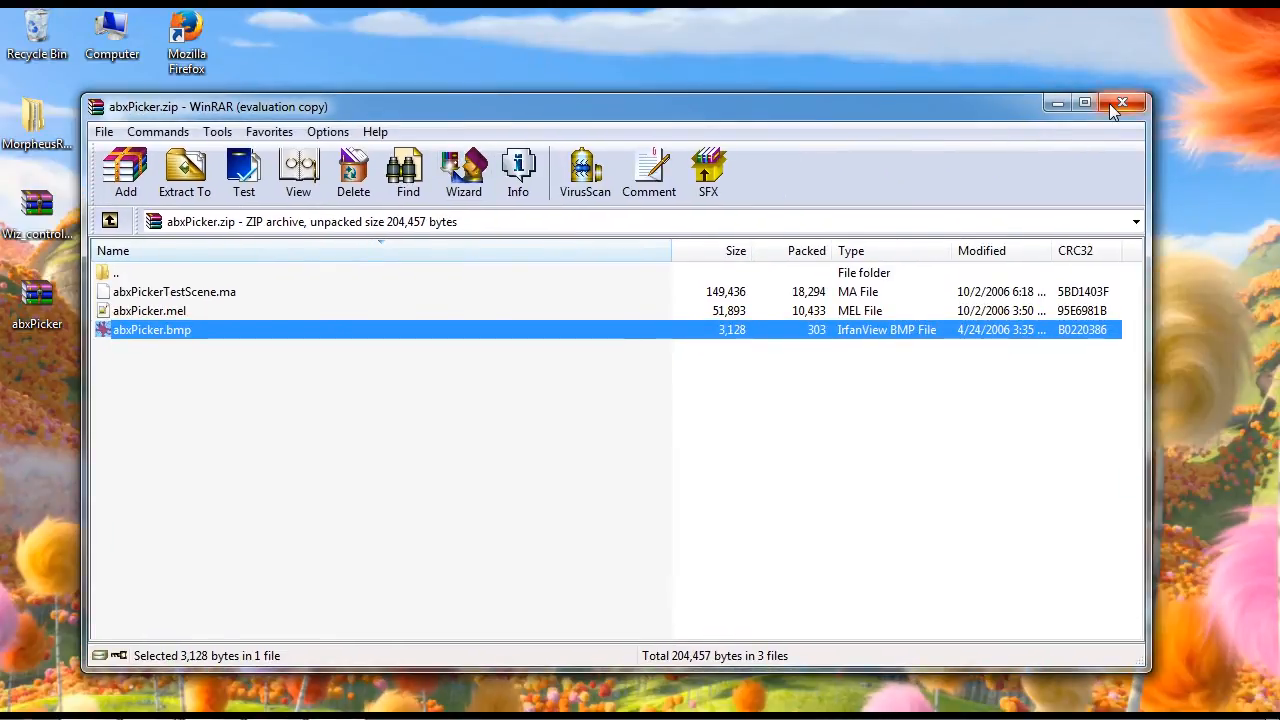
{"action": "left_click", "coordinate": [1122, 104]}
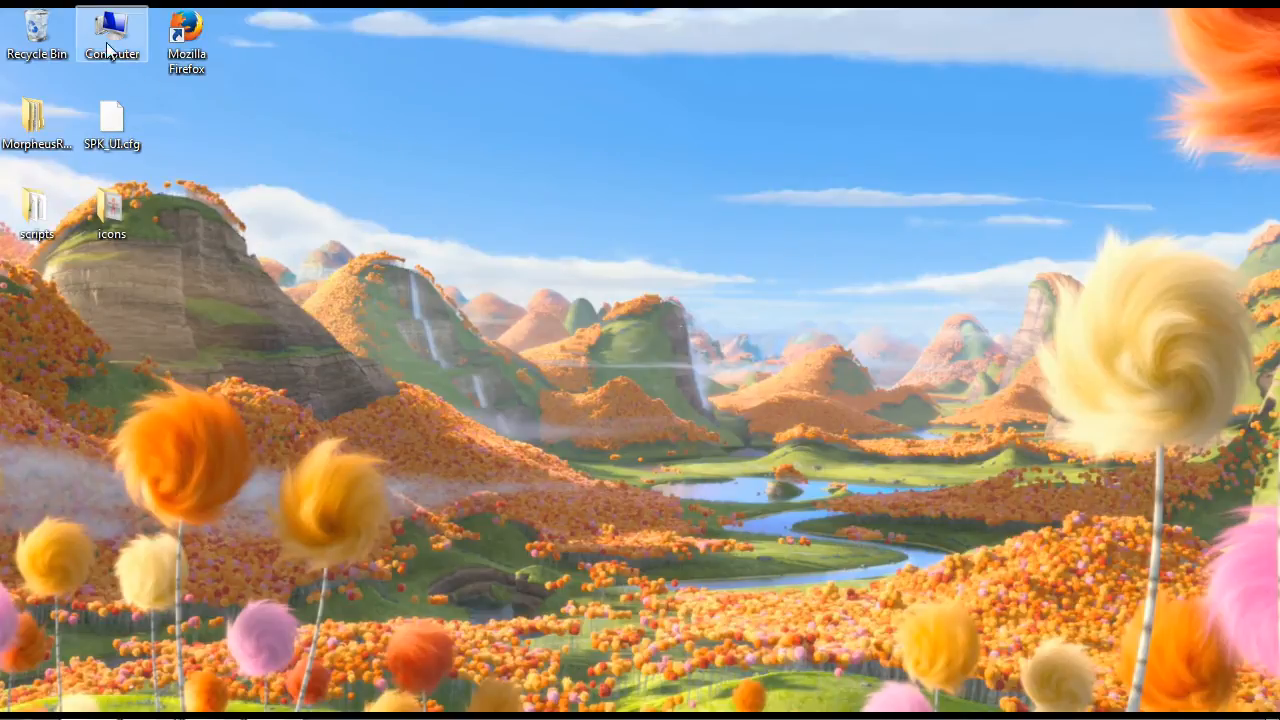
- Browse from Computer to My Documents\maya and open its scripts folder
{"action": "double_click", "coordinate": [112, 32]}
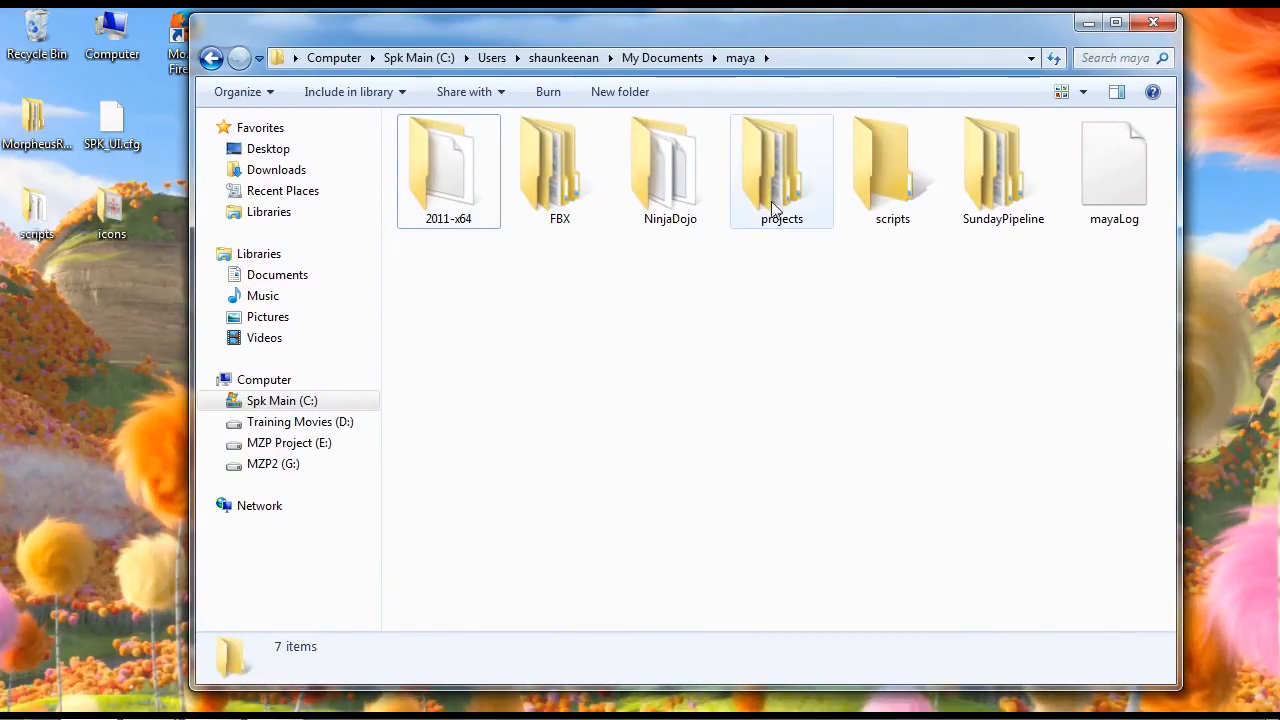
{"action": "mouse_move", "coordinate": [814, 276]}
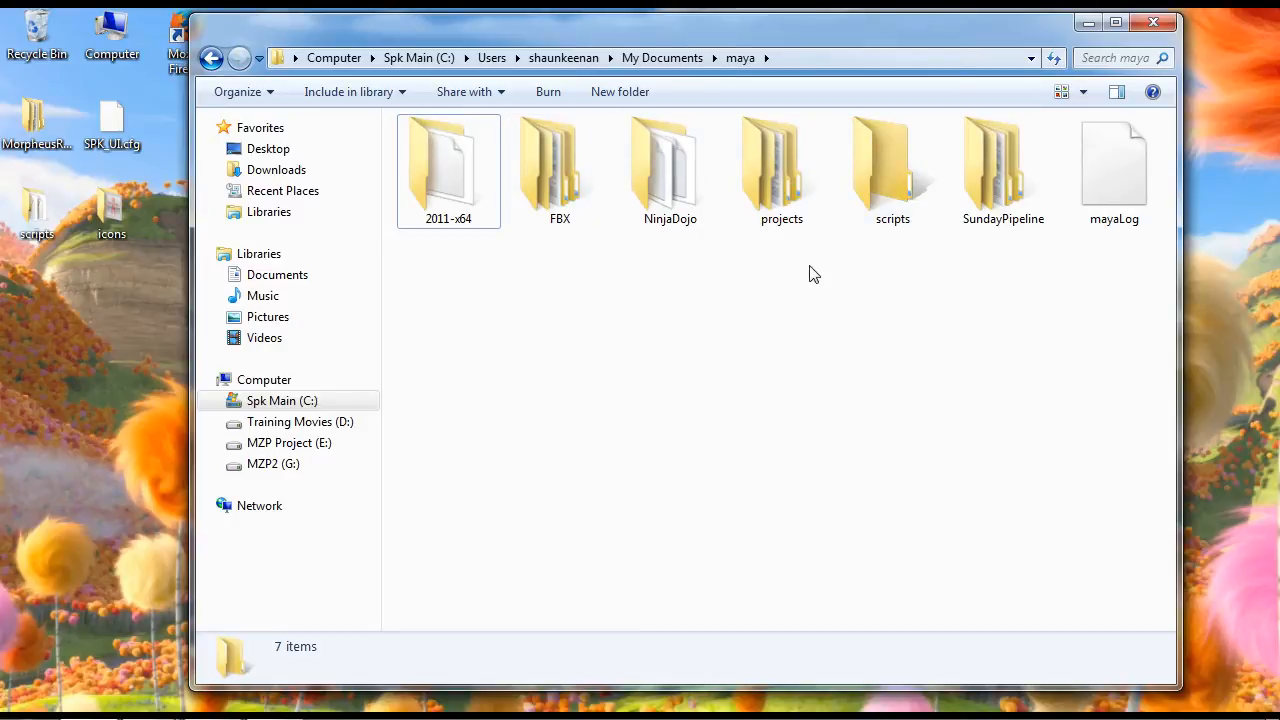
{"action": "mouse_move", "coordinate": [884, 190]}
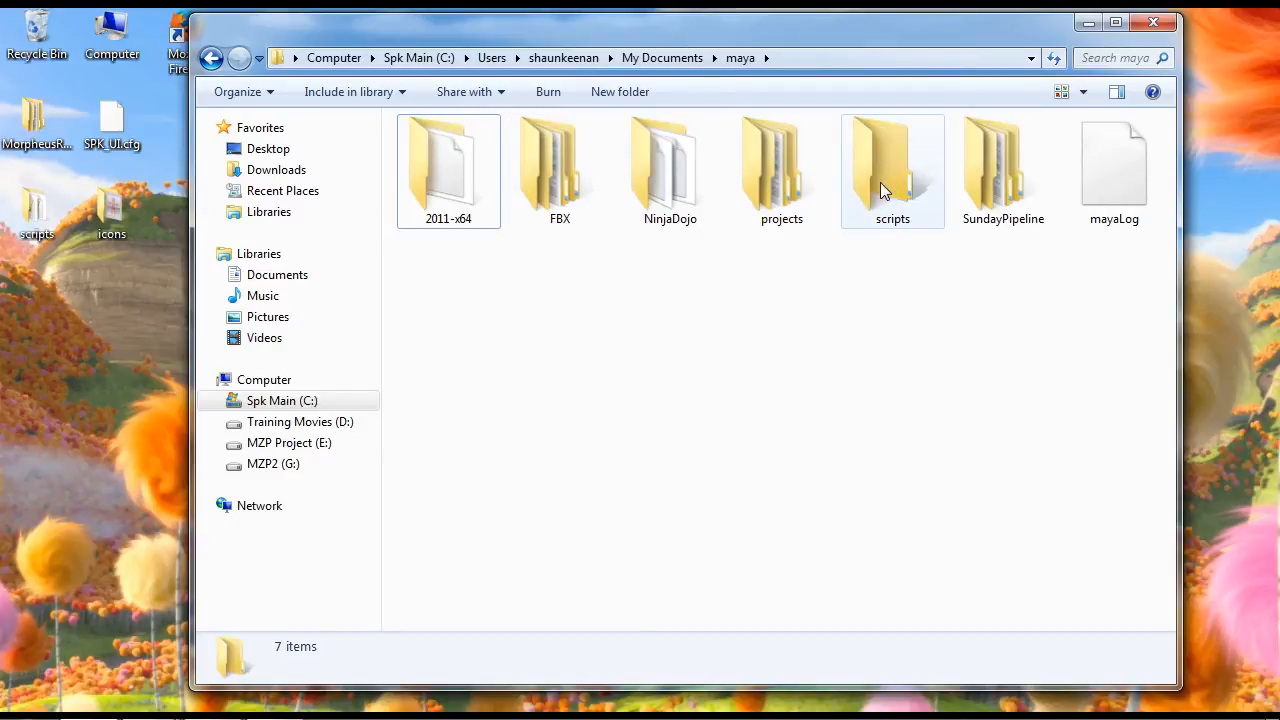
{"action": "mouse_move", "coordinate": [902, 190]}
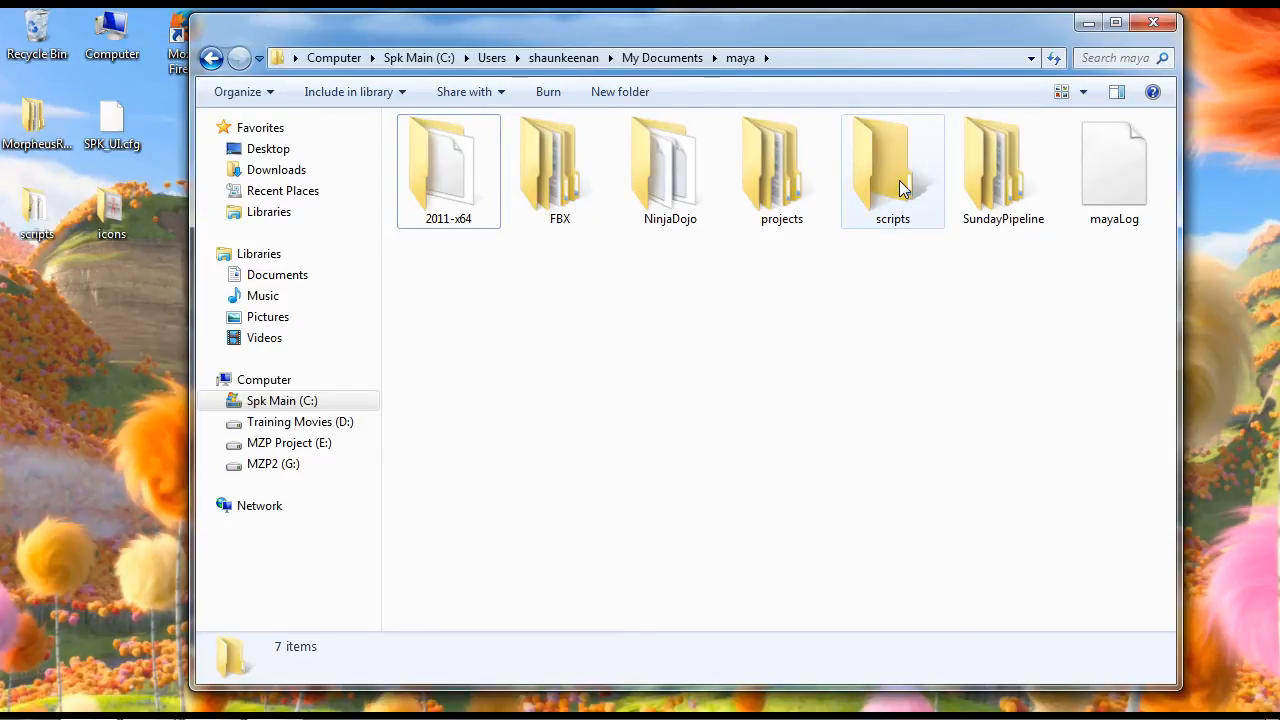
{"action": "left_click", "coordinate": [892, 170]}
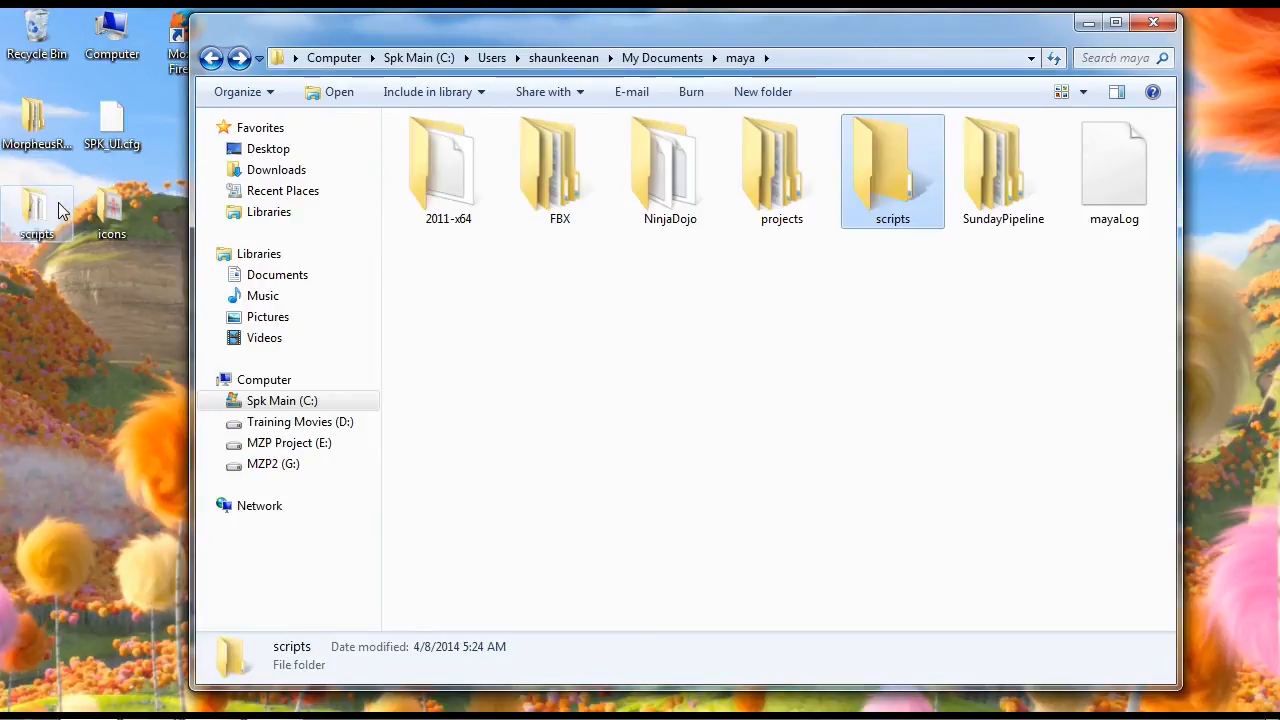
{"action": "double_click", "coordinate": [892, 164]}
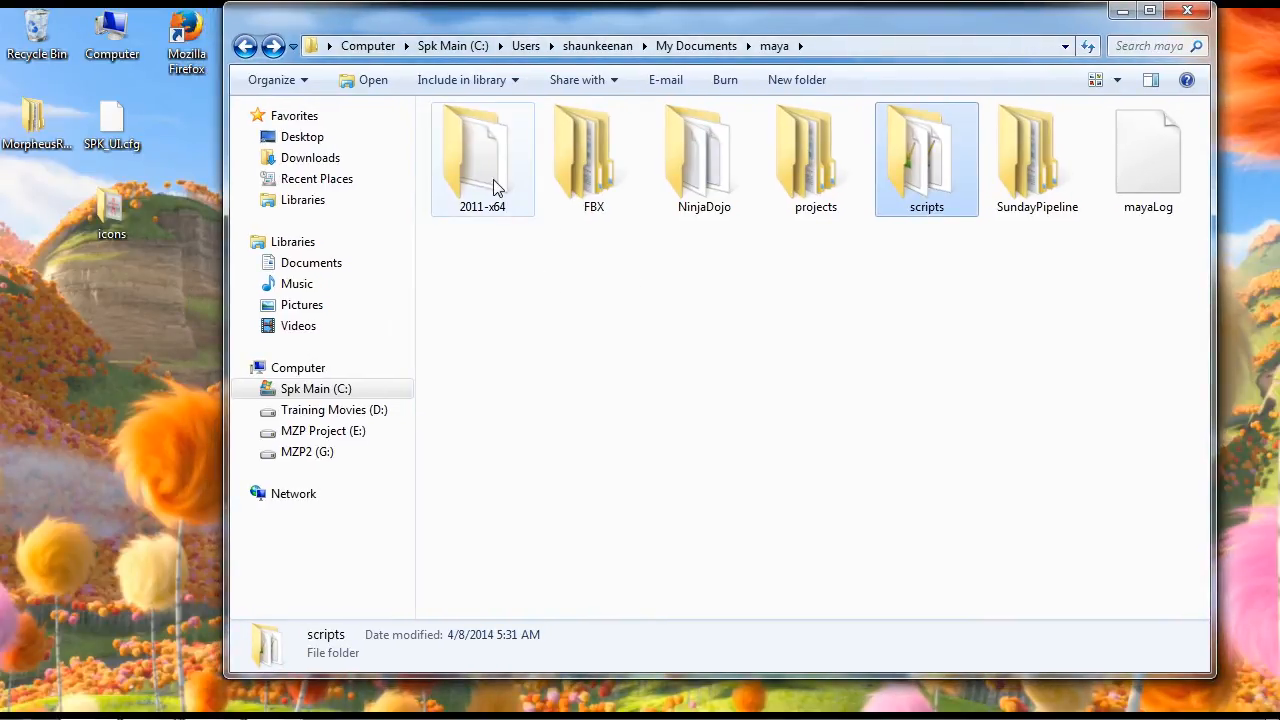
{"action": "mouse_move", "coordinate": [548, 244]}
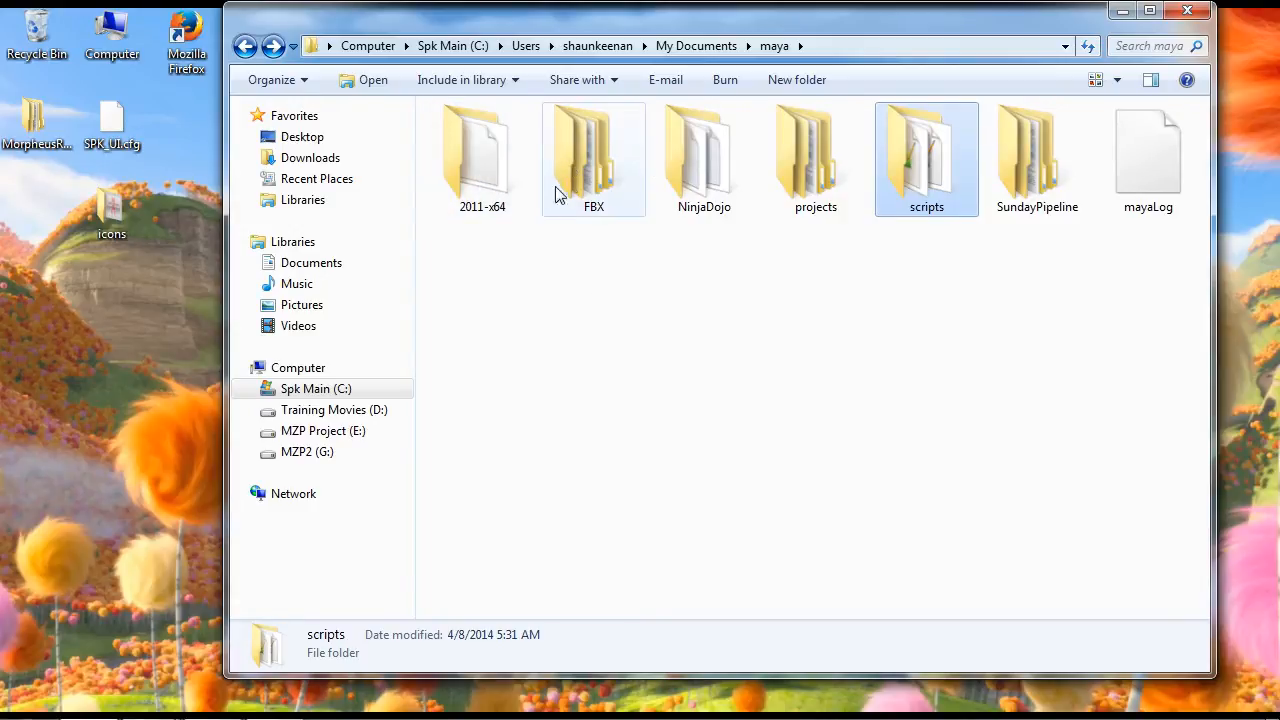
{"action": "mouse_move", "coordinate": [564, 172]}
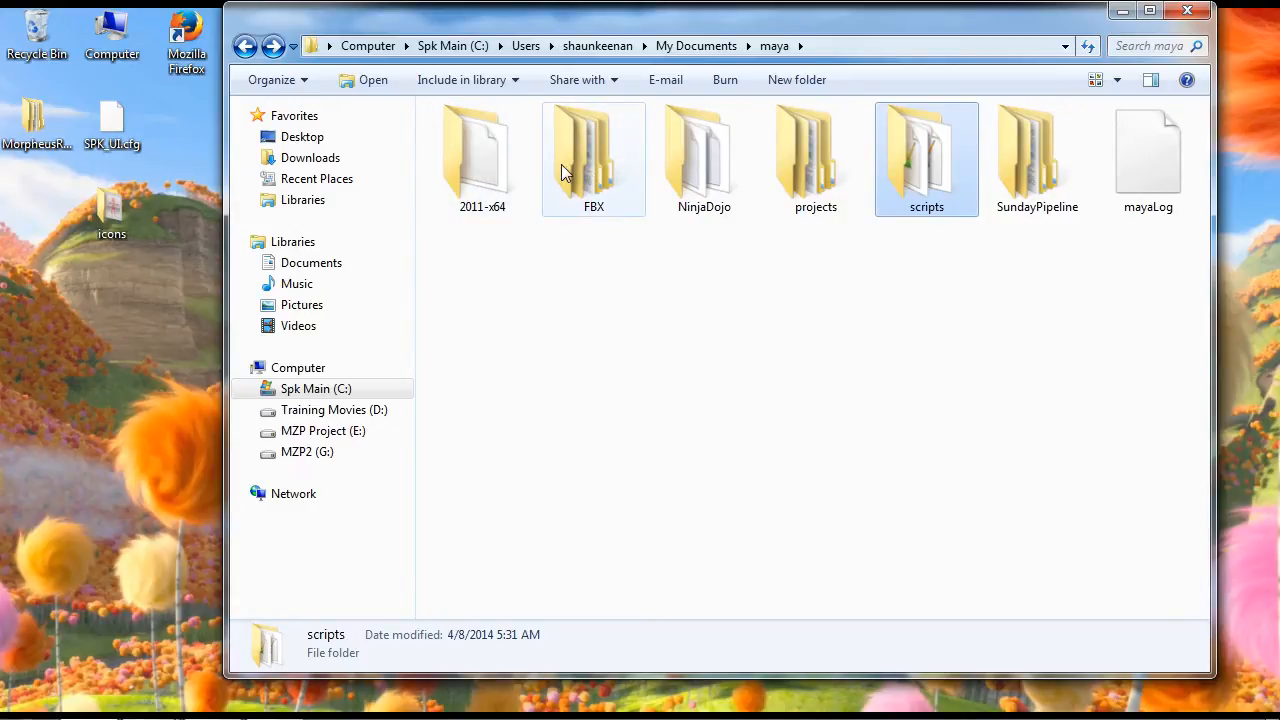
{"action": "mouse_move", "coordinate": [592, 160]}
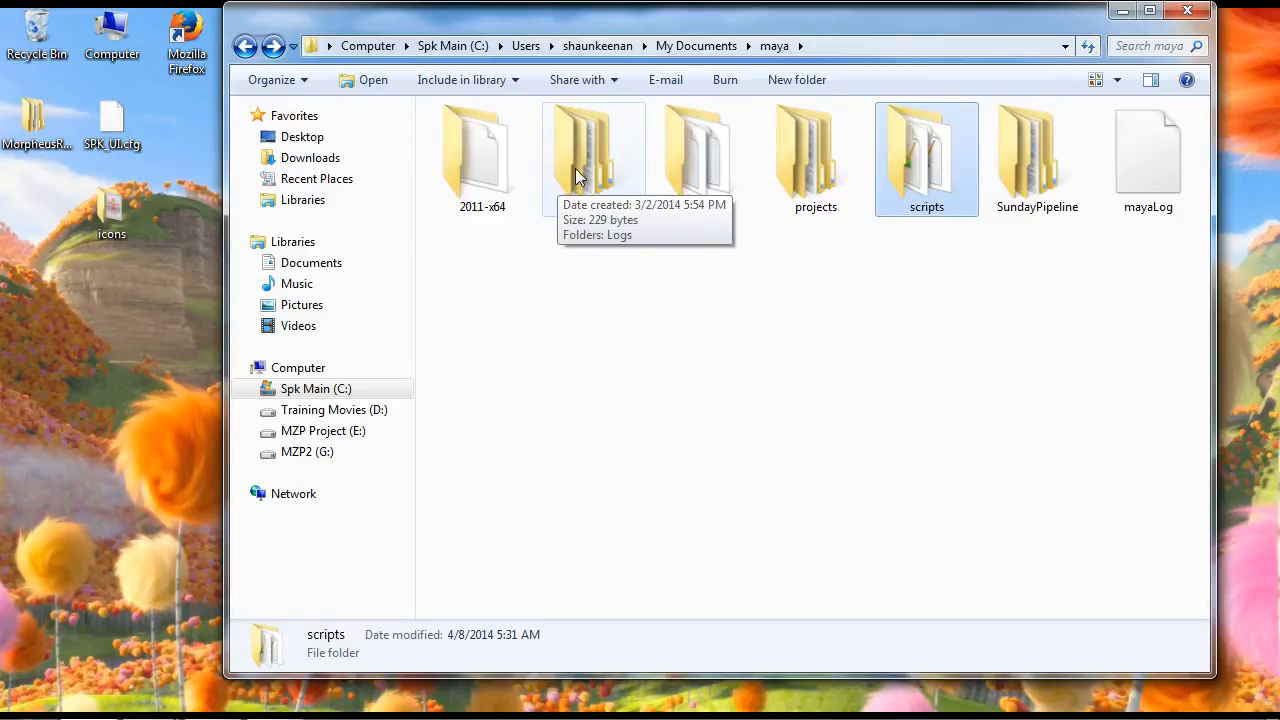
{"action": "mouse_move", "coordinate": [484, 196]}
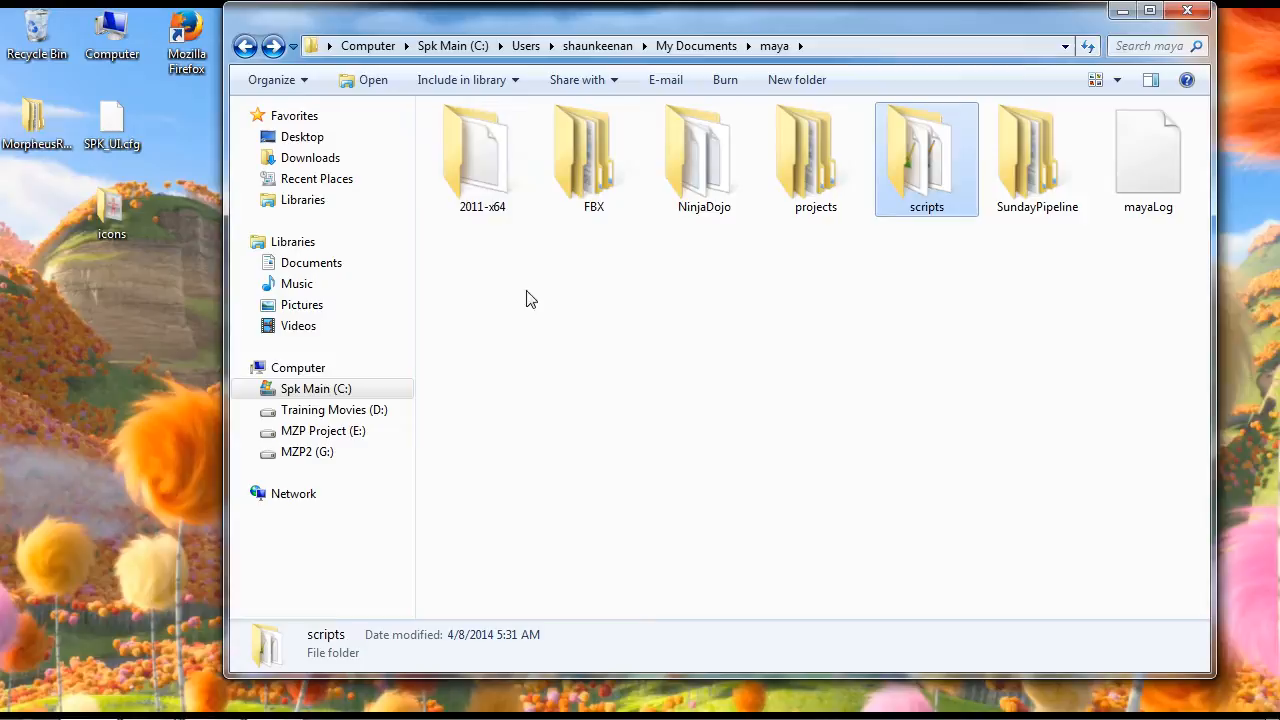
{"action": "mouse_move", "coordinate": [594, 160]}
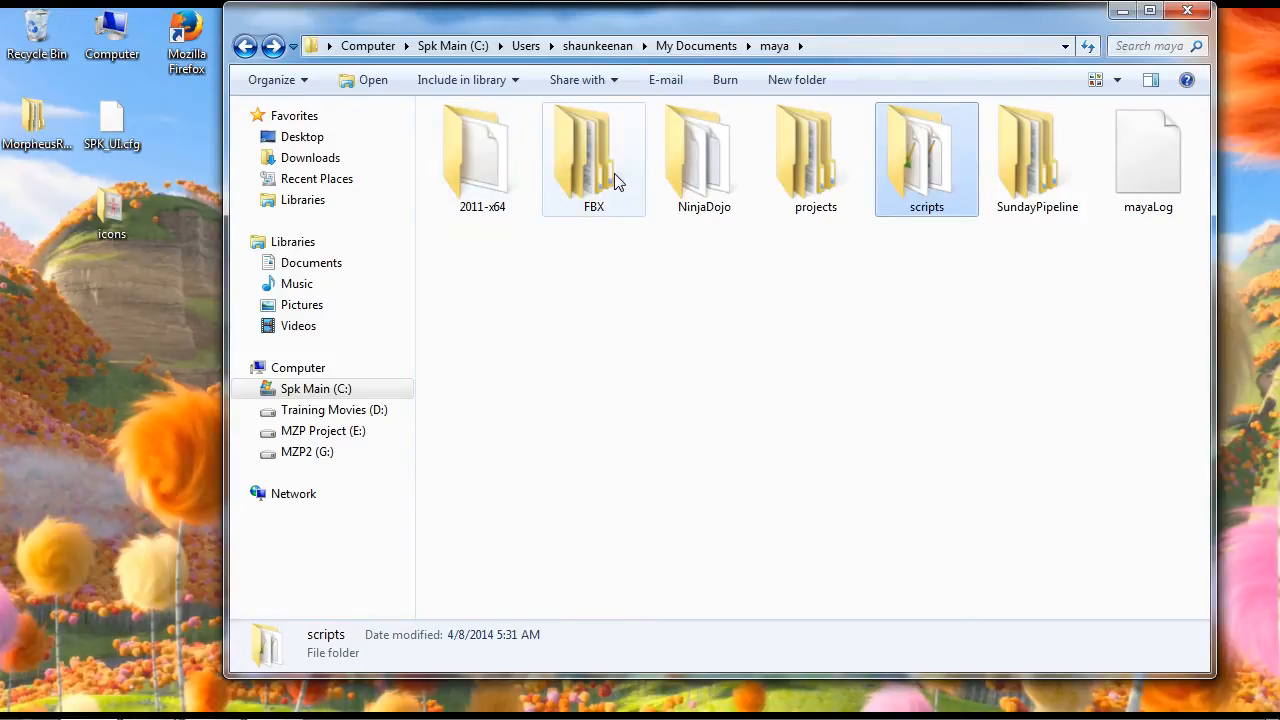
{"action": "mouse_move", "coordinate": [612, 192]}
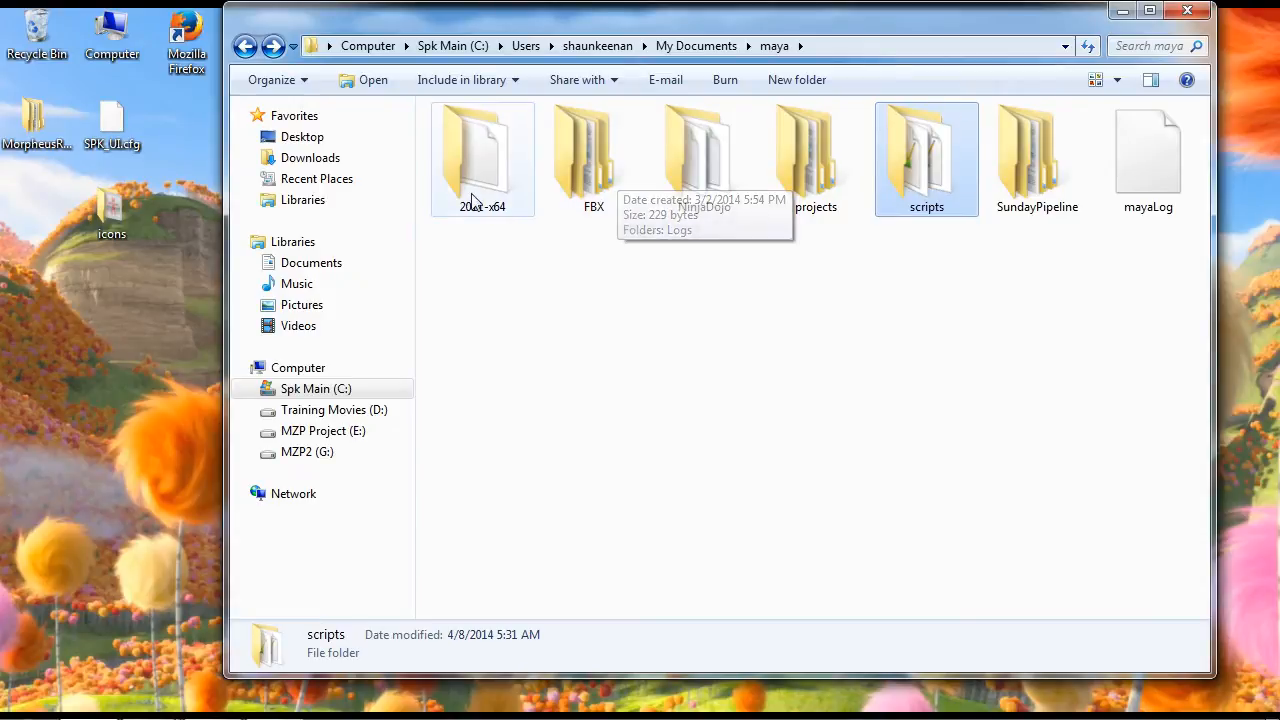
{"action": "mouse_move", "coordinate": [558, 212]}
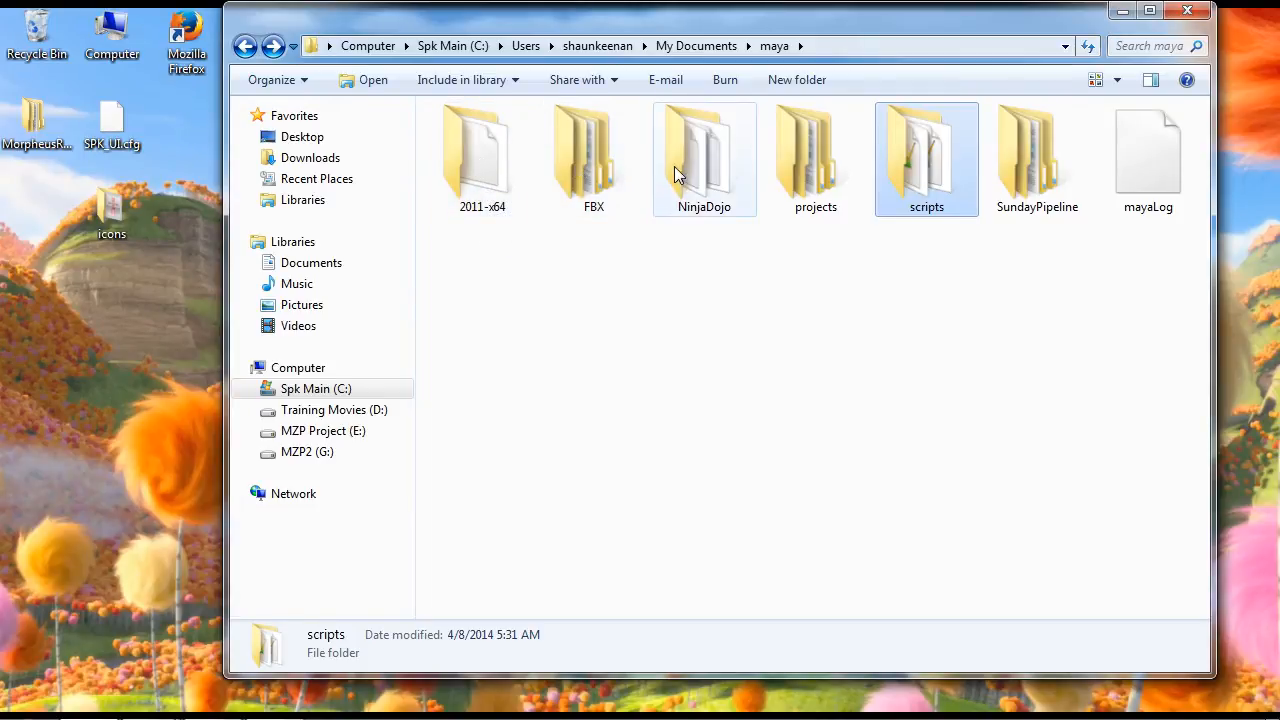
{"action": "mouse_move", "coordinate": [512, 300]}
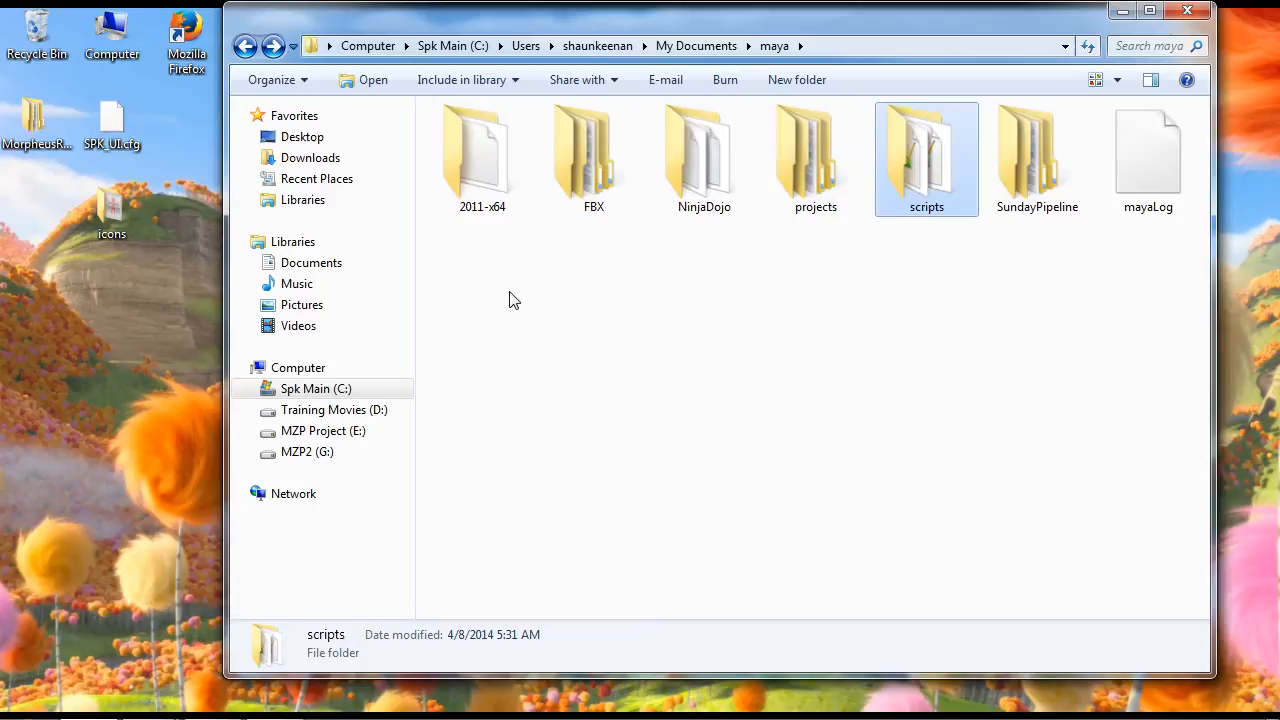
{"action": "mouse_move", "coordinate": [490, 248]}
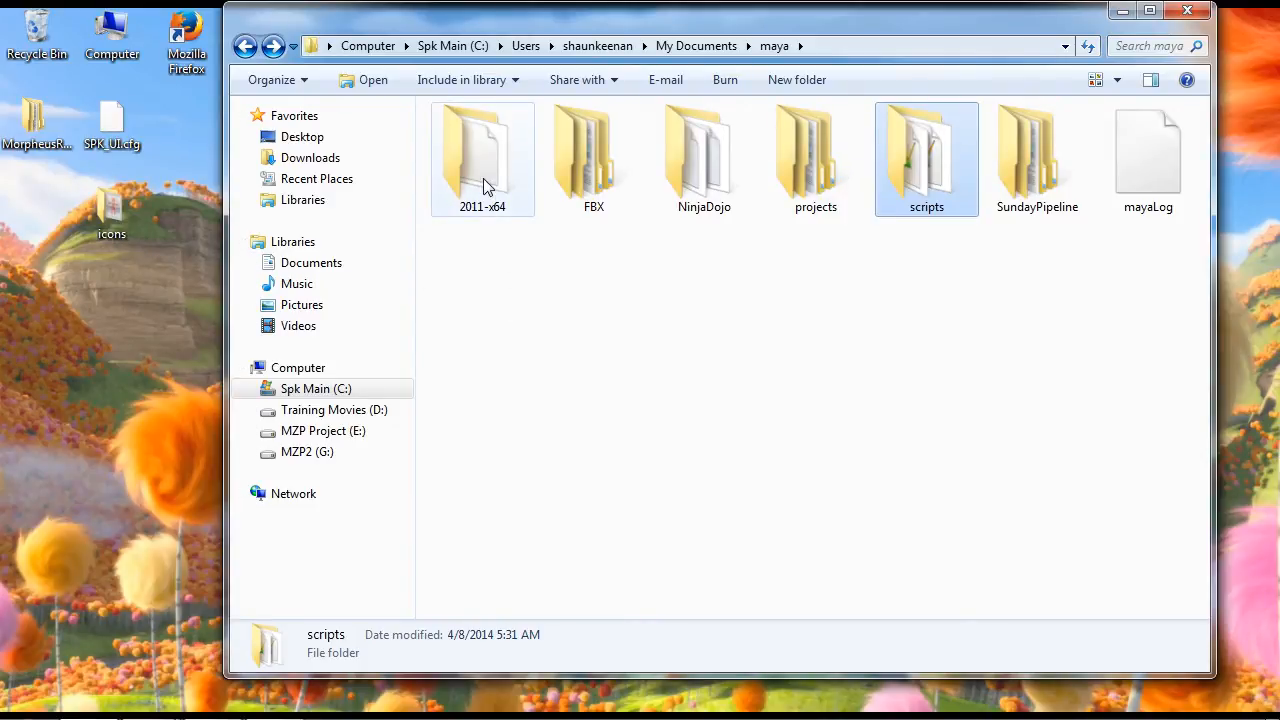
- Browse into maya\2011-x64\prefs\icons for the icon files, then return to the maya folder
{"action": "double_click", "coordinate": [482, 156]}
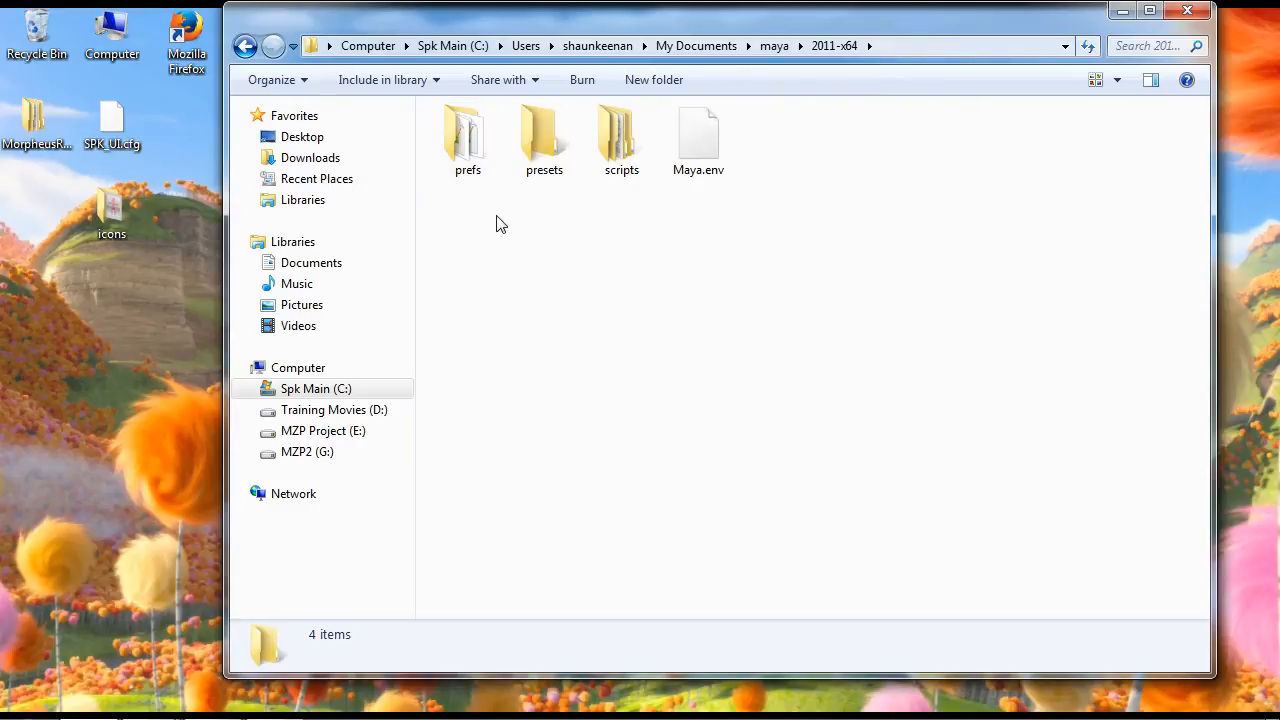
{"action": "double_click", "coordinate": [468, 136]}
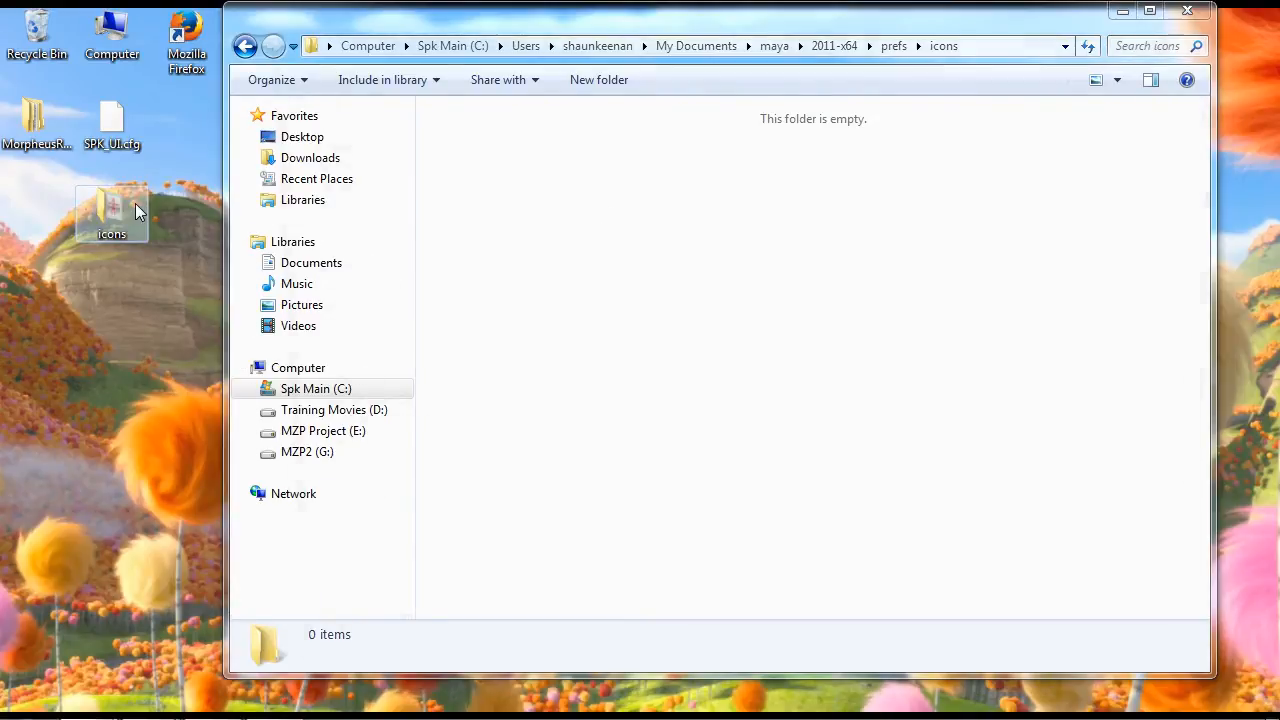
{"action": "double_click", "coordinate": [112, 212]}
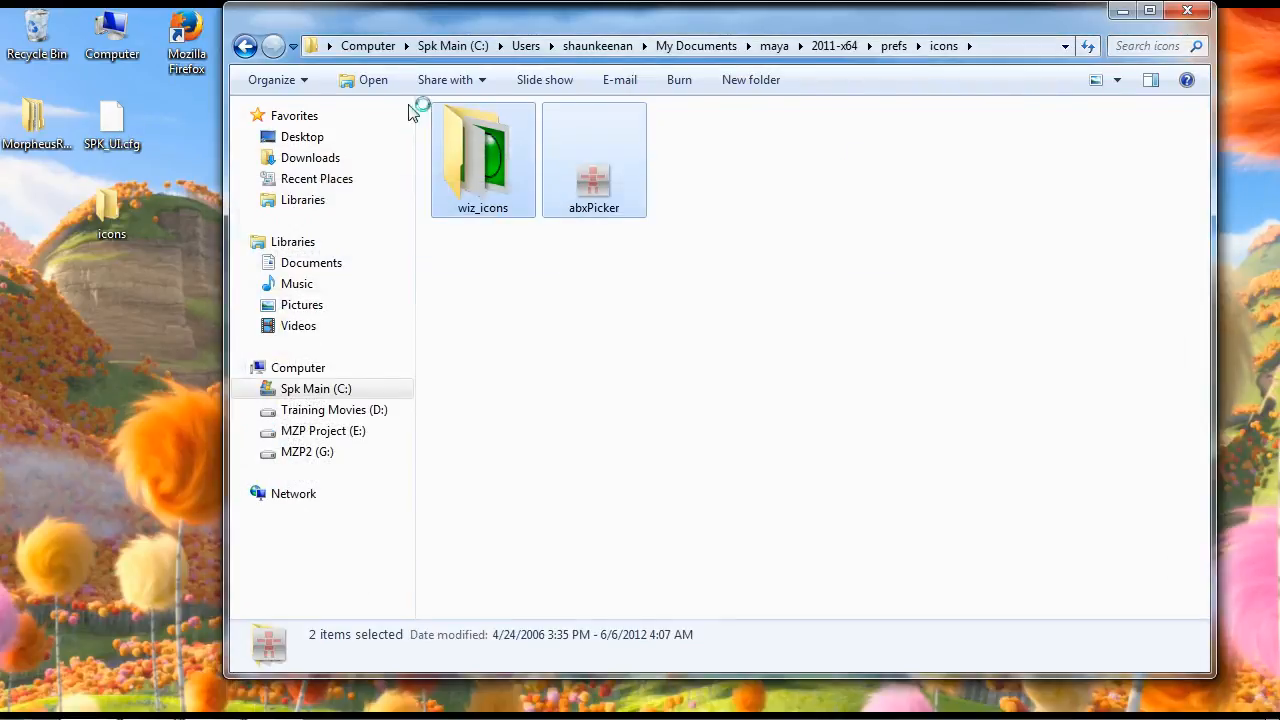
{"action": "left_click", "coordinate": [246, 46]}
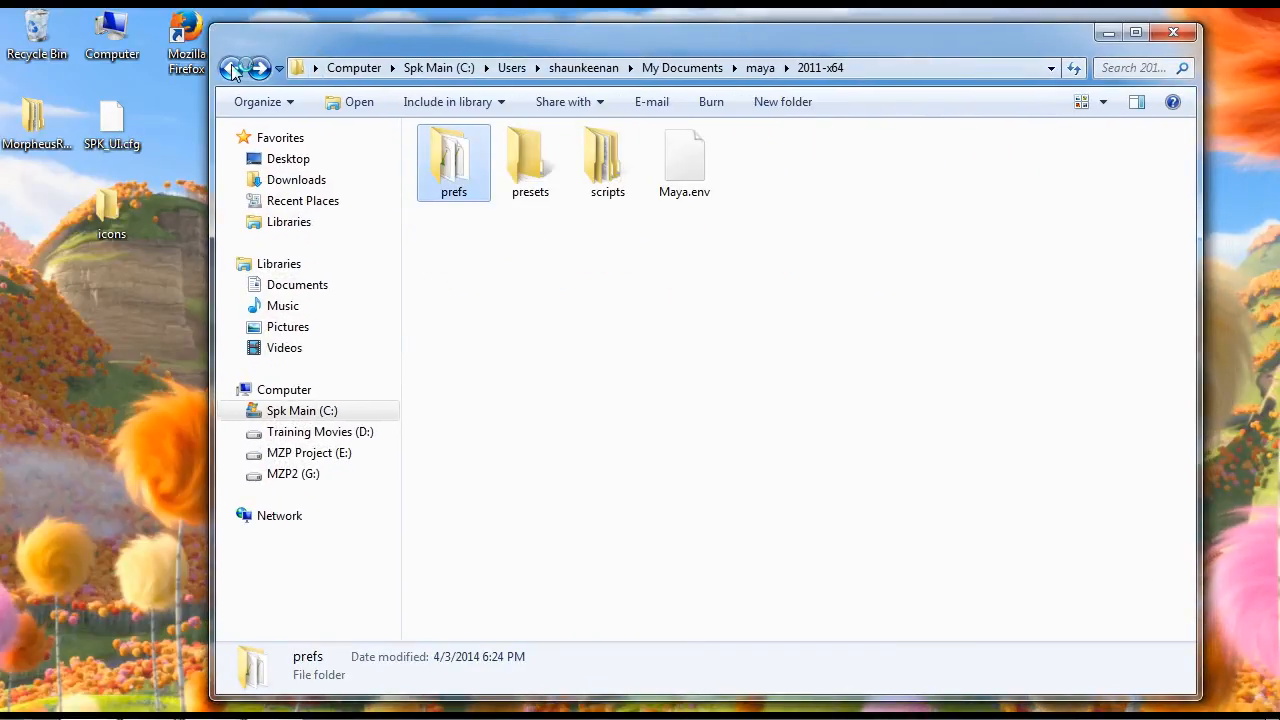
{"action": "left_click", "coordinate": [232, 68]}
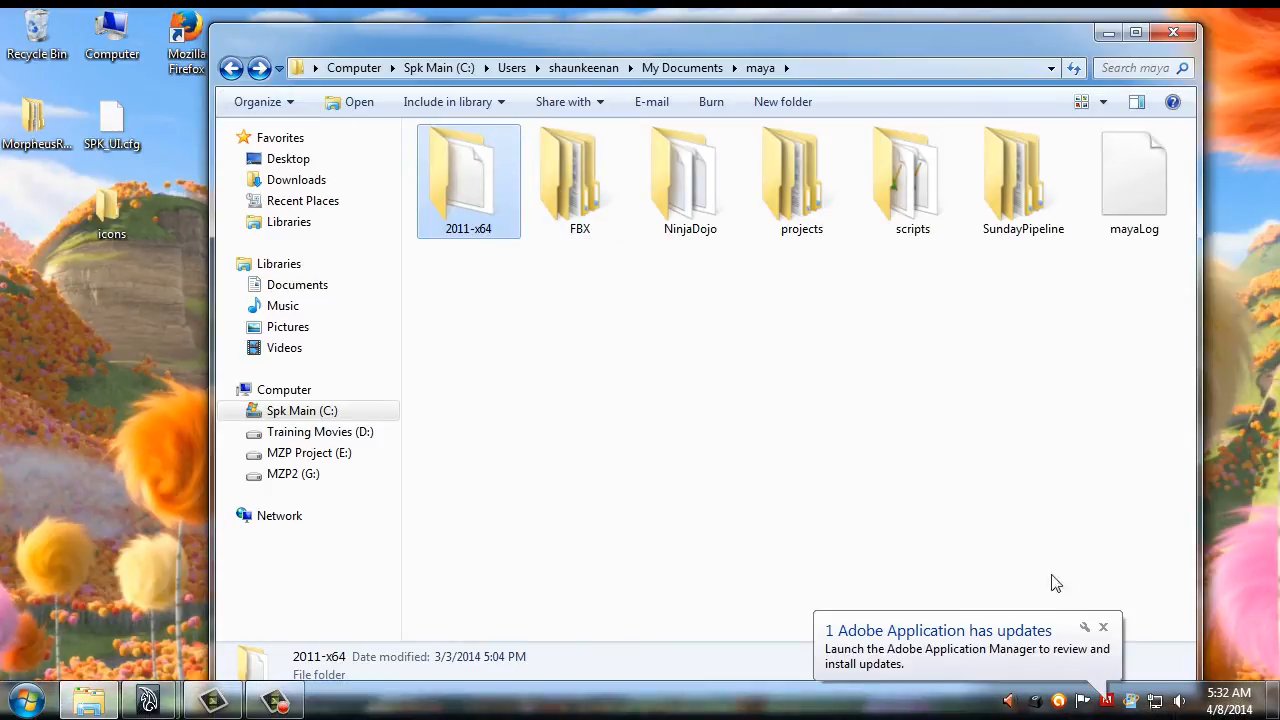
- Verify wiz_icons and abxPicker in prefs\icons, then return to the maya scripts folder
{"action": "double_click", "coordinate": [468, 180]}
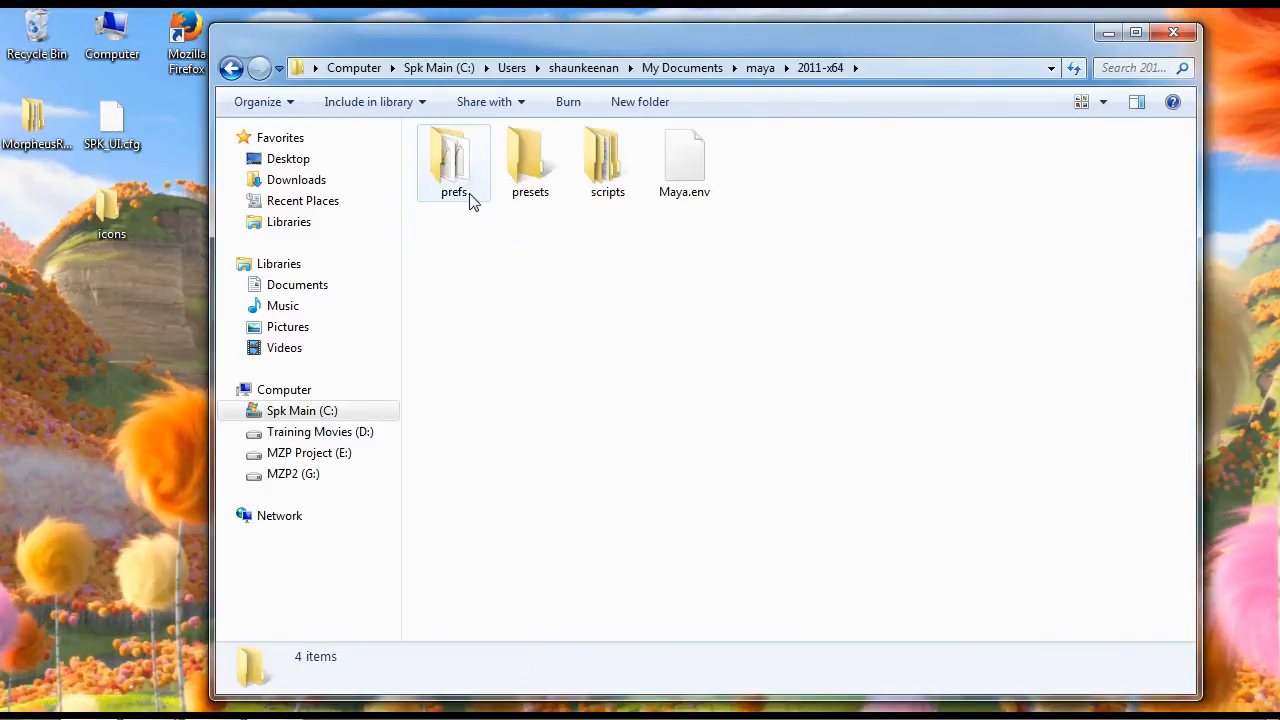
{"action": "double_click", "coordinate": [452, 160]}
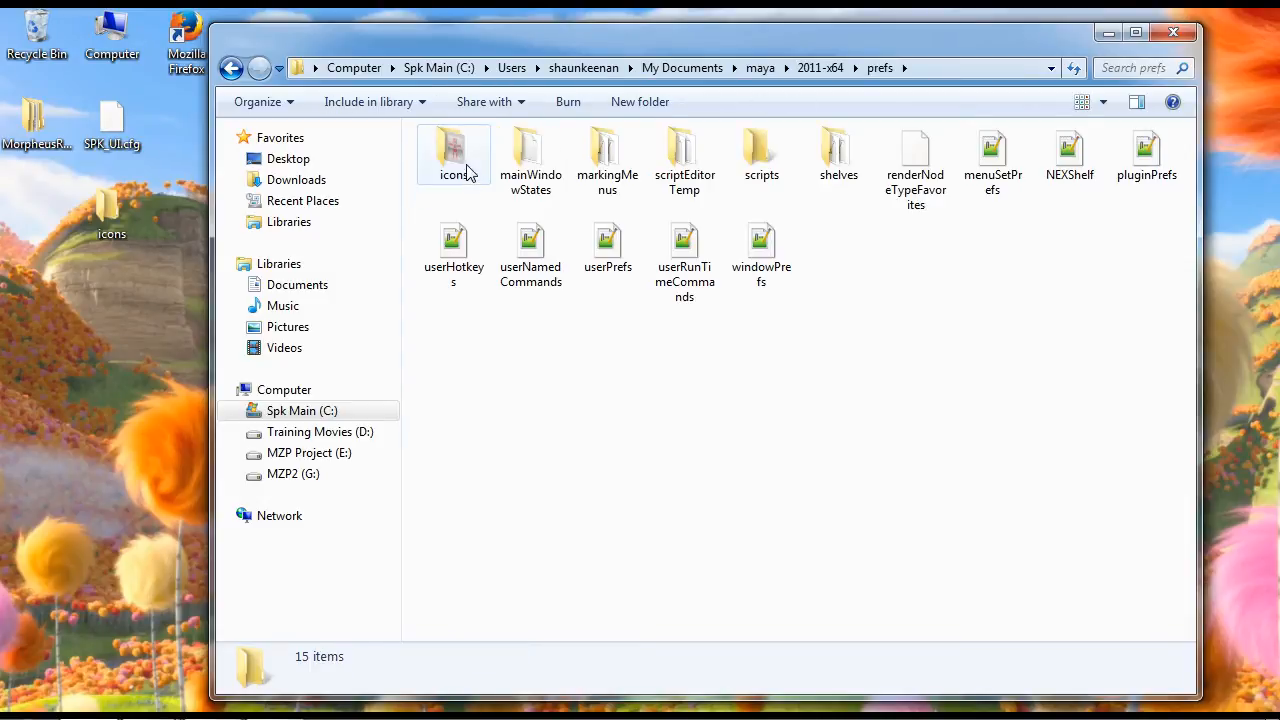
{"action": "double_click", "coordinate": [452, 156]}
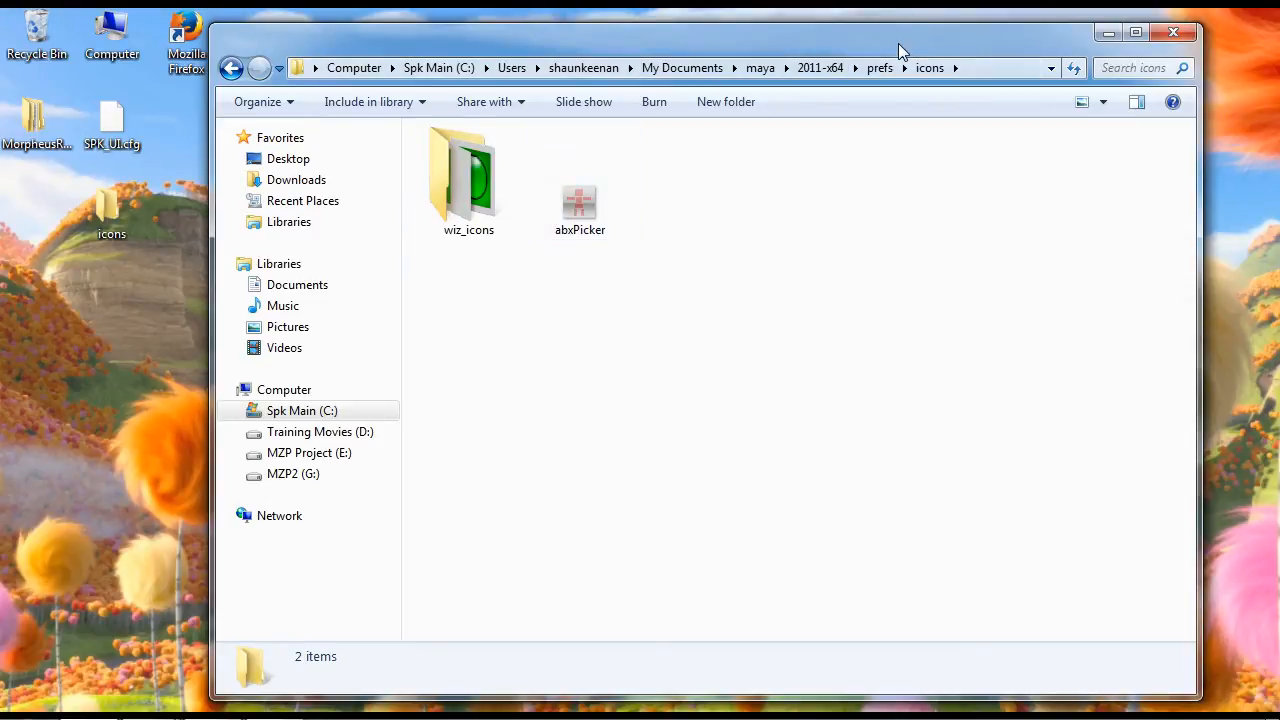
{"action": "left_click", "coordinate": [468, 180]}
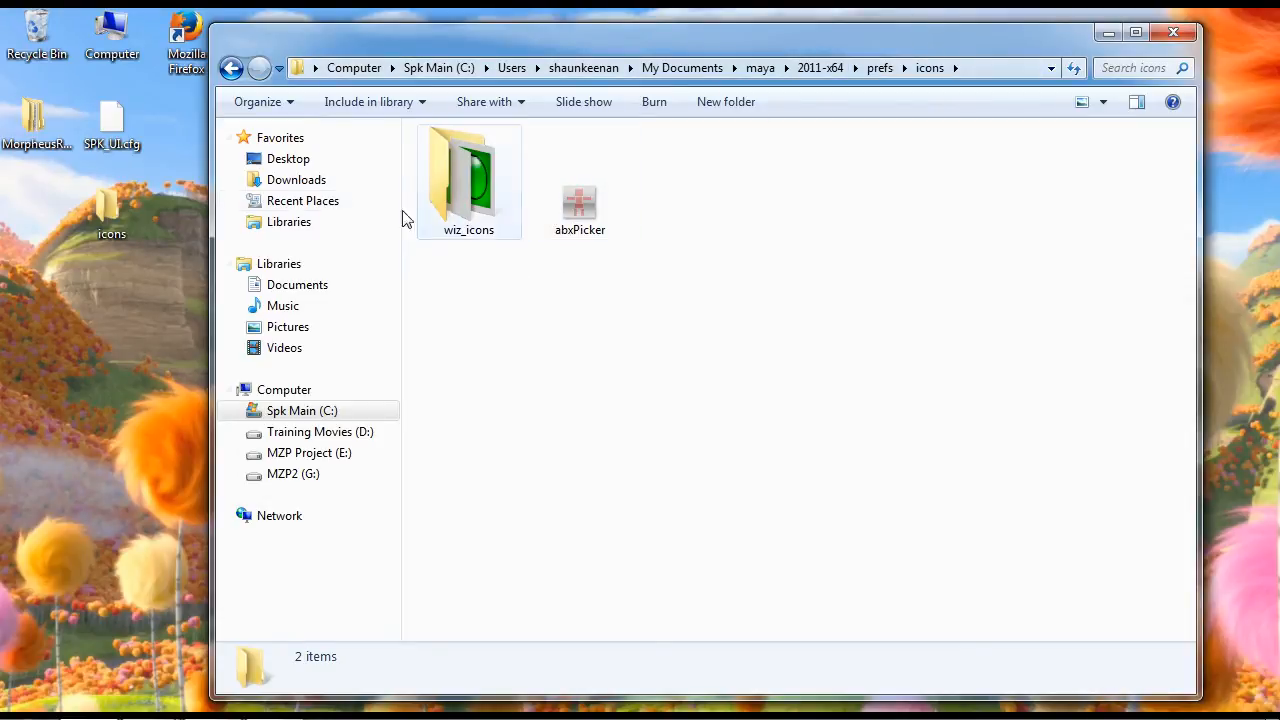
{"action": "left_click", "coordinate": [232, 68]}
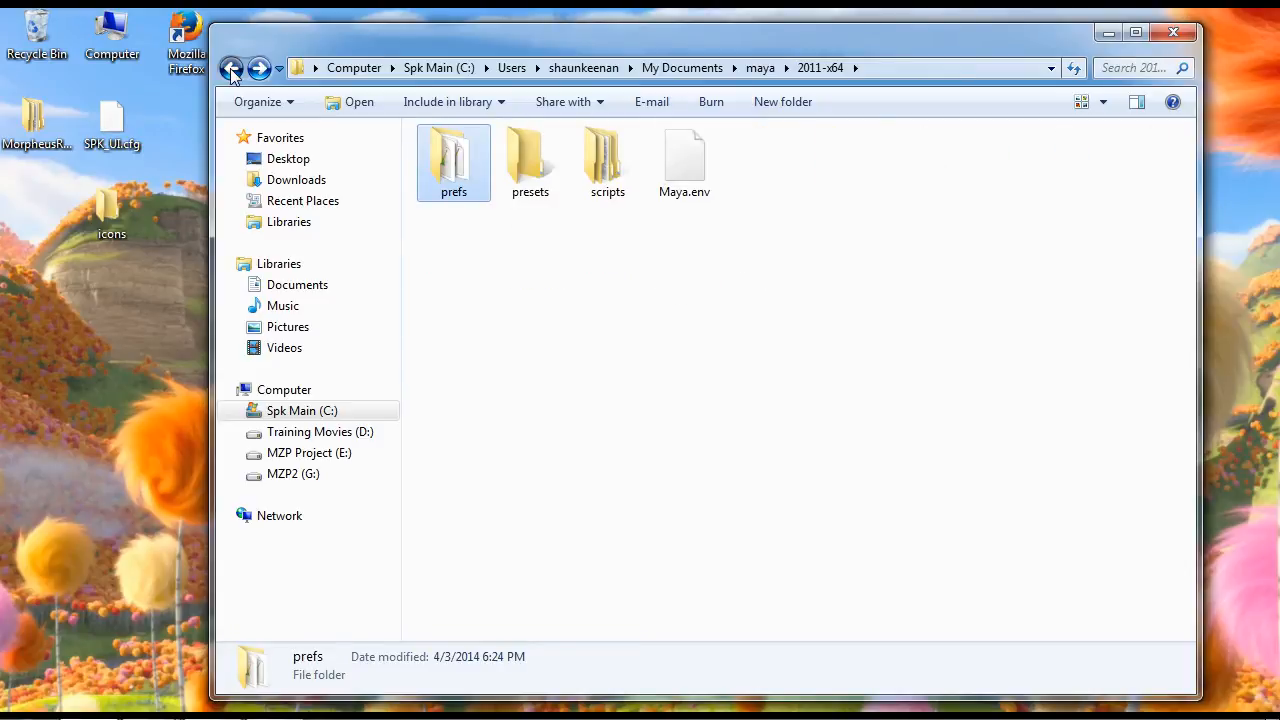
{"action": "double_click", "coordinate": [608, 160]}
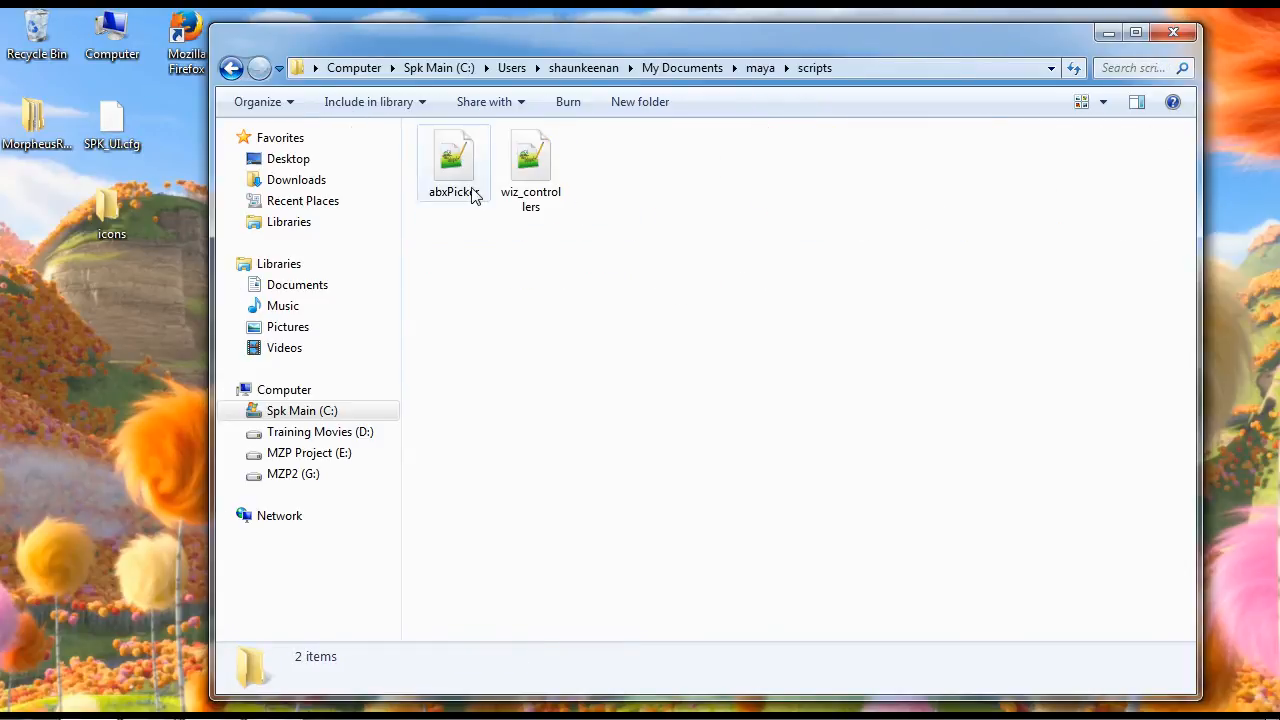
- Open wiz_controllers.mel in Notepad++ and scroll to the wiz_controllers () launch line
{"action": "double_click", "coordinate": [530, 160]}
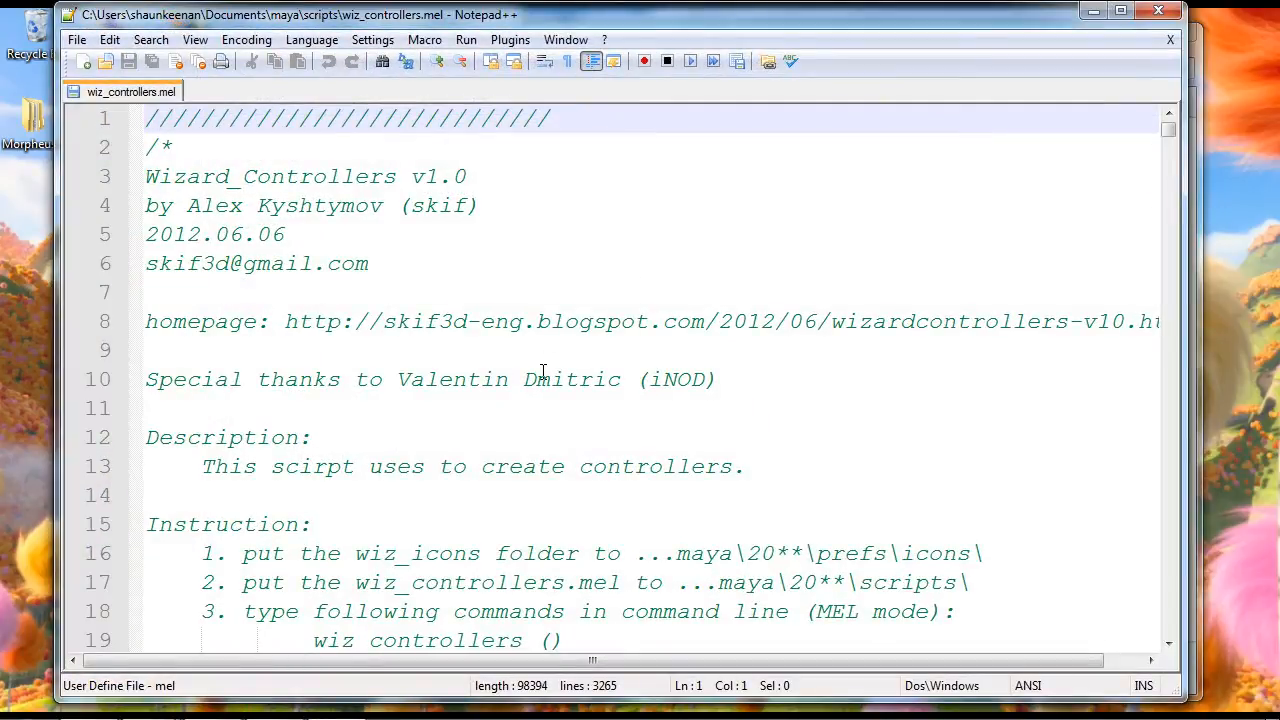
{"action": "scroll", "scroll_direction": "down", "scroll_amount": 3}
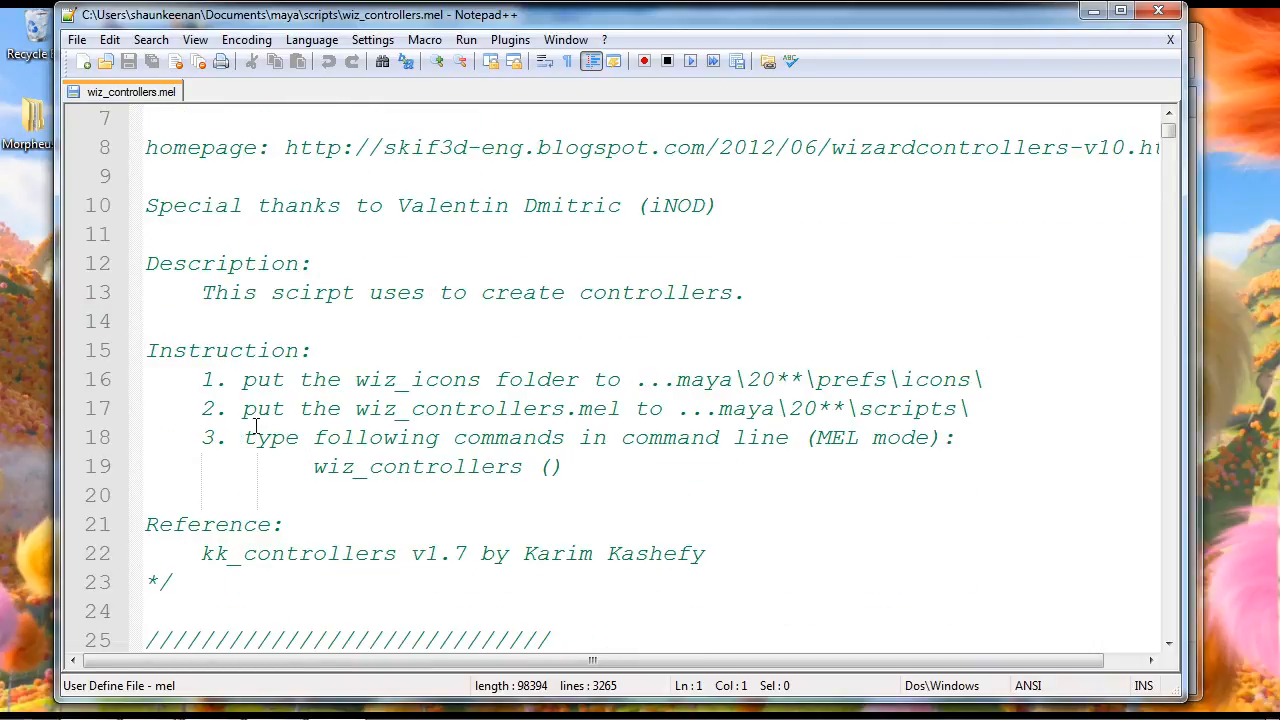
{"action": "mouse_move", "coordinate": [328, 470]}
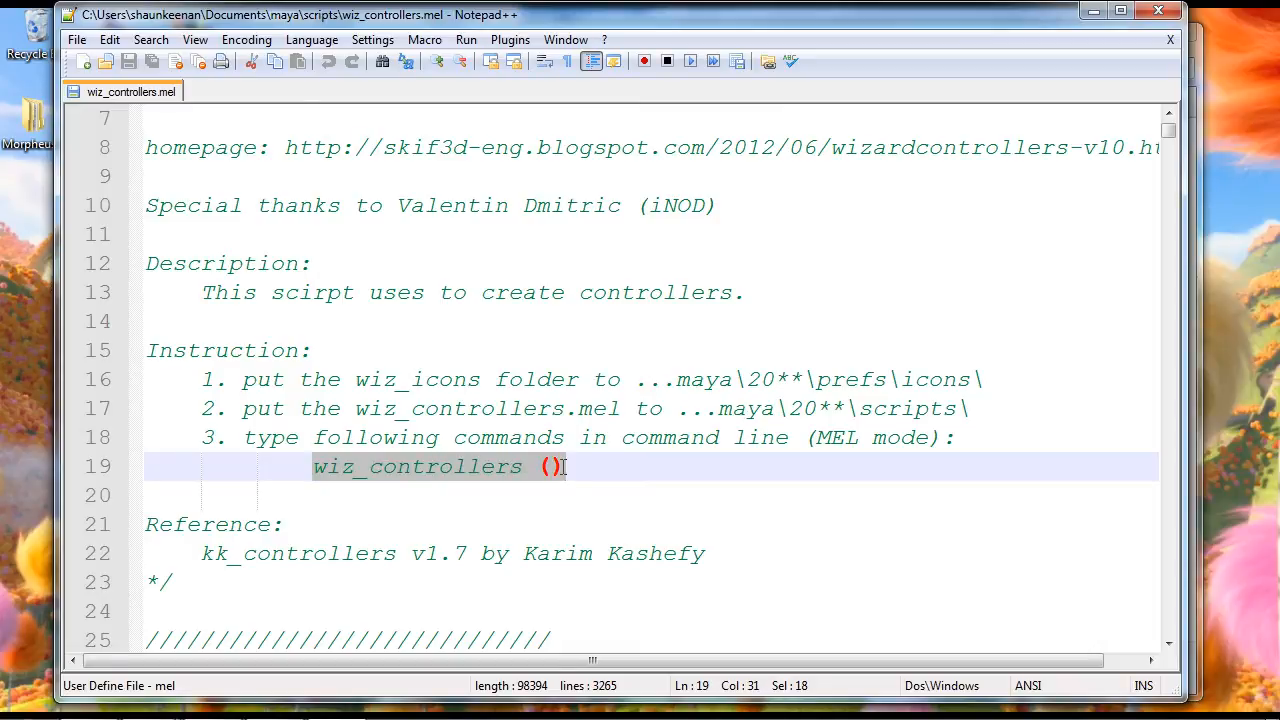
{"action": "mouse_move", "coordinate": [462, 482]}
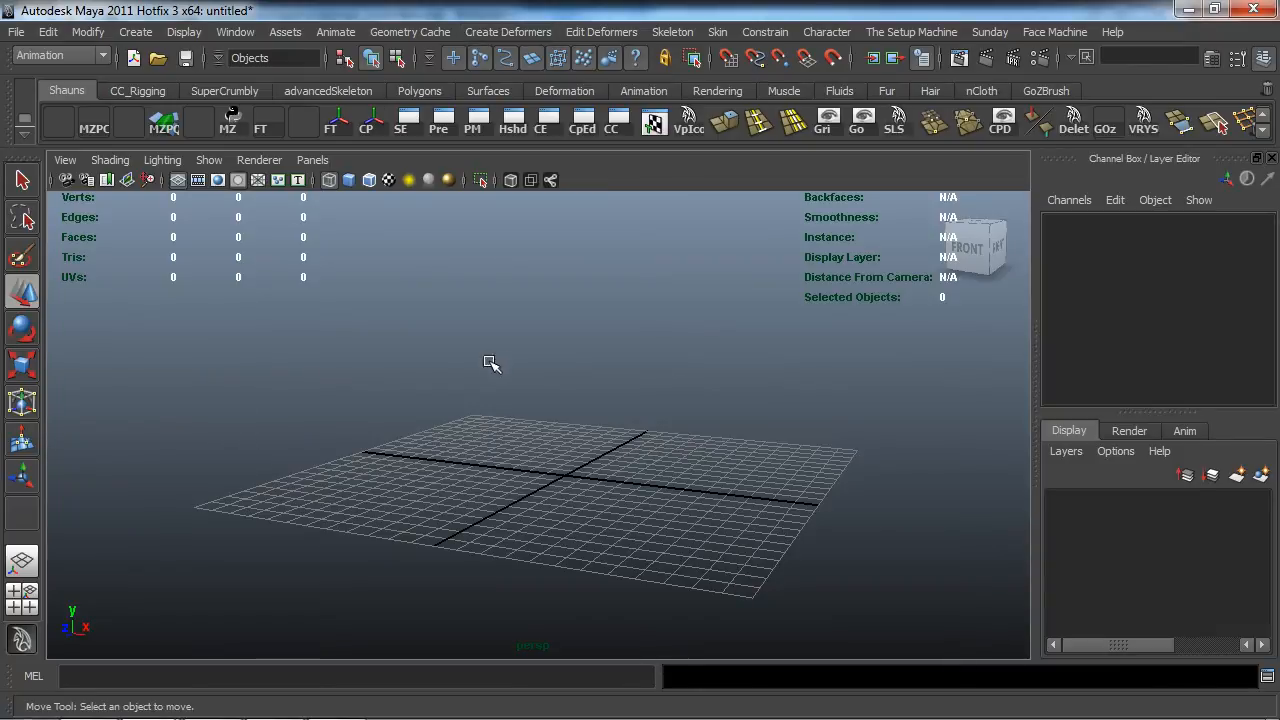
- Run rehash then wiz_controllers () in Maya to launch the Wizard_Controllers window
{"action": "type", "text": "re"}
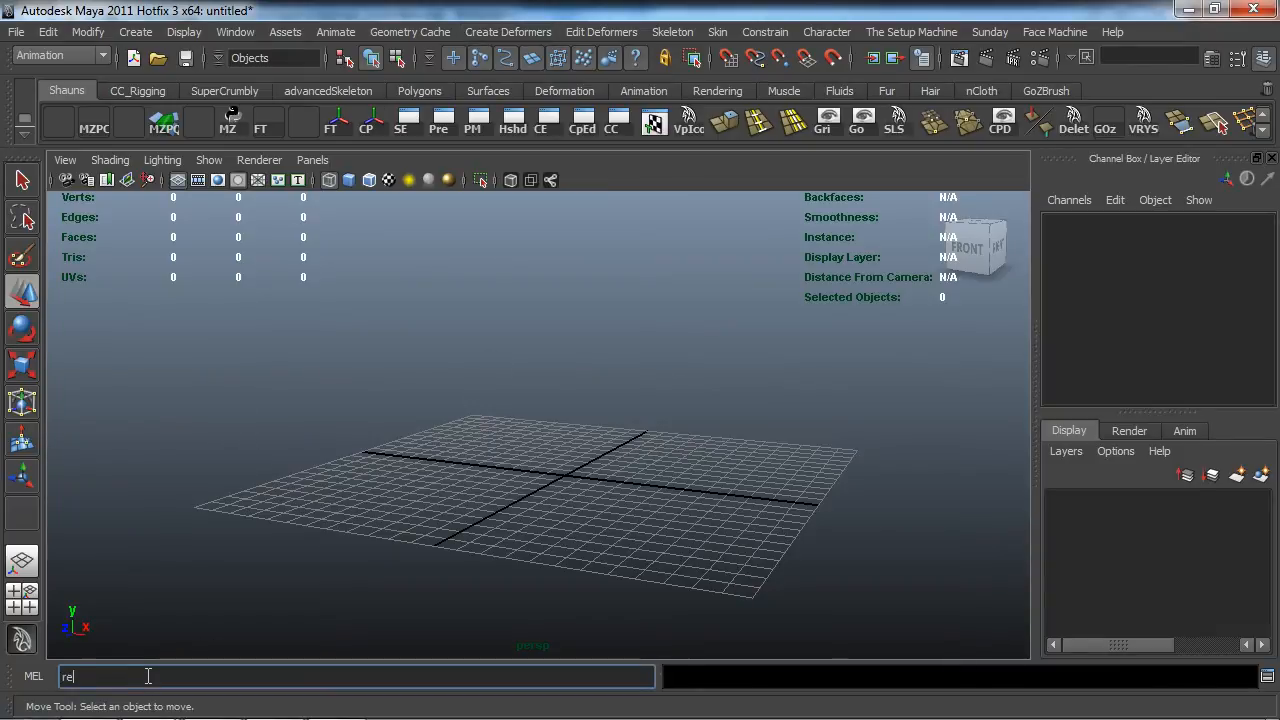
{"action": "type", "text": "hash"}
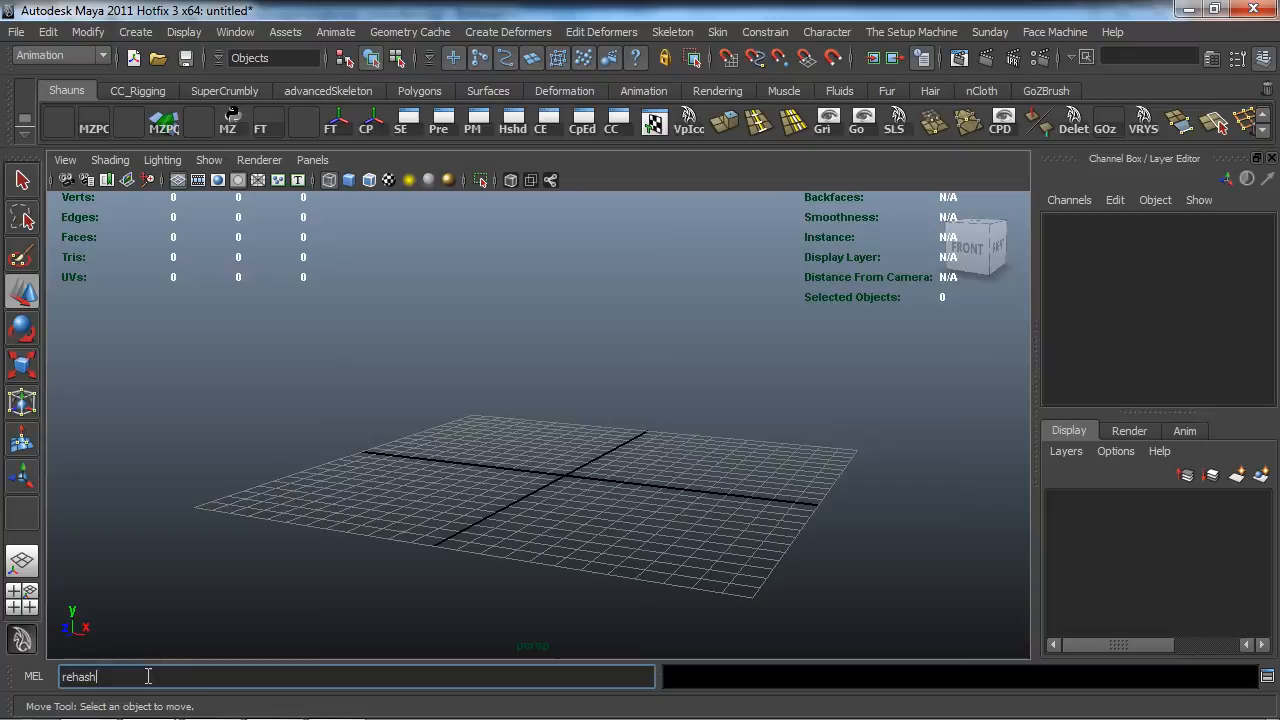
{"action": "key", "text": "Return"}
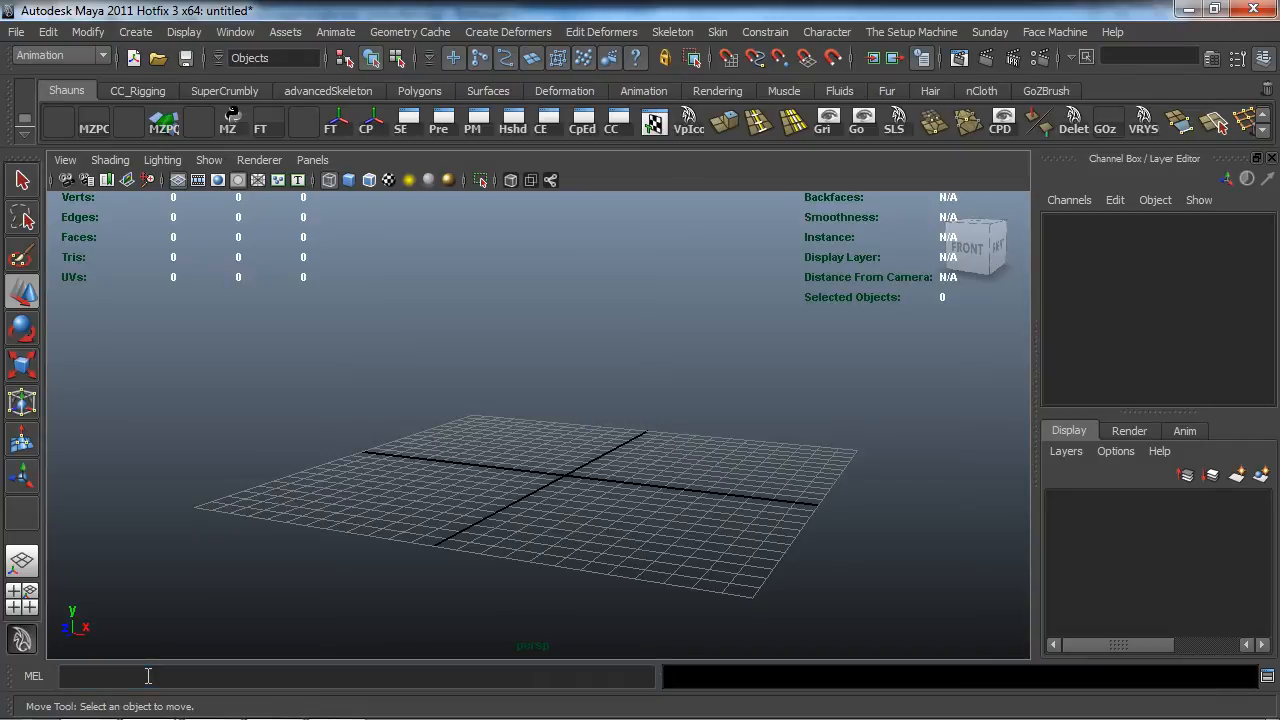
{"action": "mouse_move", "coordinate": [298, 468]}
{"action": "type", "text": "wiz_controllers"}
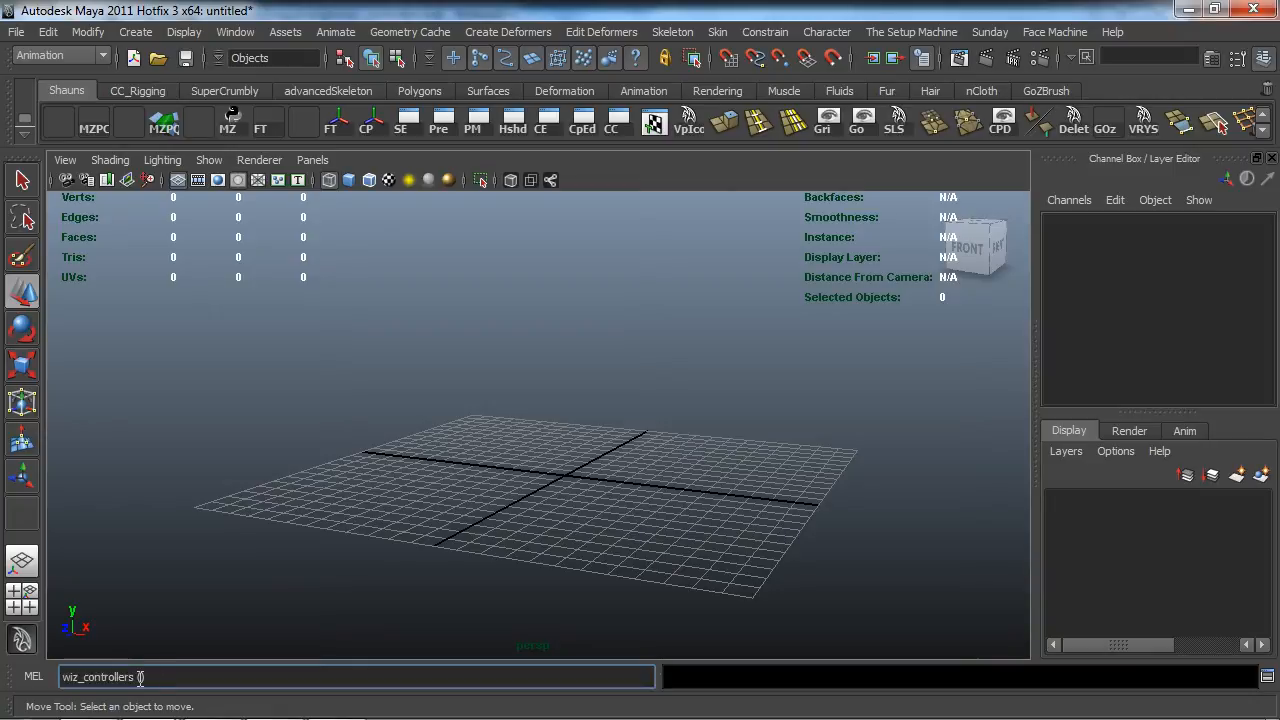
{"action": "key", "text": "Return"}
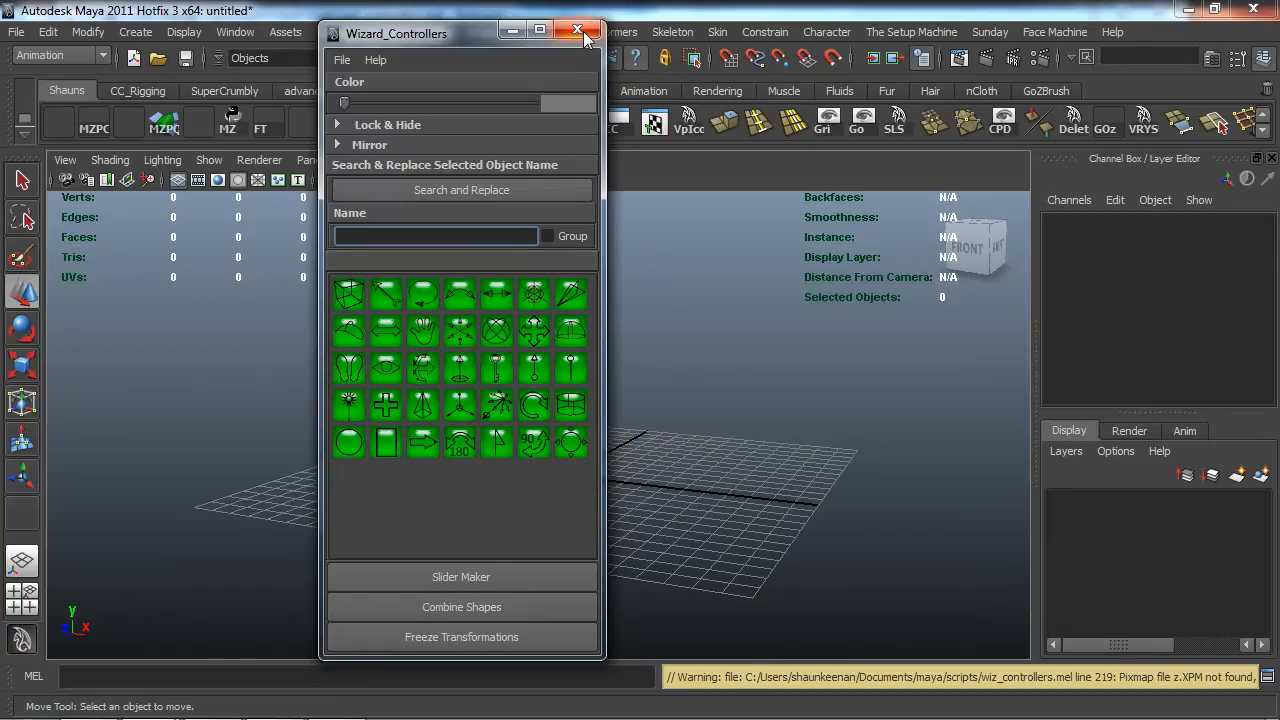
{"action": "mouse_move", "coordinate": [484, 216]}
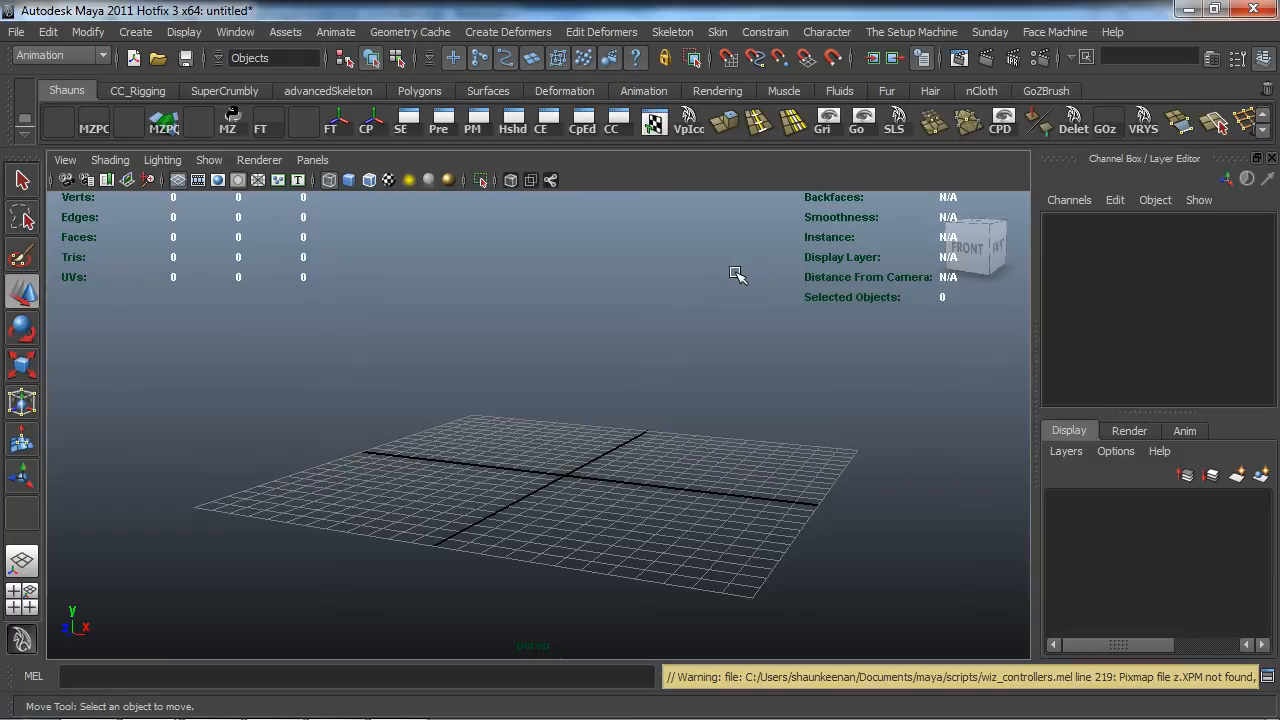
{"action": "mouse_move", "coordinate": [488, 320]}
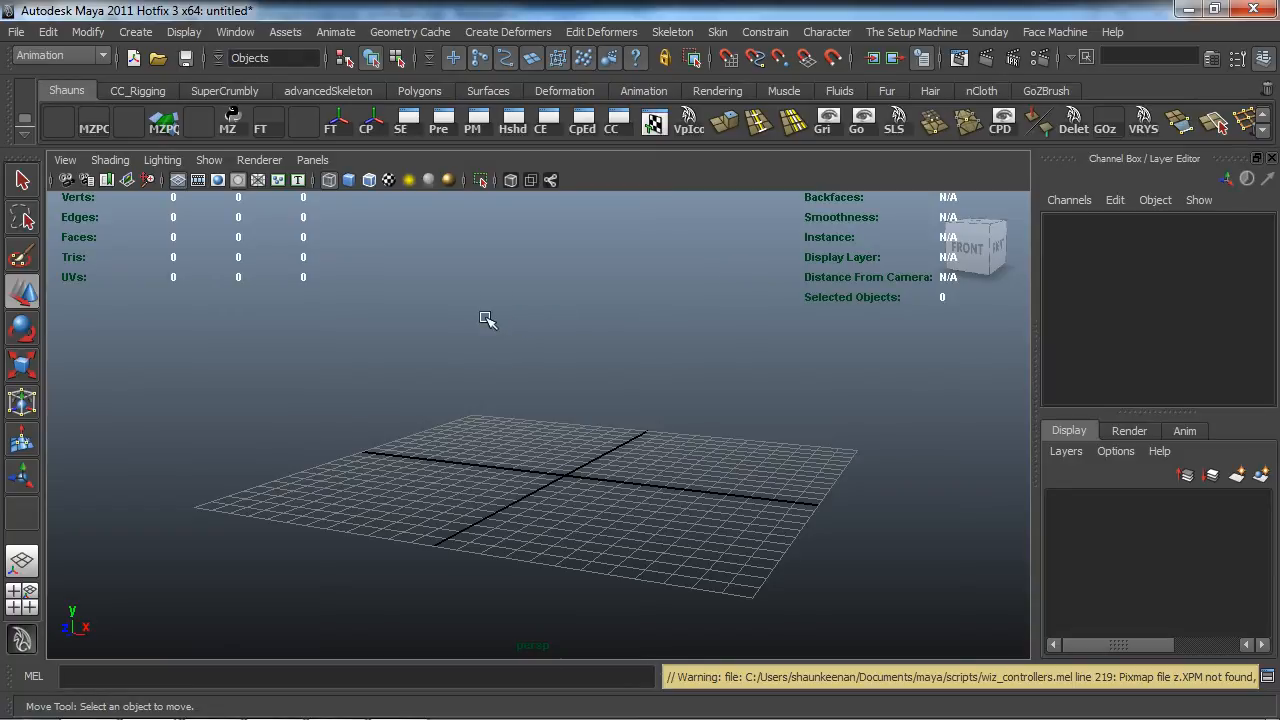
{"action": "mouse_move", "coordinate": [532, 320]}
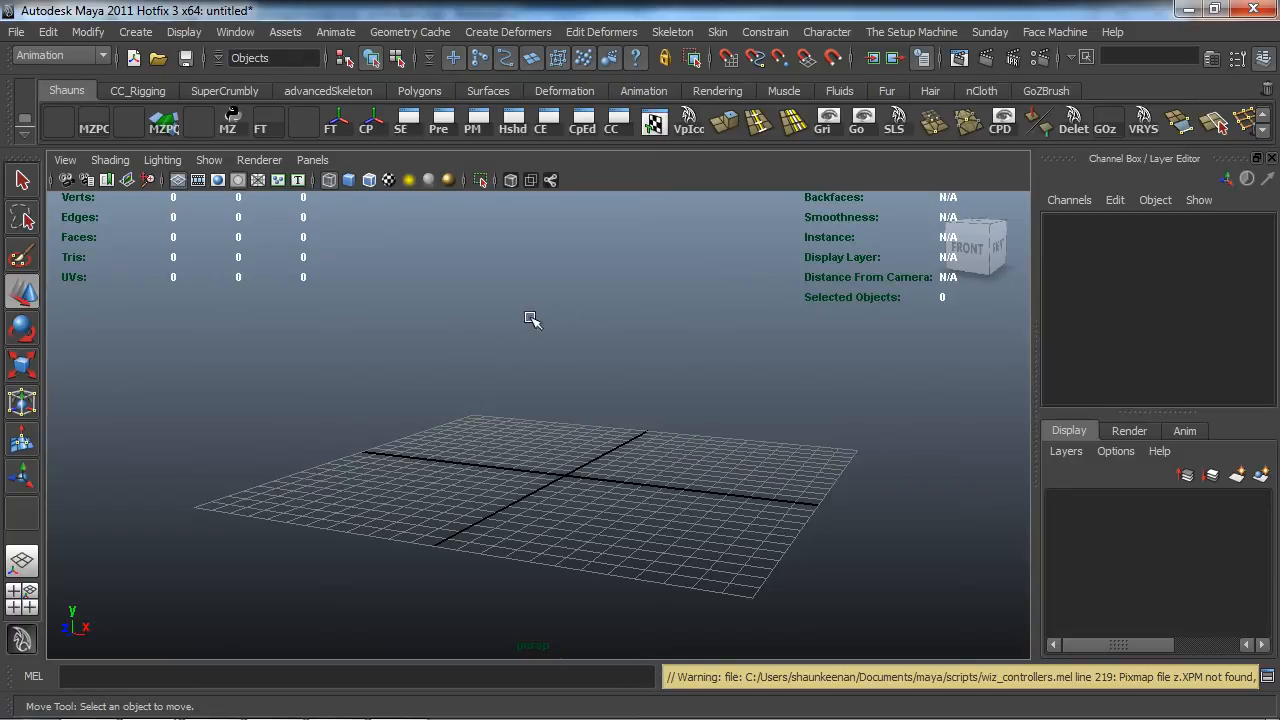
{"action": "mouse_move", "coordinate": [604, 306]}
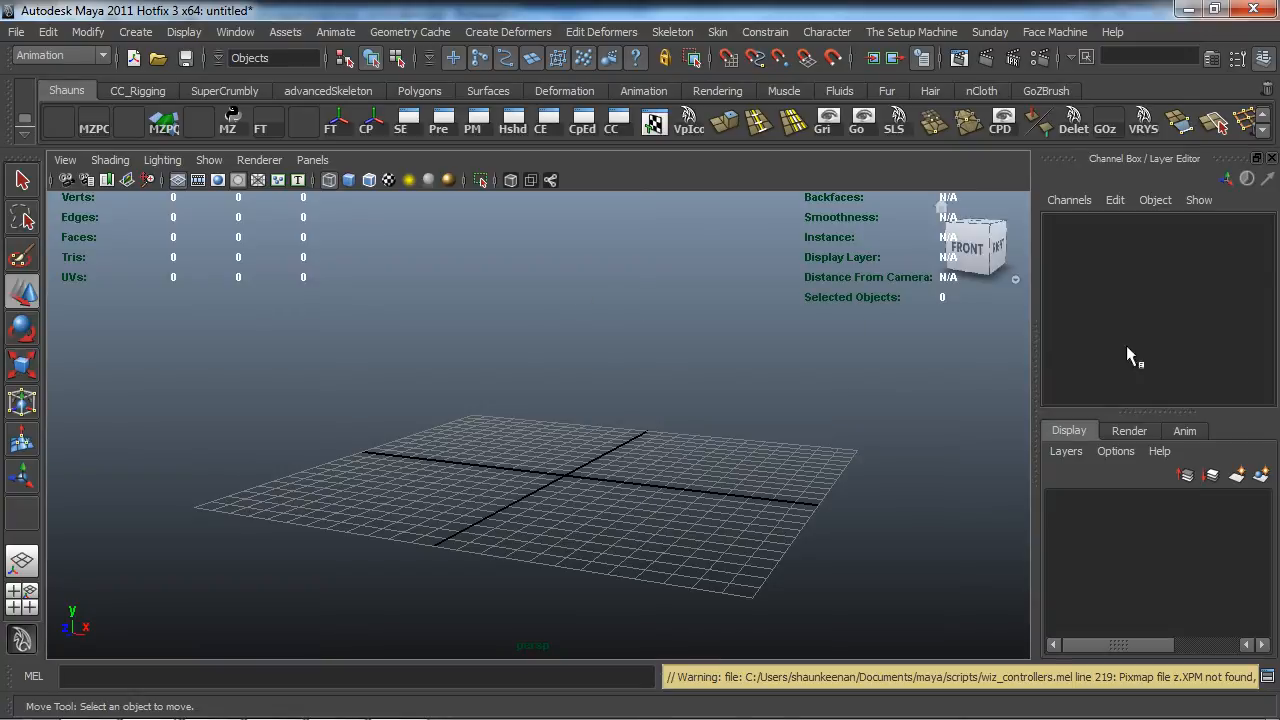
{"action": "mouse_move", "coordinate": [598, 332]}
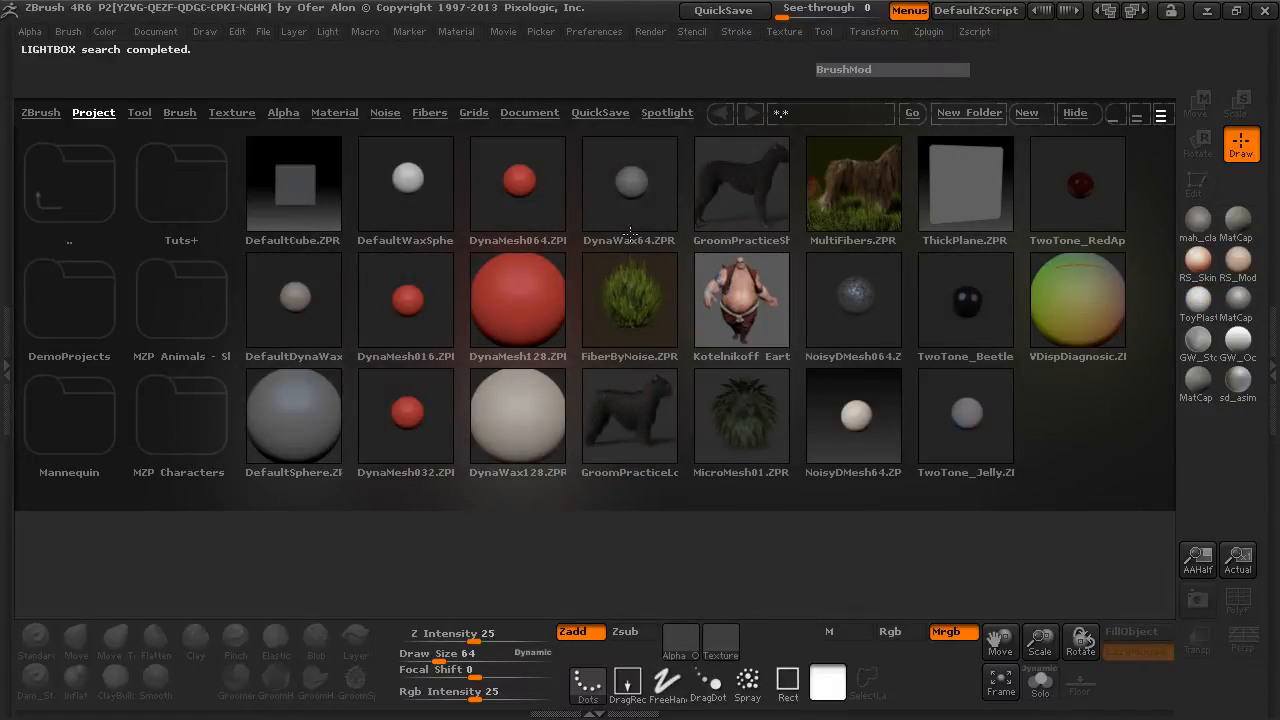
{"action": "mouse_move", "coordinate": [636, 152]}
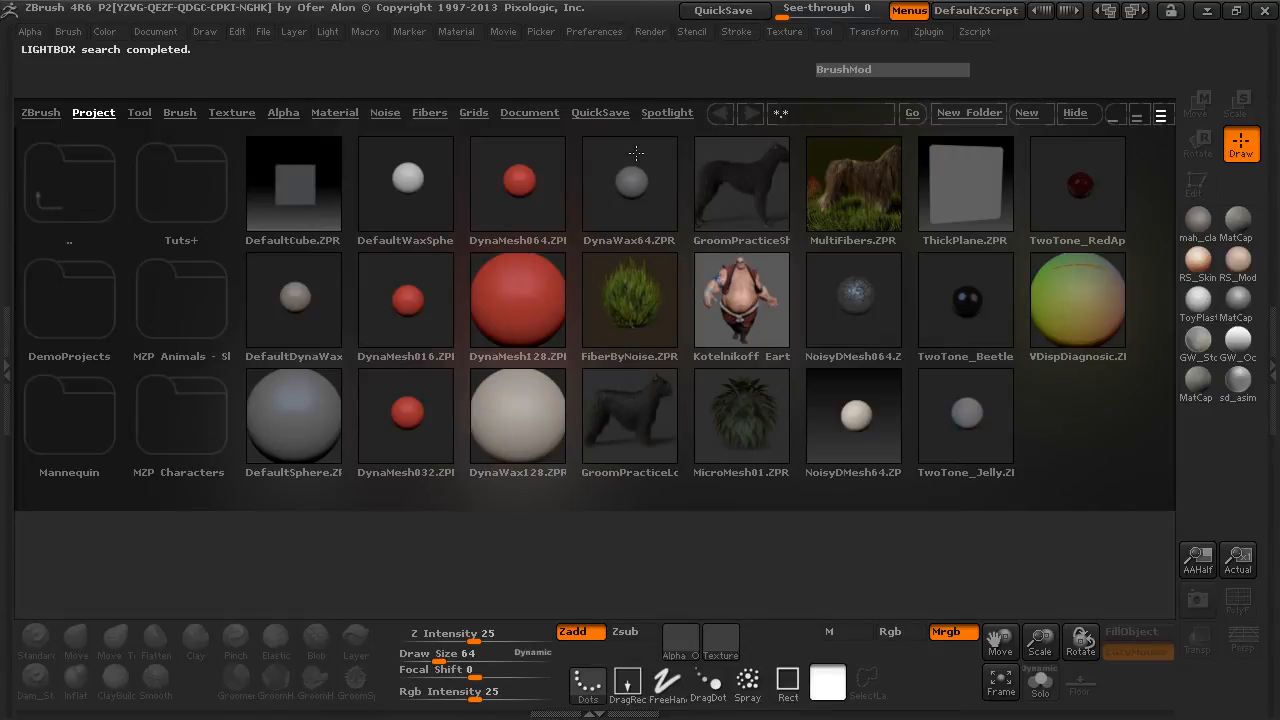
{"action": "mouse_move", "coordinate": [612, 50]}
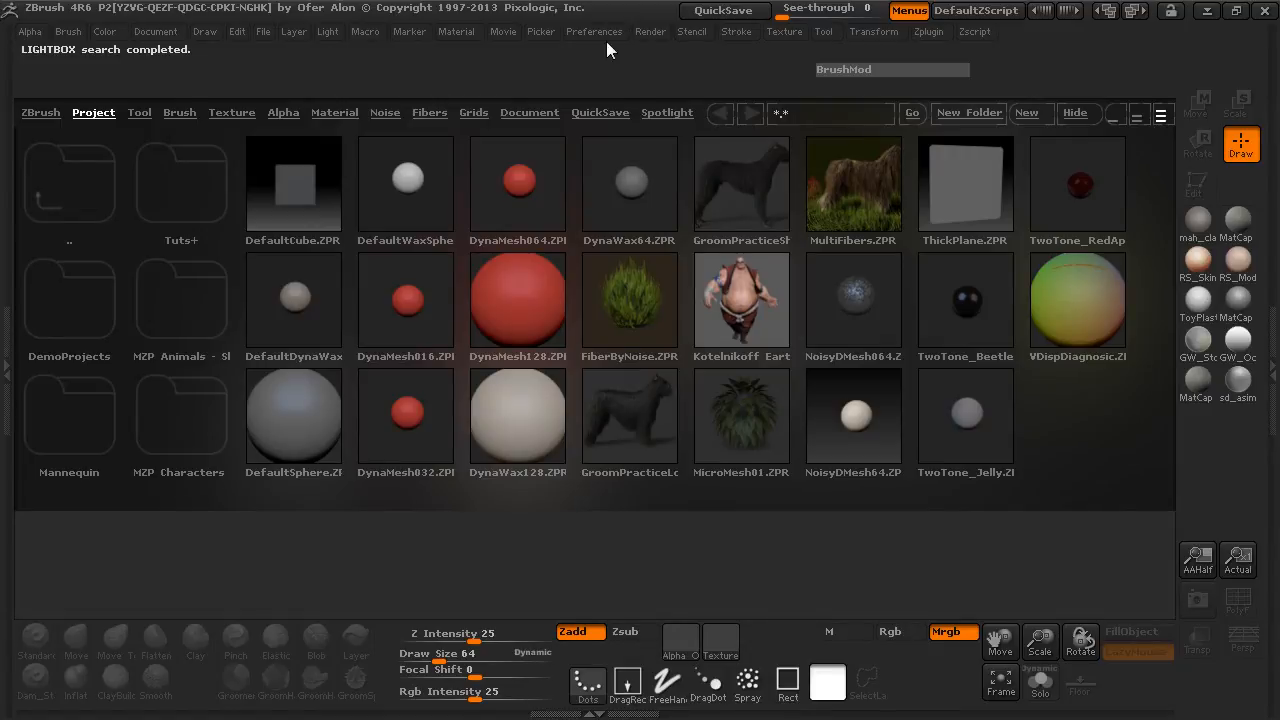
{"action": "left_click", "coordinate": [594, 32]}
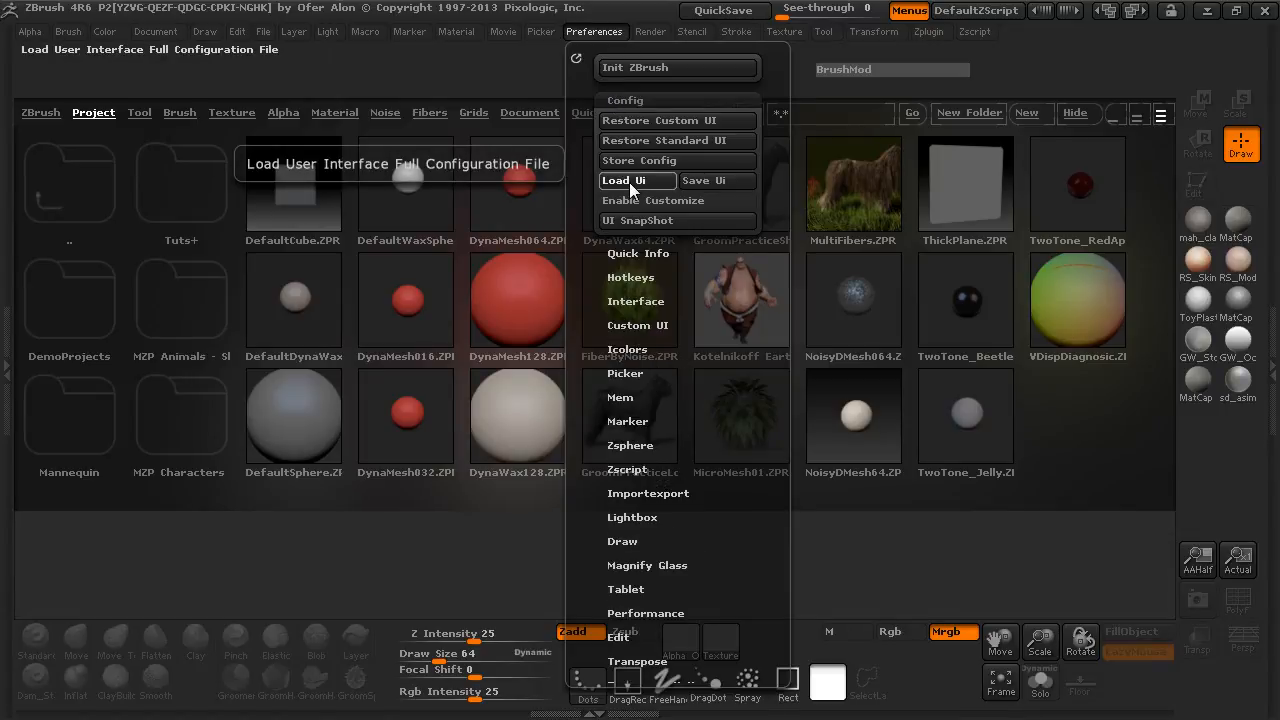
{"action": "left_click", "coordinate": [632, 180]}
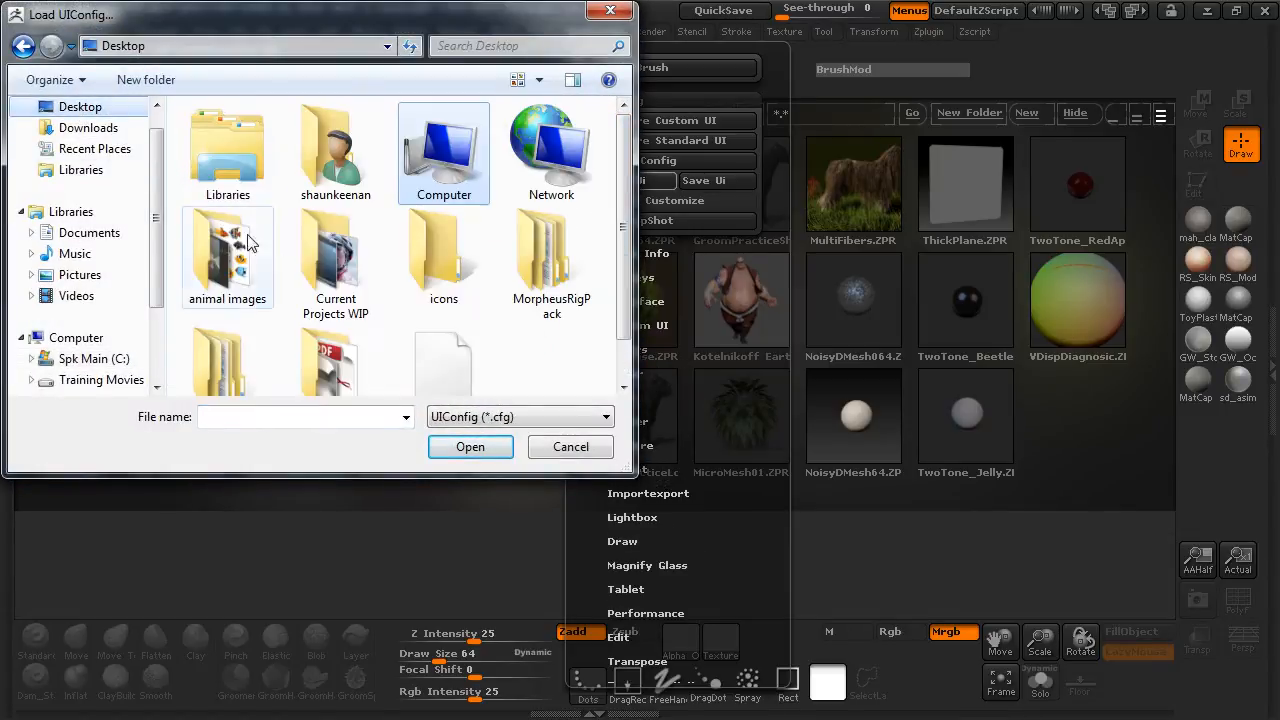
{"action": "scroll", "scroll_direction": "down", "scroll_amount": 3}
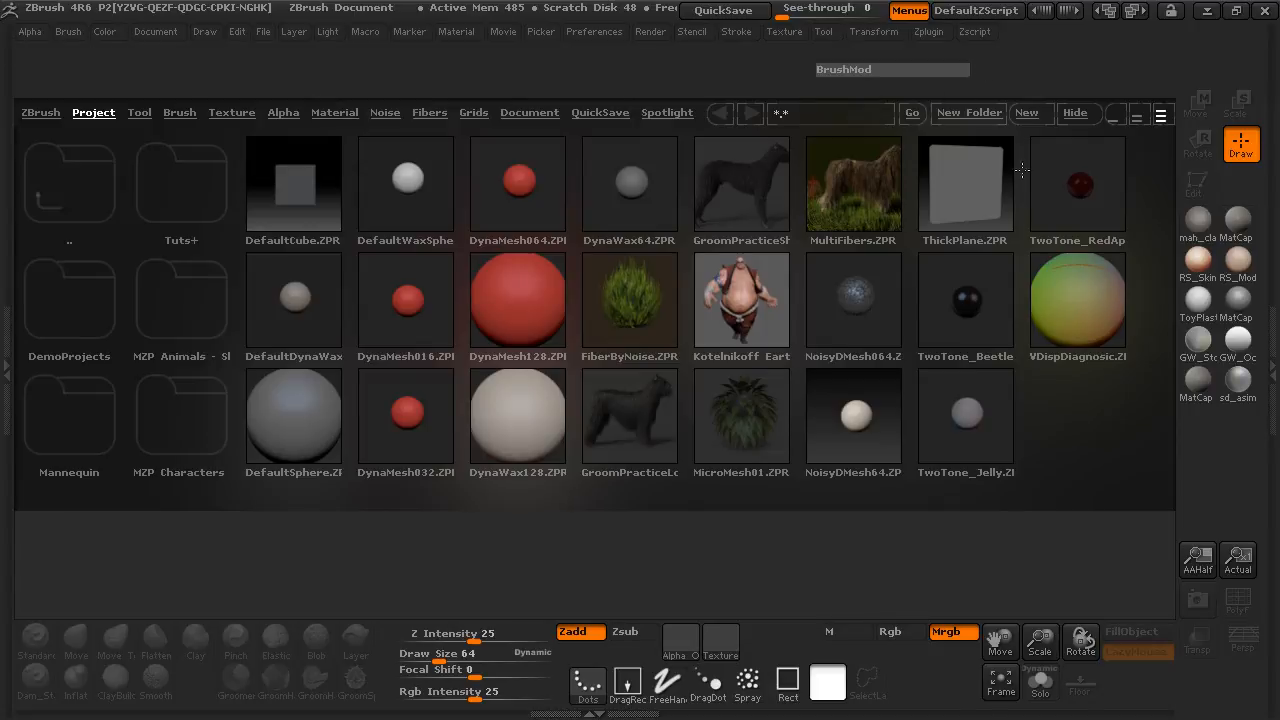
{"action": "mouse_move", "coordinate": [698, 206]}
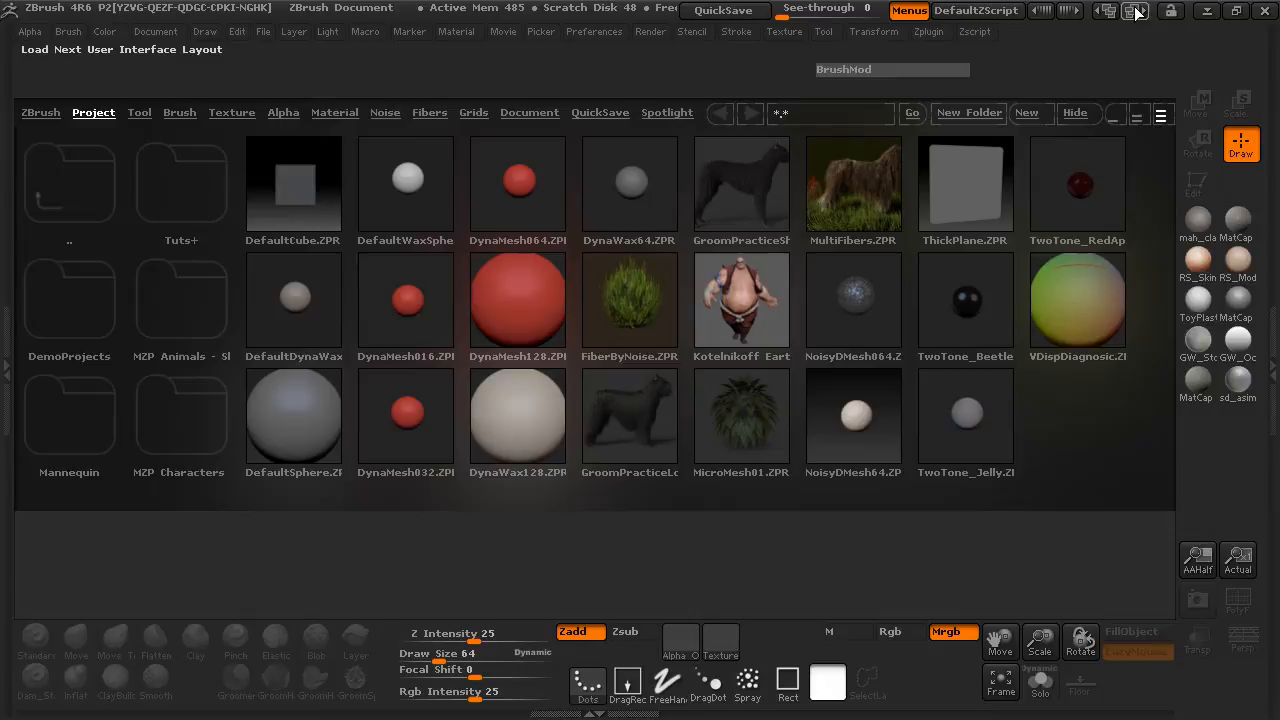
- Cycle through the built-in layouts, then load the chosen .cfg UI configuration via Load Ui
{"action": "left_click", "coordinate": [1136, 12]}
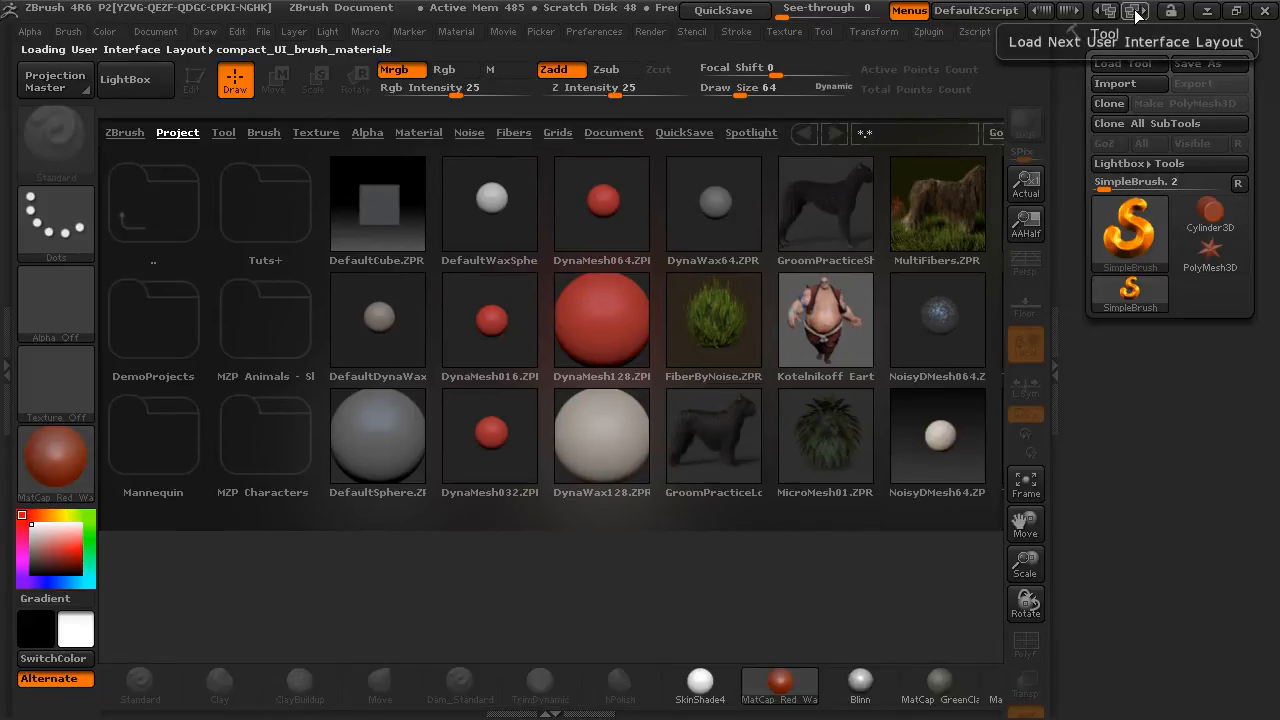
{"action": "left_click", "coordinate": [1134, 12]}
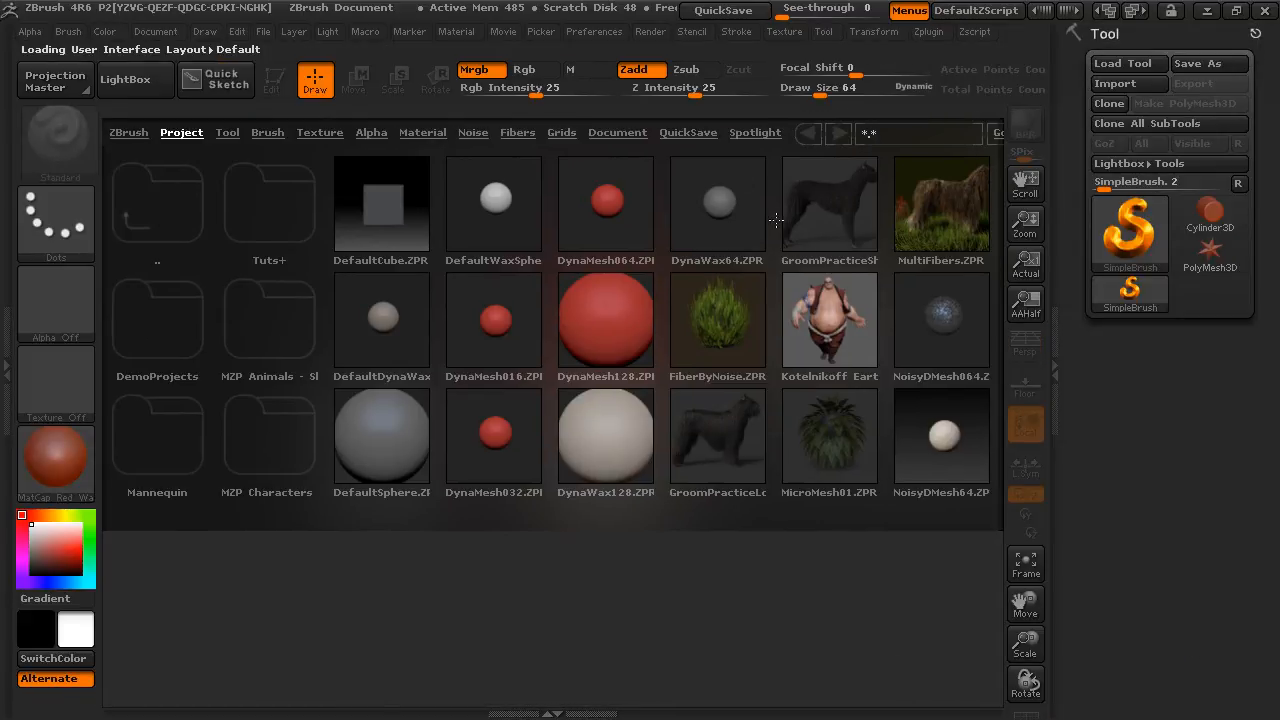
{"action": "left_click", "coordinate": [594, 32]}
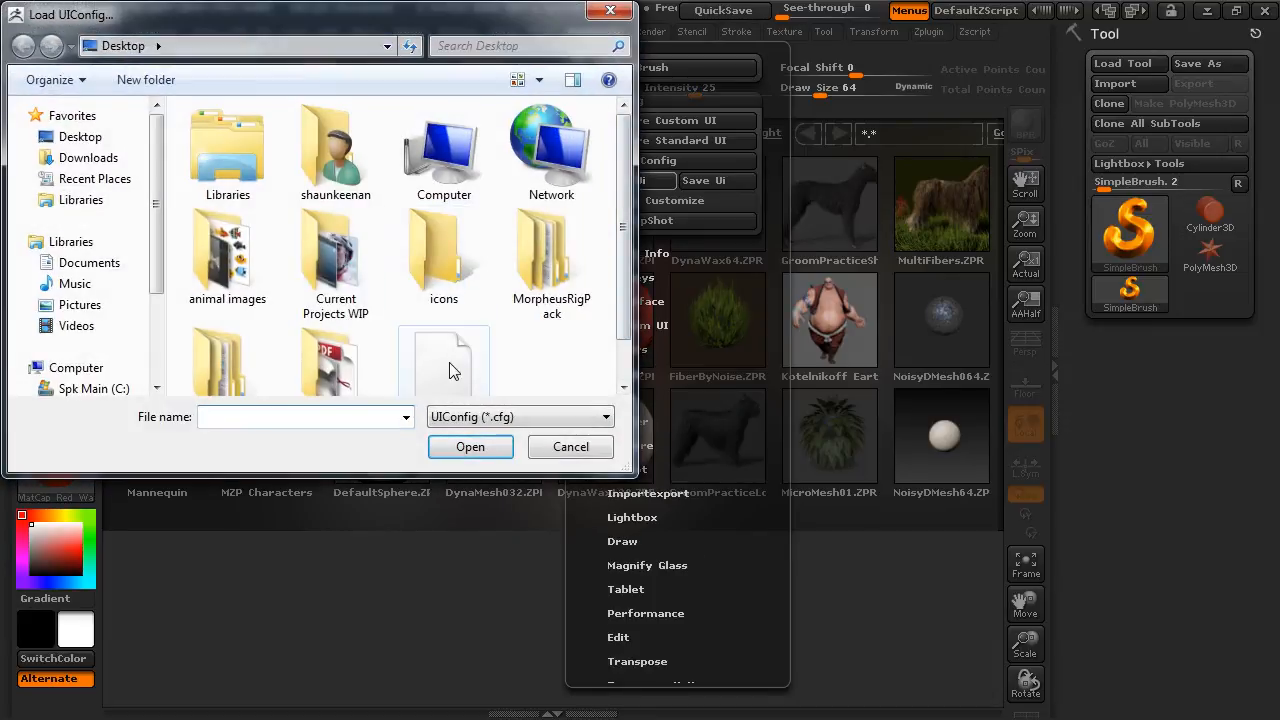
{"action": "left_click", "coordinate": [570, 446]}
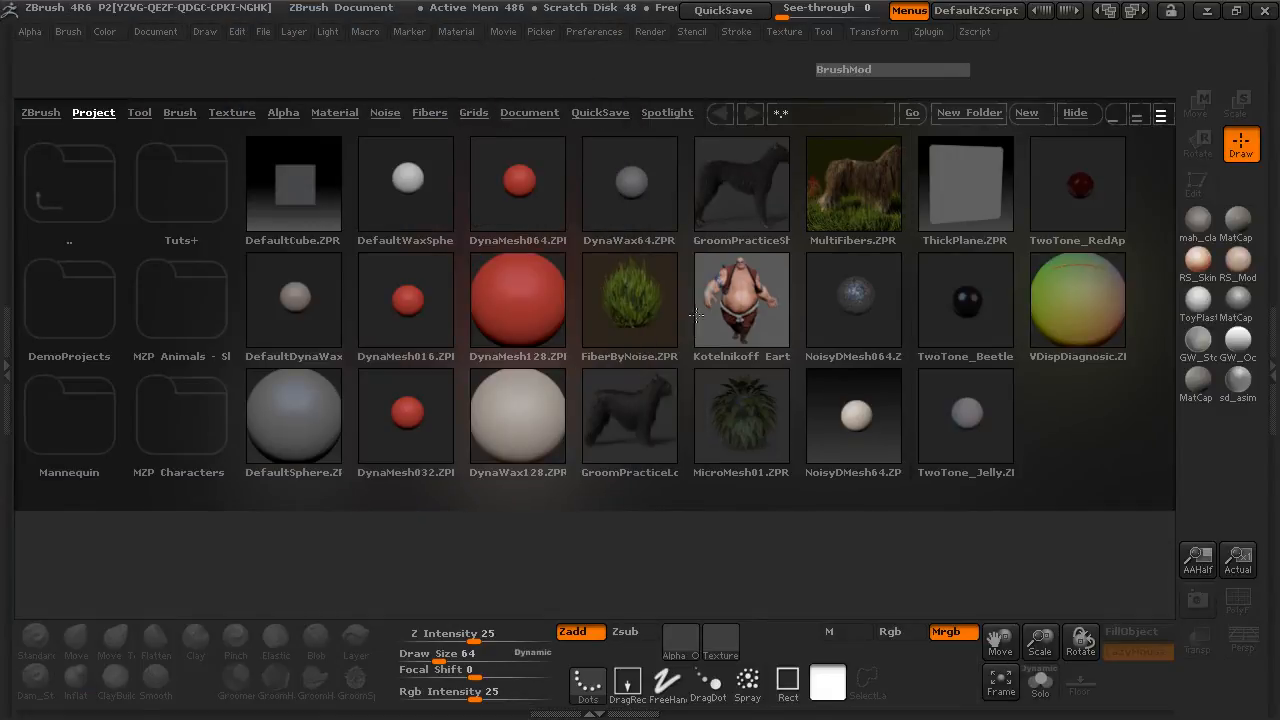
{"action": "mouse_move", "coordinate": [596, 88]}
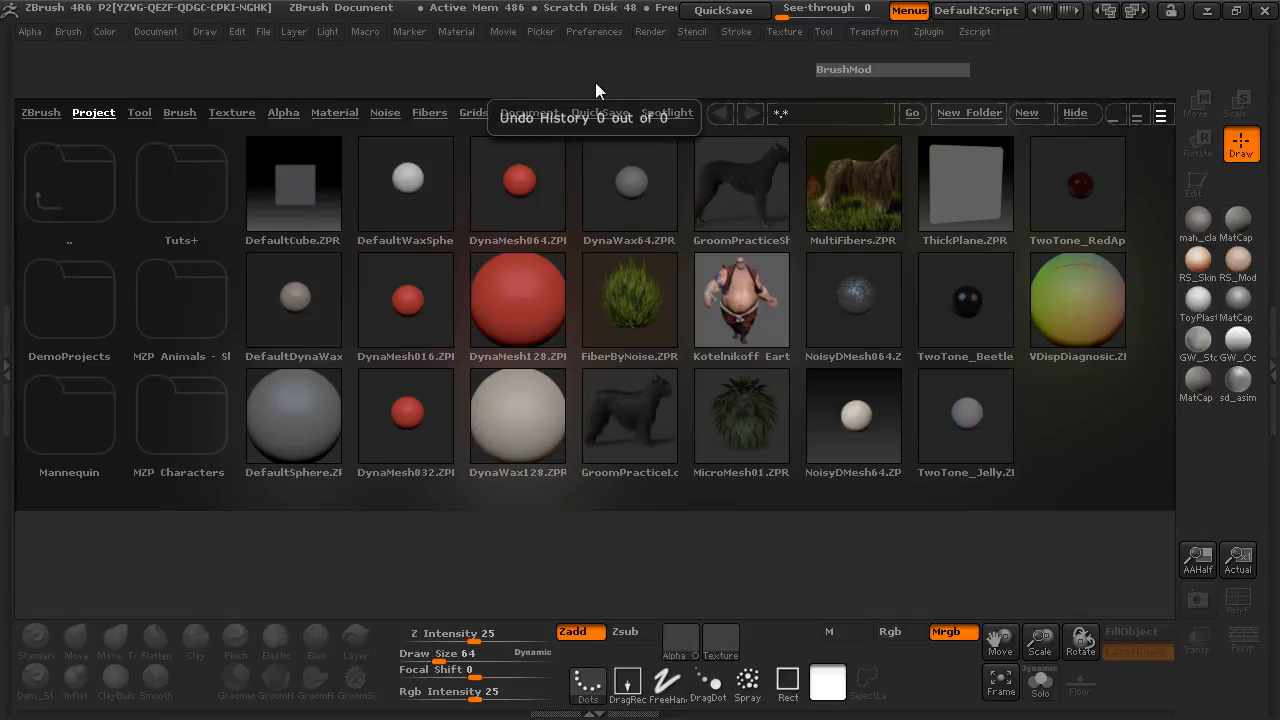
{"action": "mouse_move", "coordinate": [796, 82]}
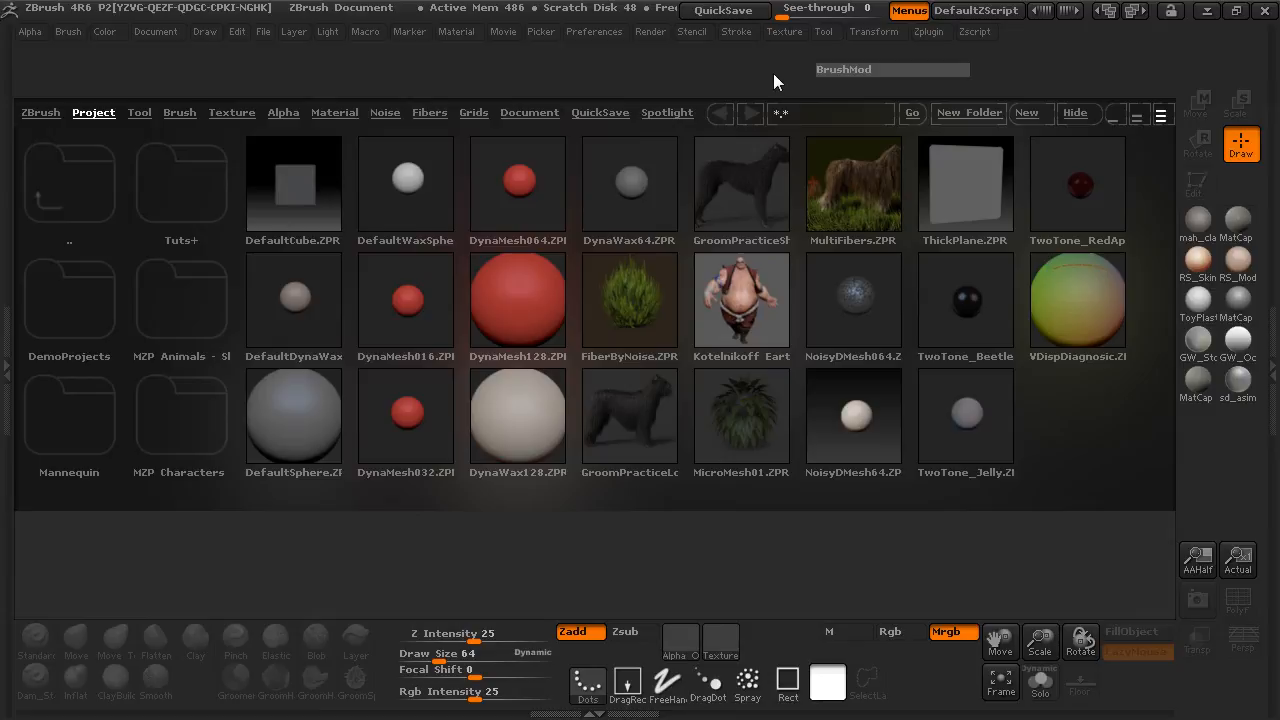
{"action": "mouse_move", "coordinate": [598, 40]}
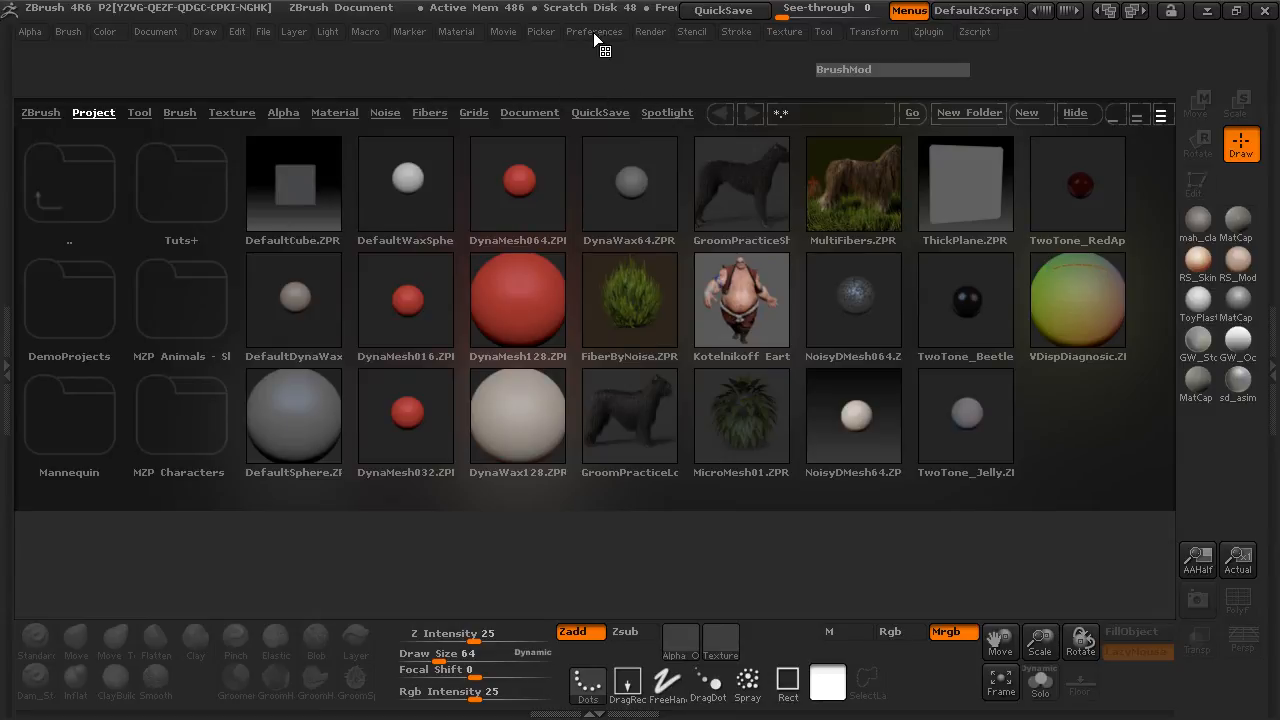
- Bring up the Preferences palette to reach the Config options
{"action": "left_click", "coordinate": [594, 32]}
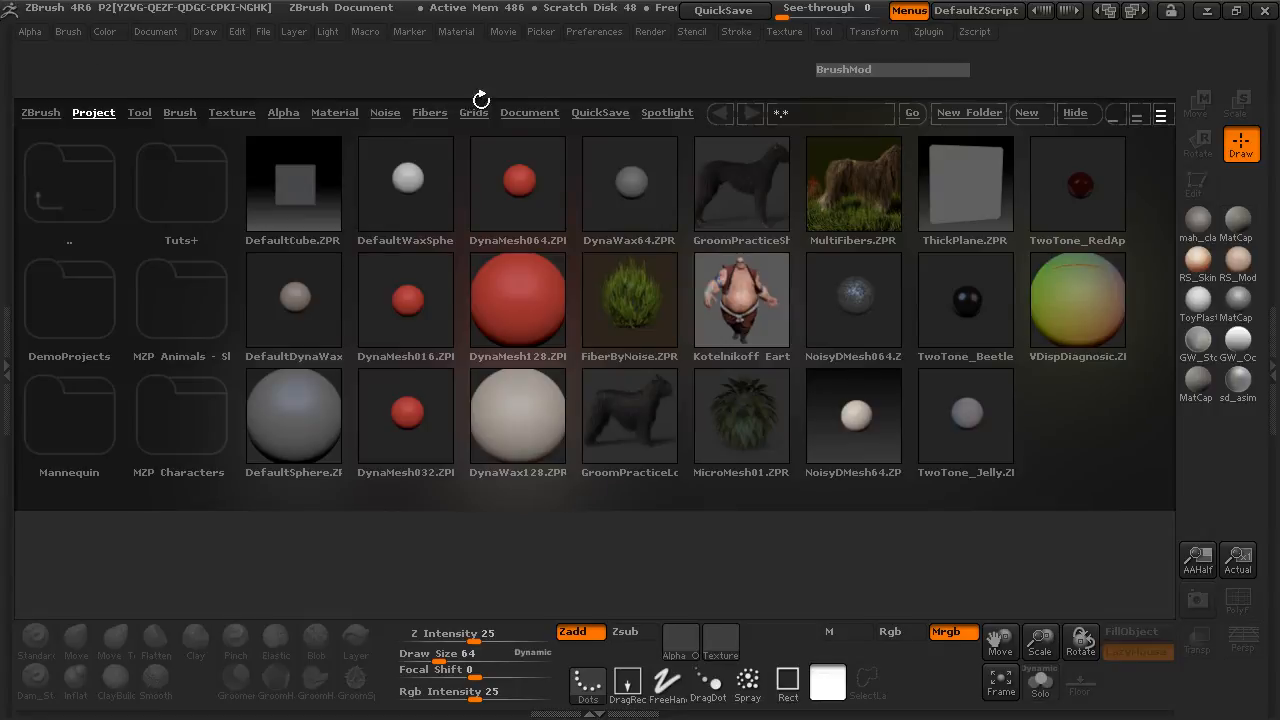
{"action": "left_click", "coordinate": [594, 32]}
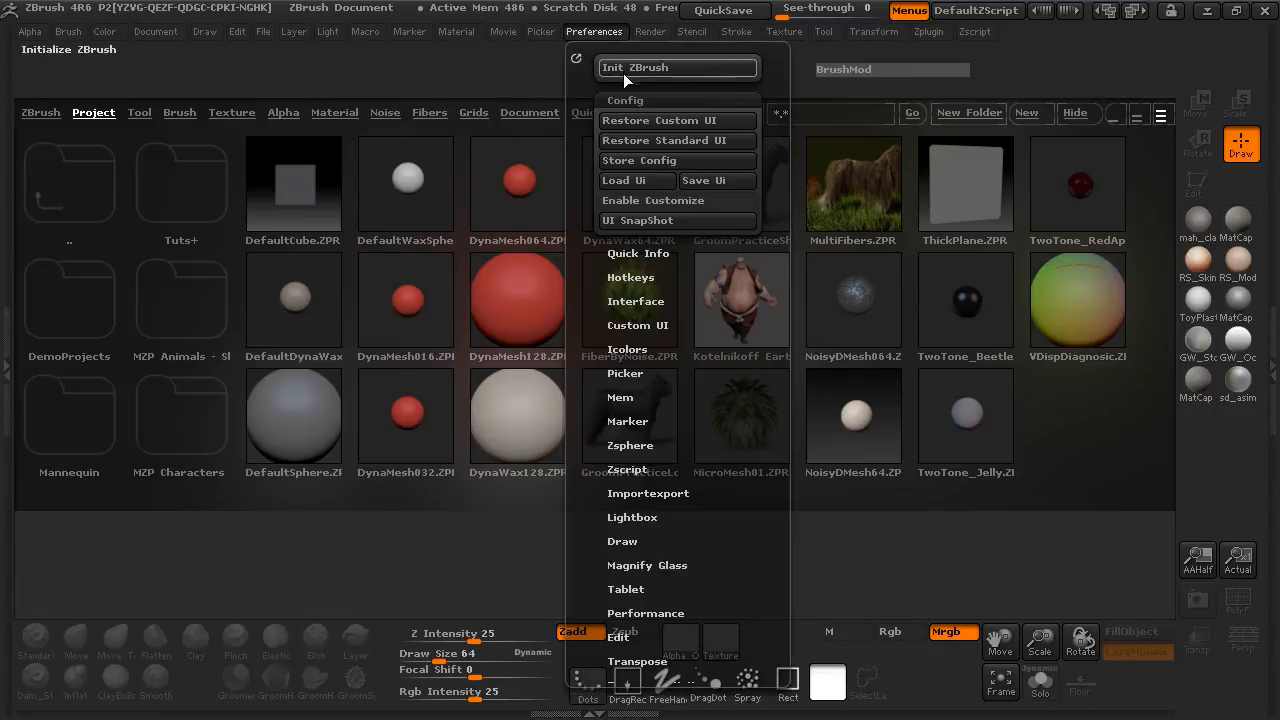
{"action": "mouse_move", "coordinate": [640, 160]}
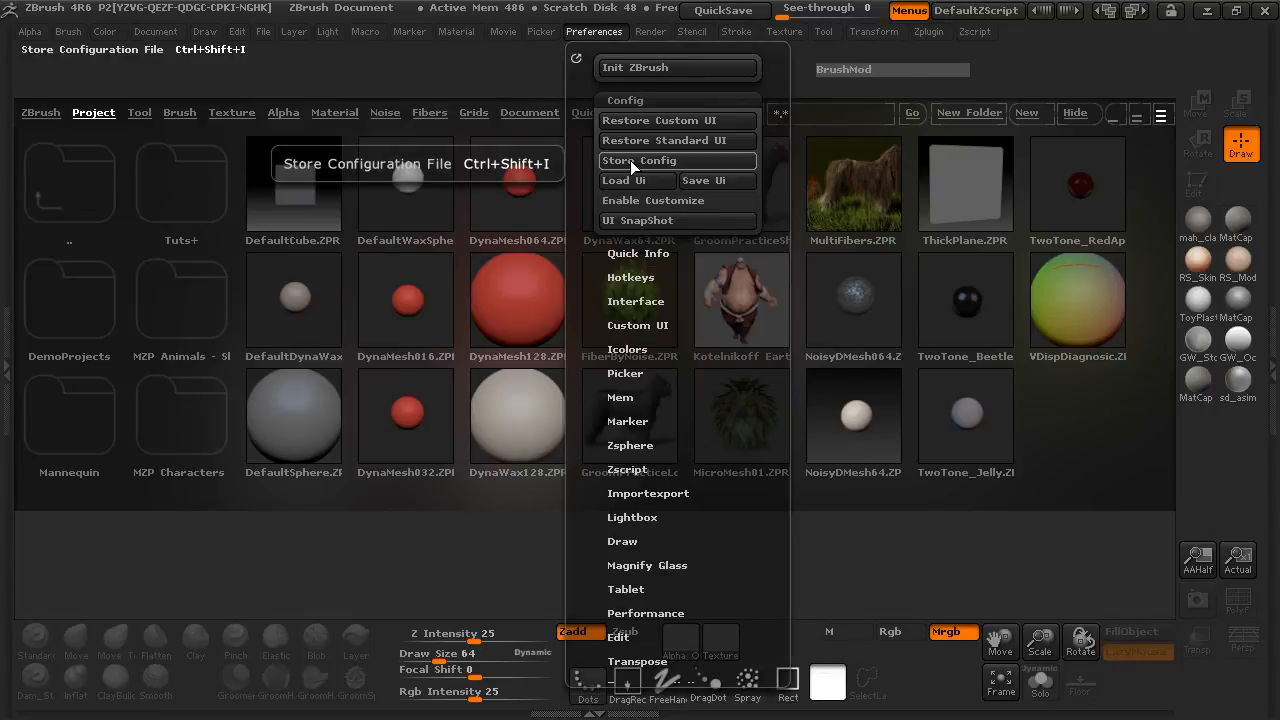
{"action": "mouse_move", "coordinate": [670, 170]}
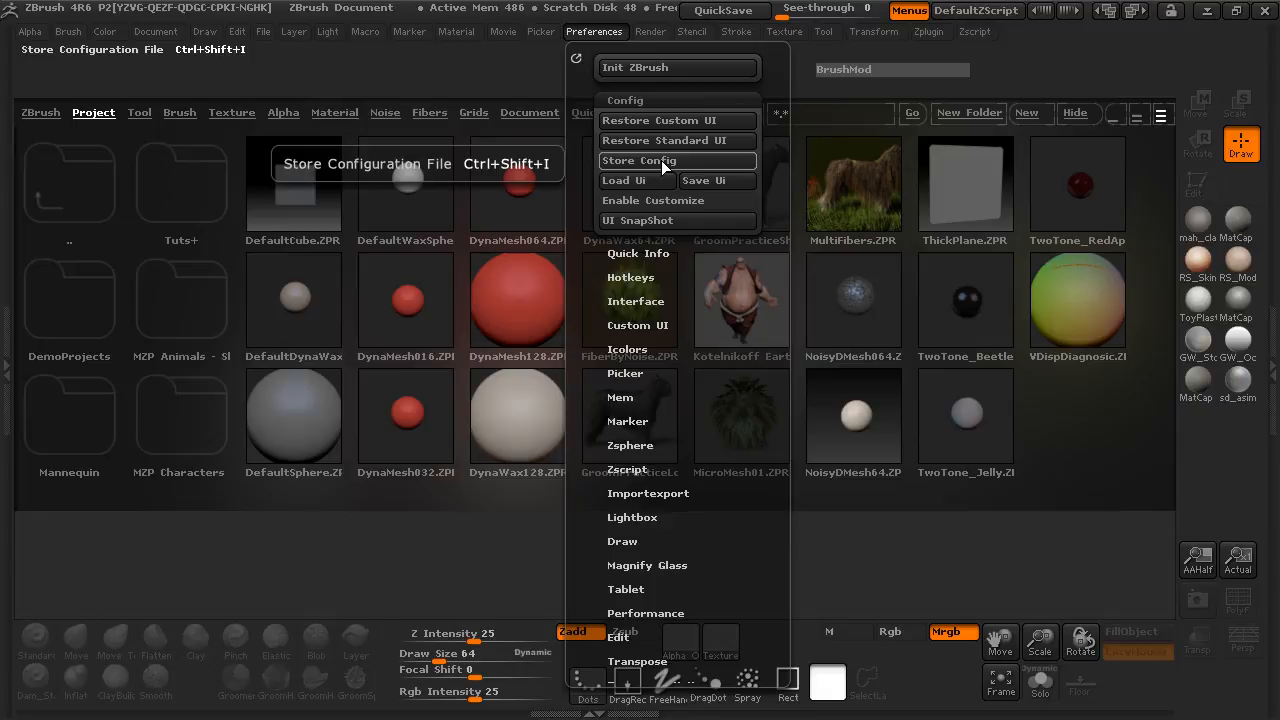
{"action": "mouse_move", "coordinate": [650, 172]}
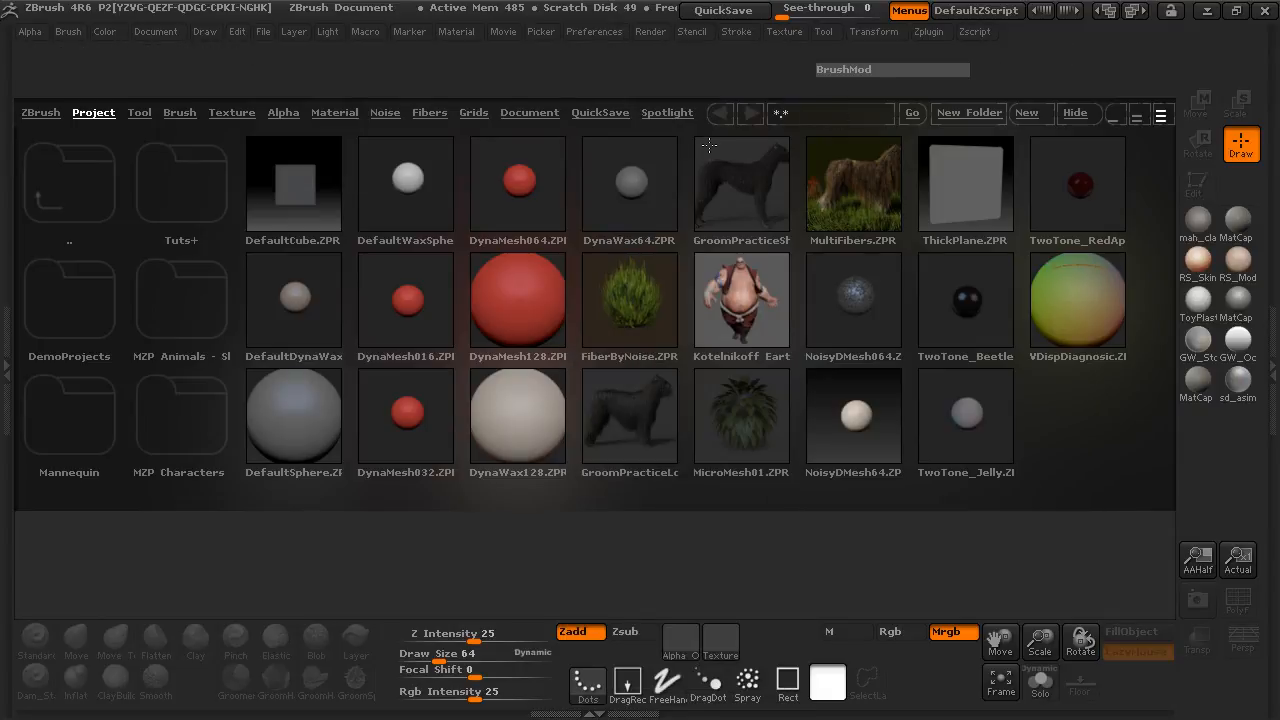
{"action": "mouse_move", "coordinate": [1022, 70]}
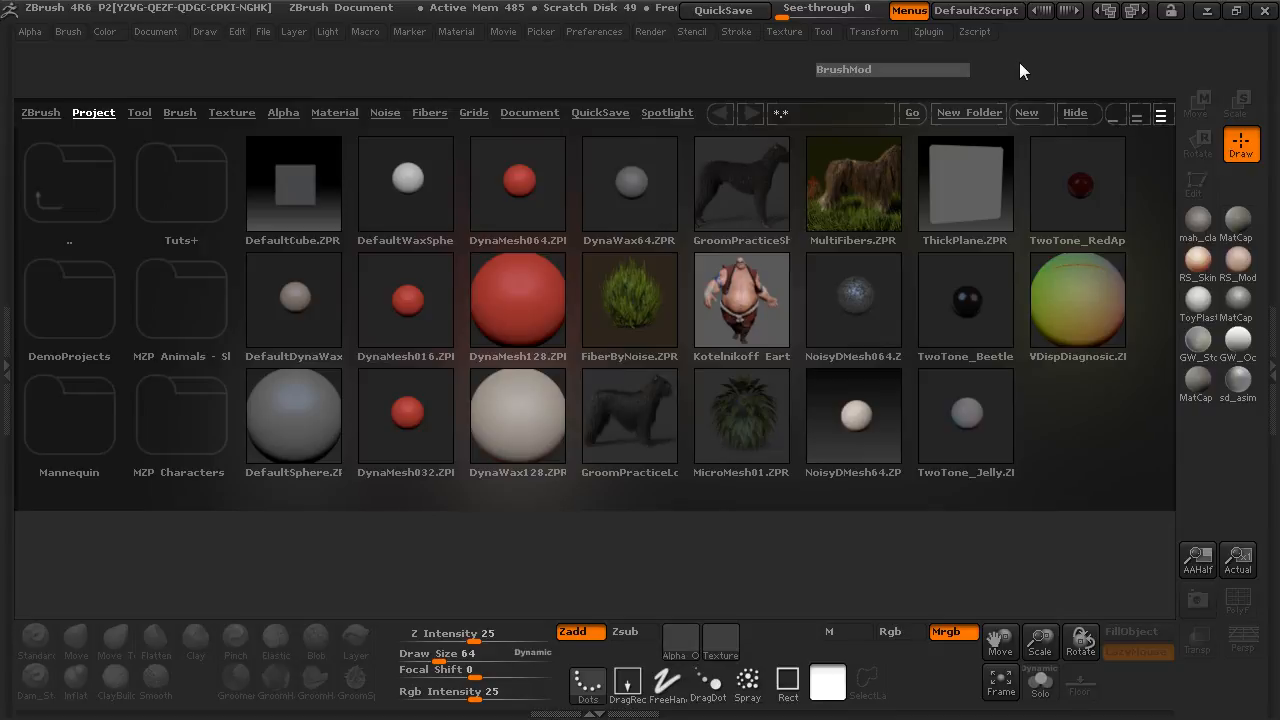
{"action": "mouse_move", "coordinate": [808, 148]}
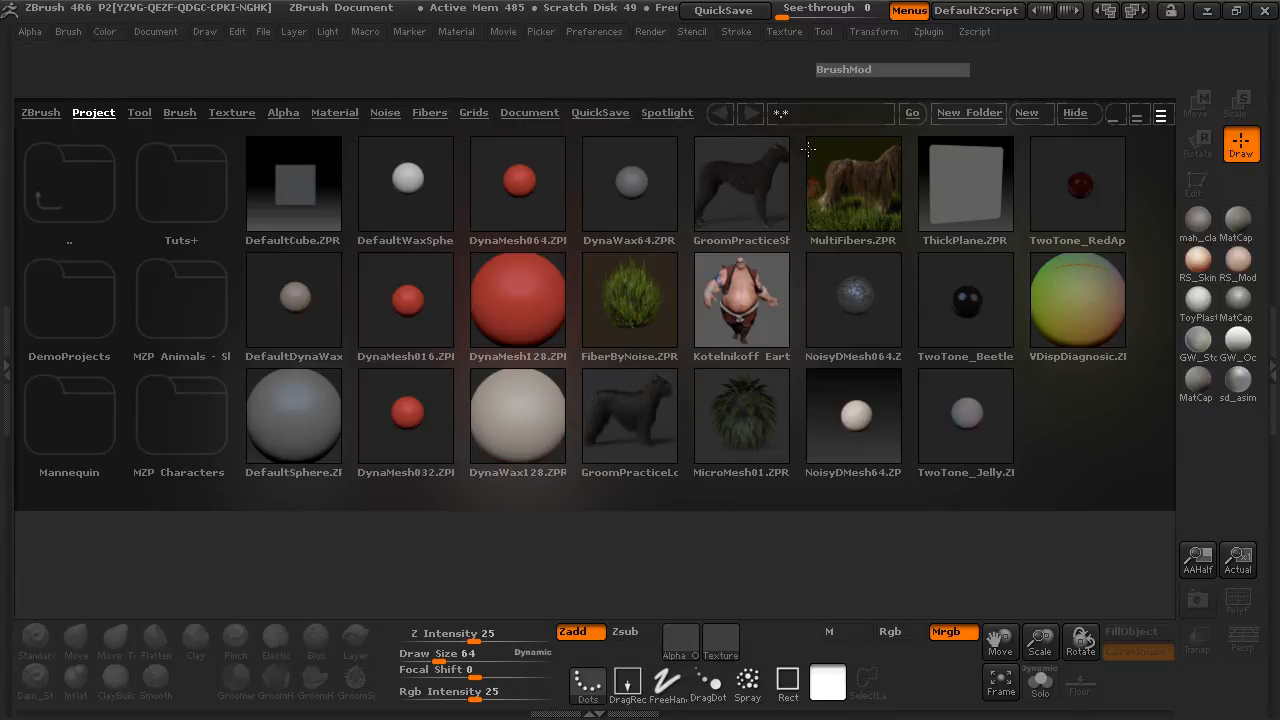
{"action": "mouse_move", "coordinate": [1088, 78]}
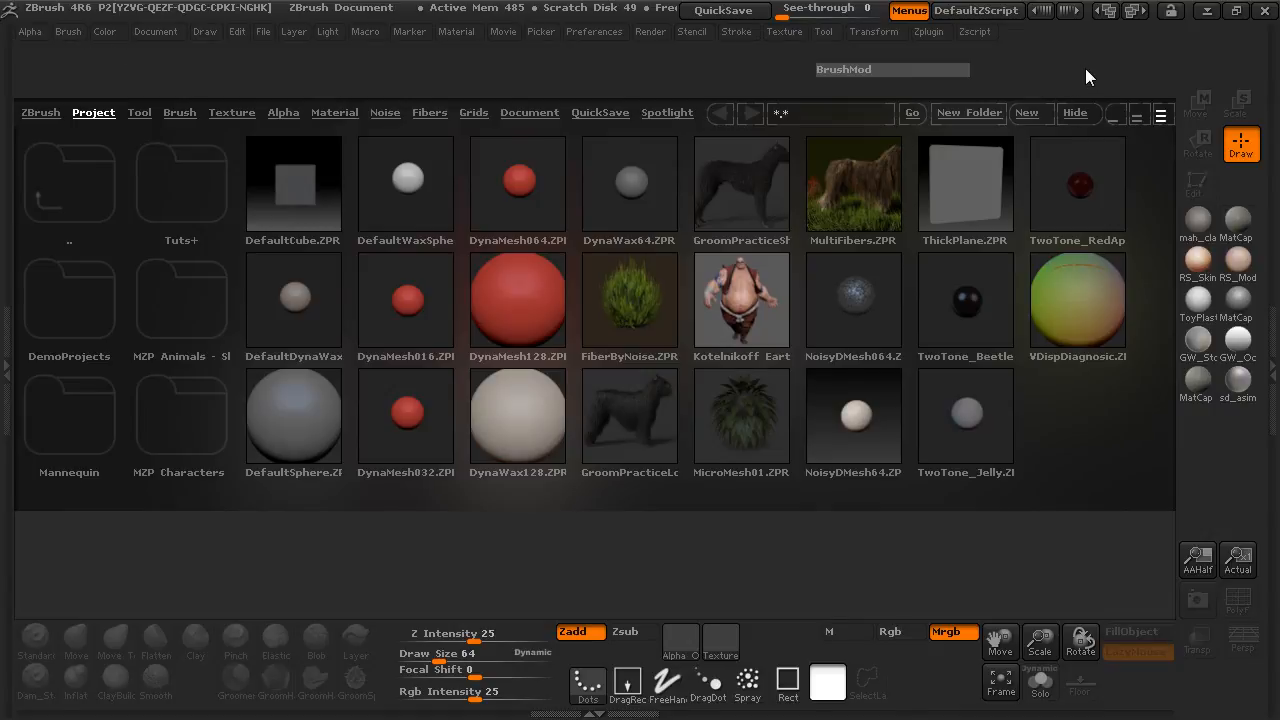